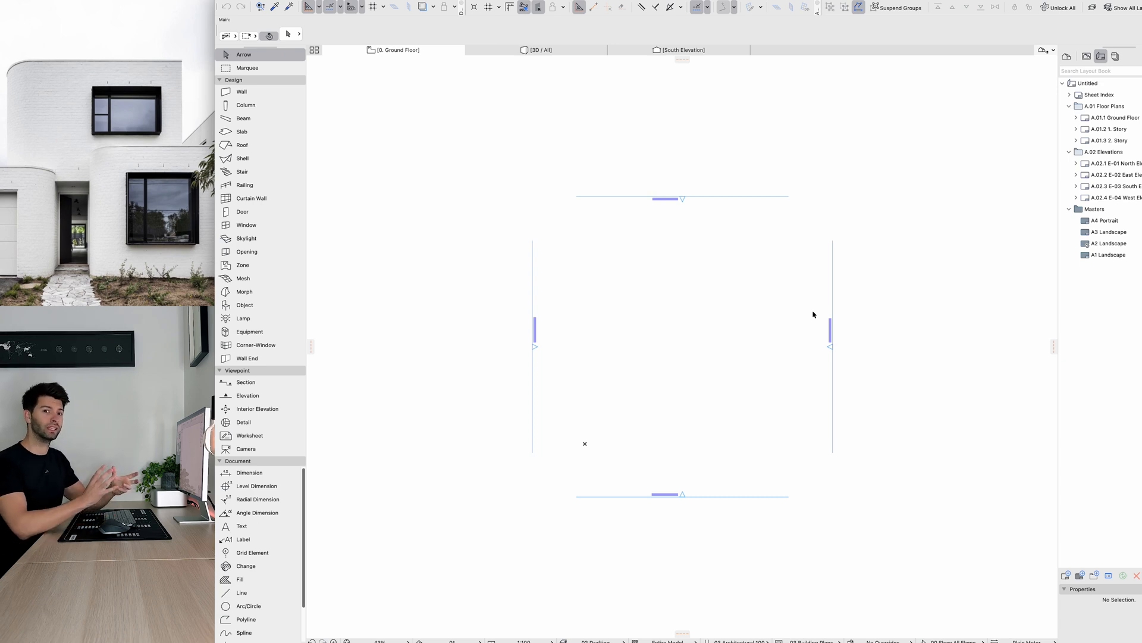
mouse_move(810, 316)
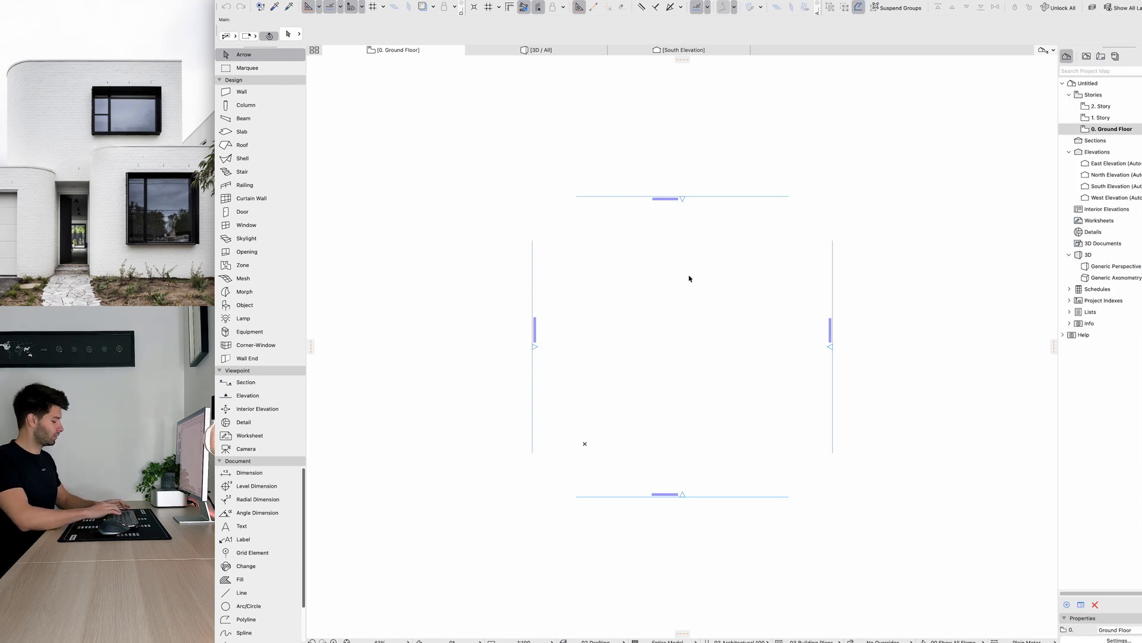
Rename a story to Ground Ceiling, add Roof above and Footing below, adjust elevations
double_click(1110, 129)
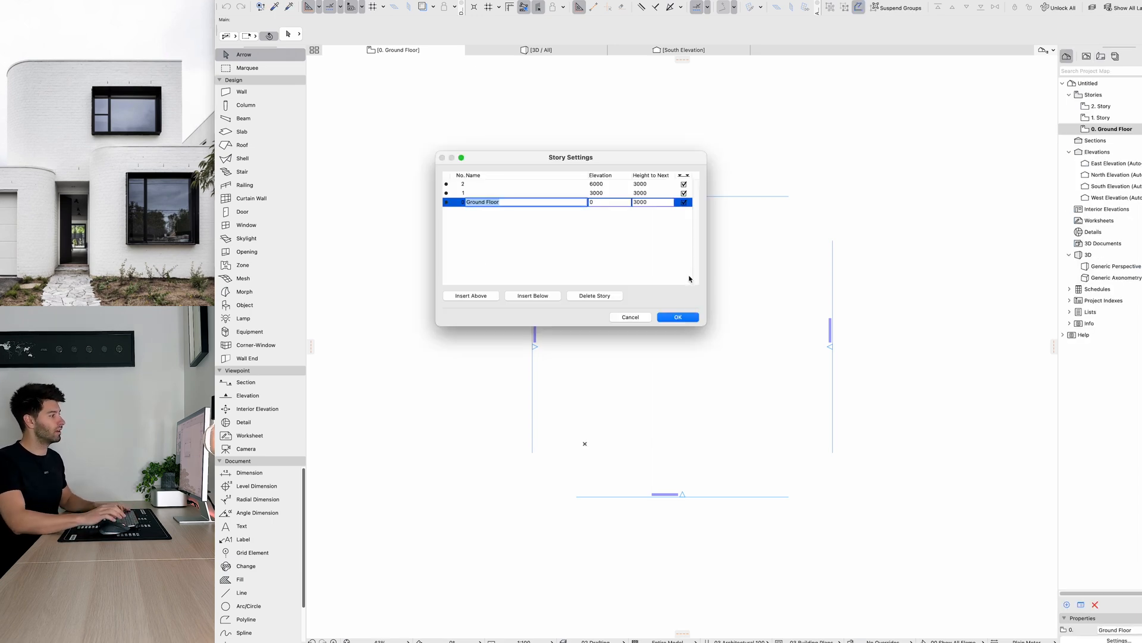
drag(570, 156, 689, 256)
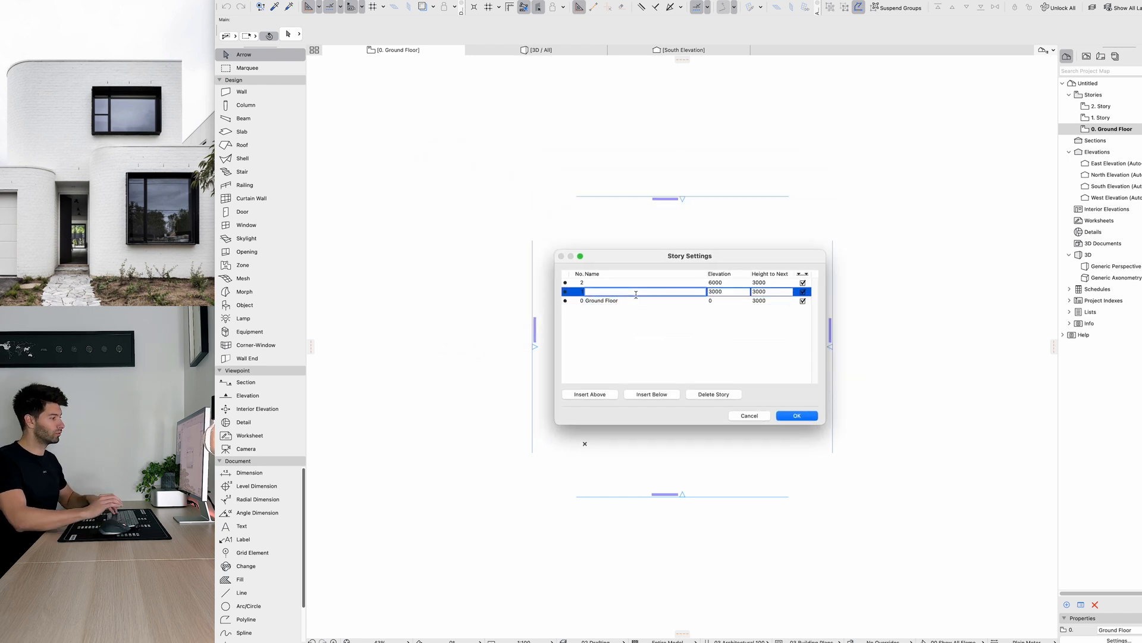
text(Ground Ceiling)
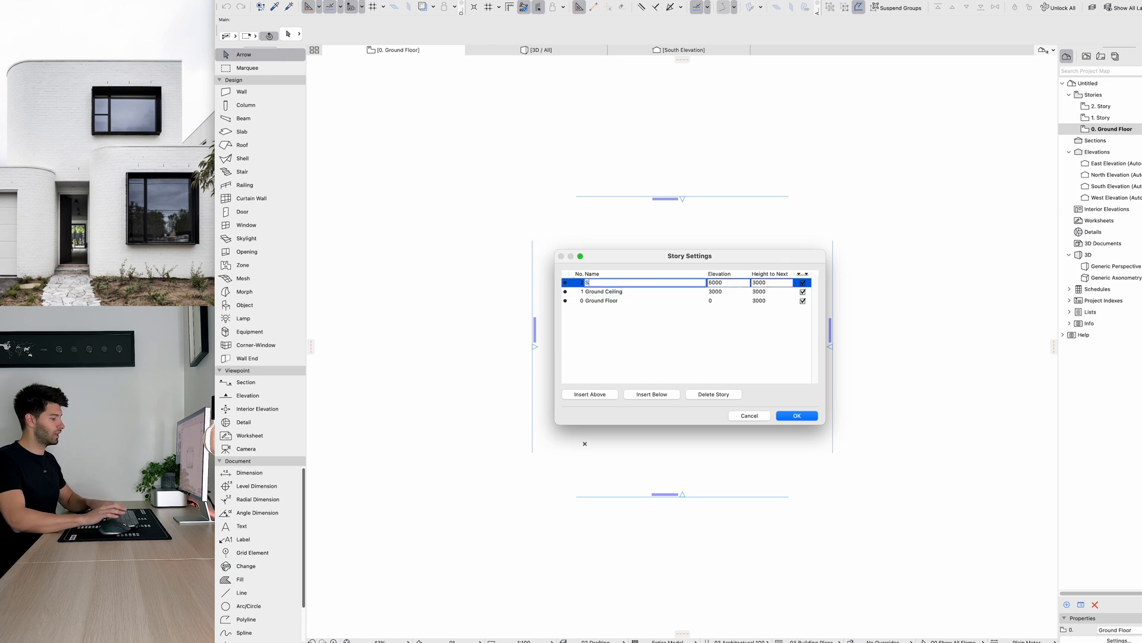
click(590, 394)
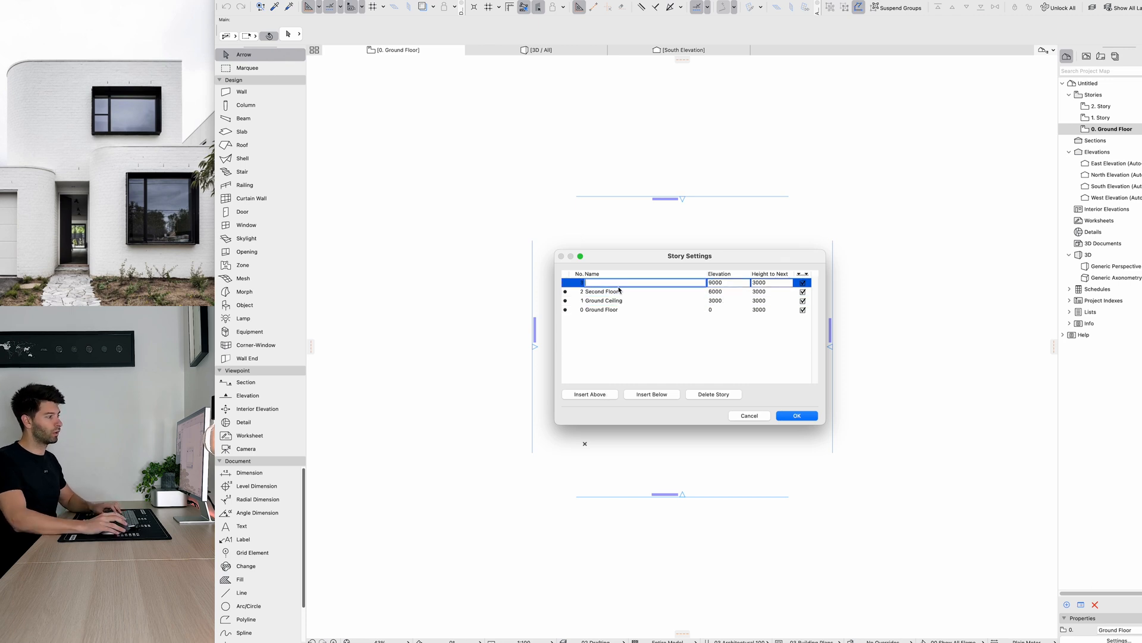
text(Roof)
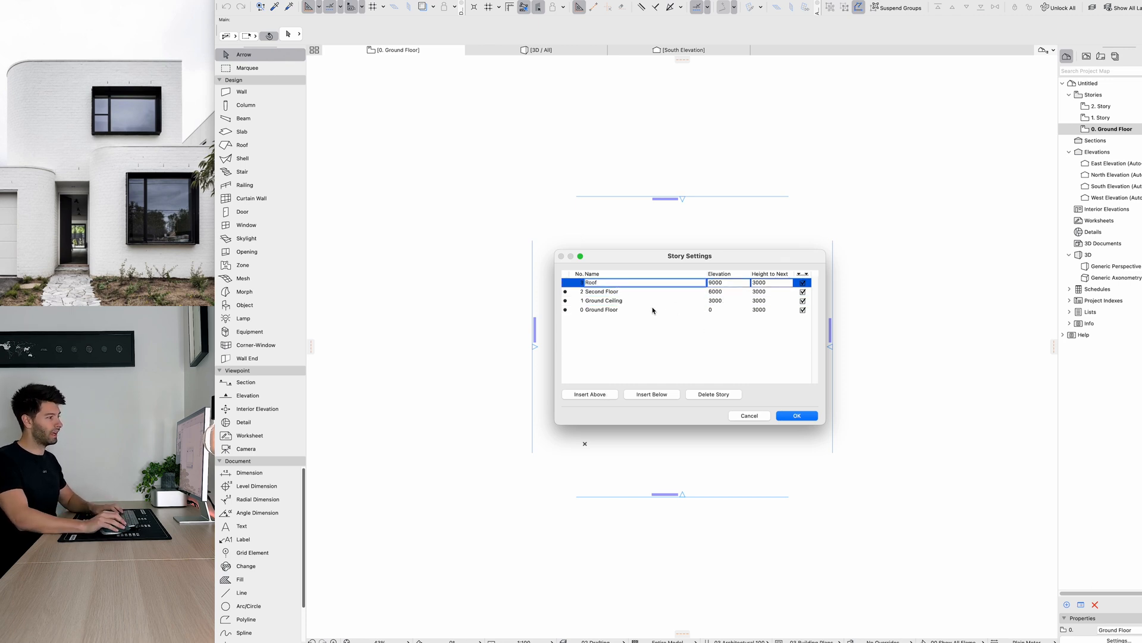
click(651, 393)
text(Footing)
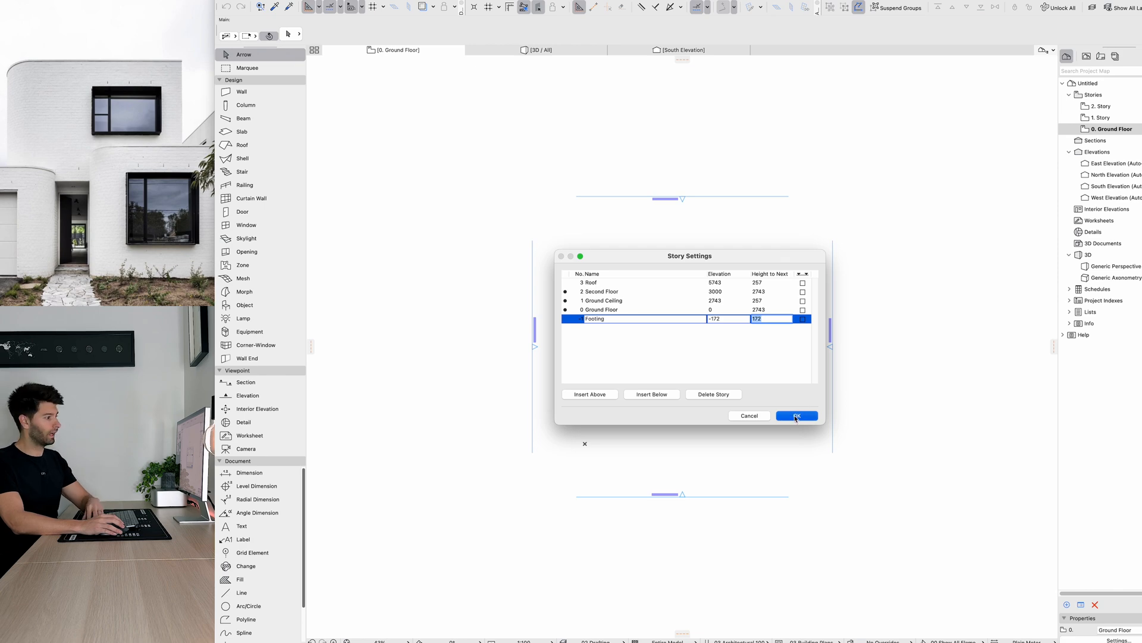
click(795, 415)
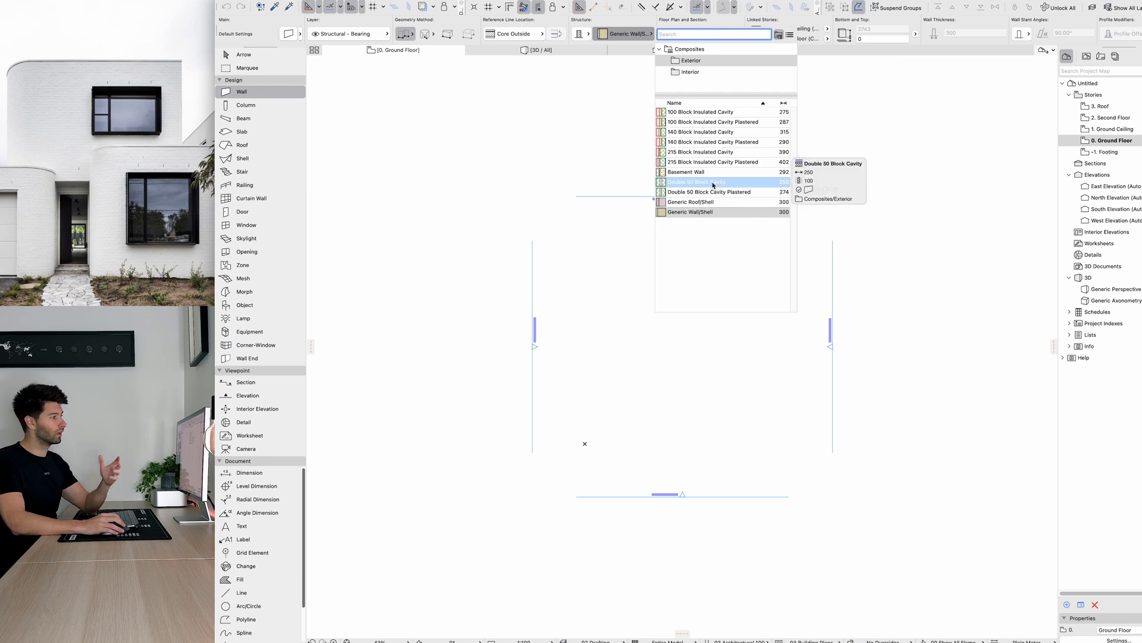
Choose the Double 50 Block Cavity composite for the room walls
click(696, 181)
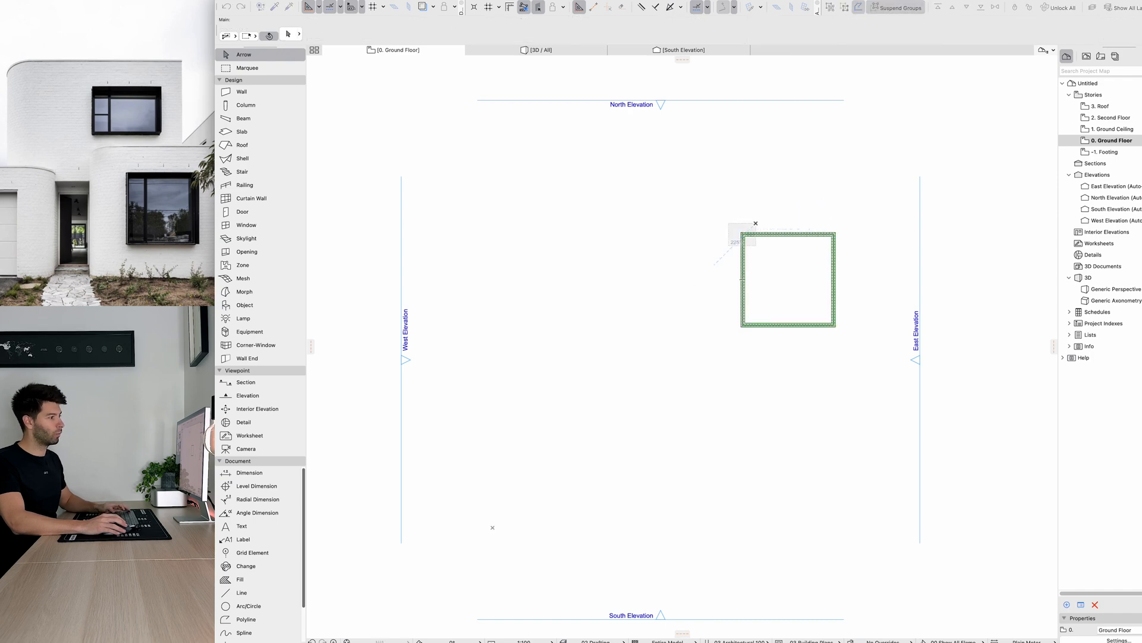
Fillet the corner between two selected walls with a 500 radius
click(788, 236)
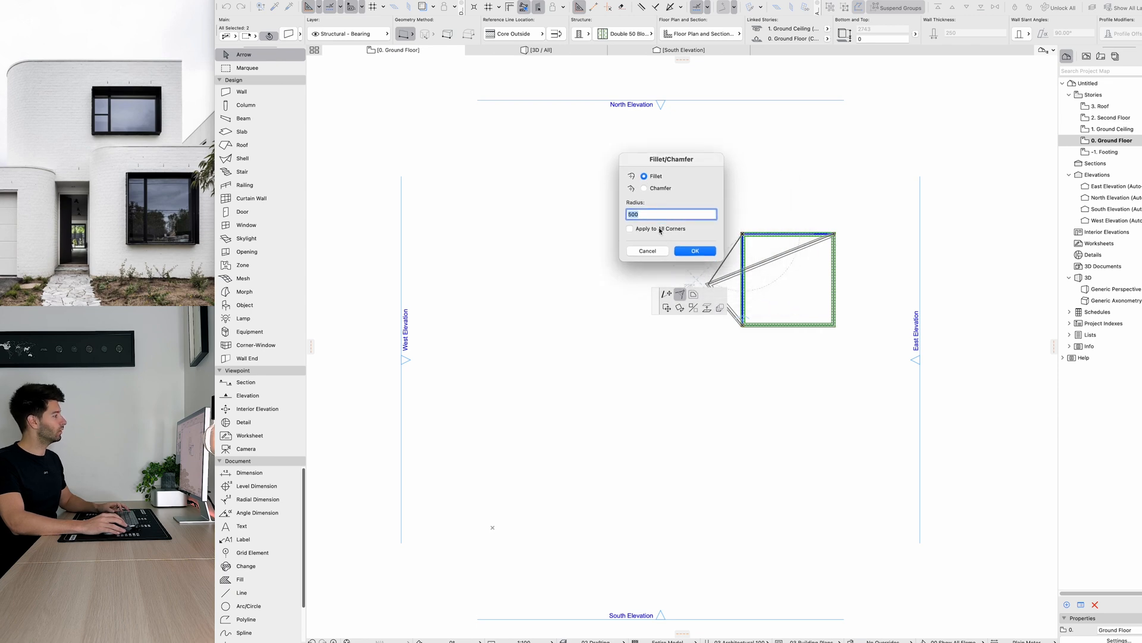
click(693, 250)
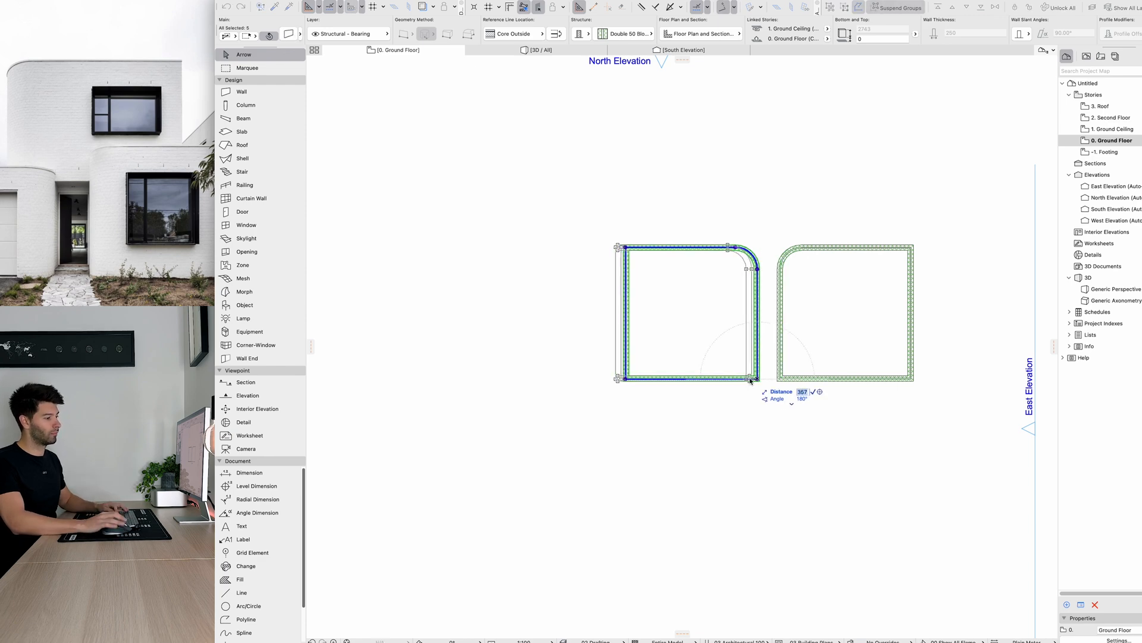
text(500)
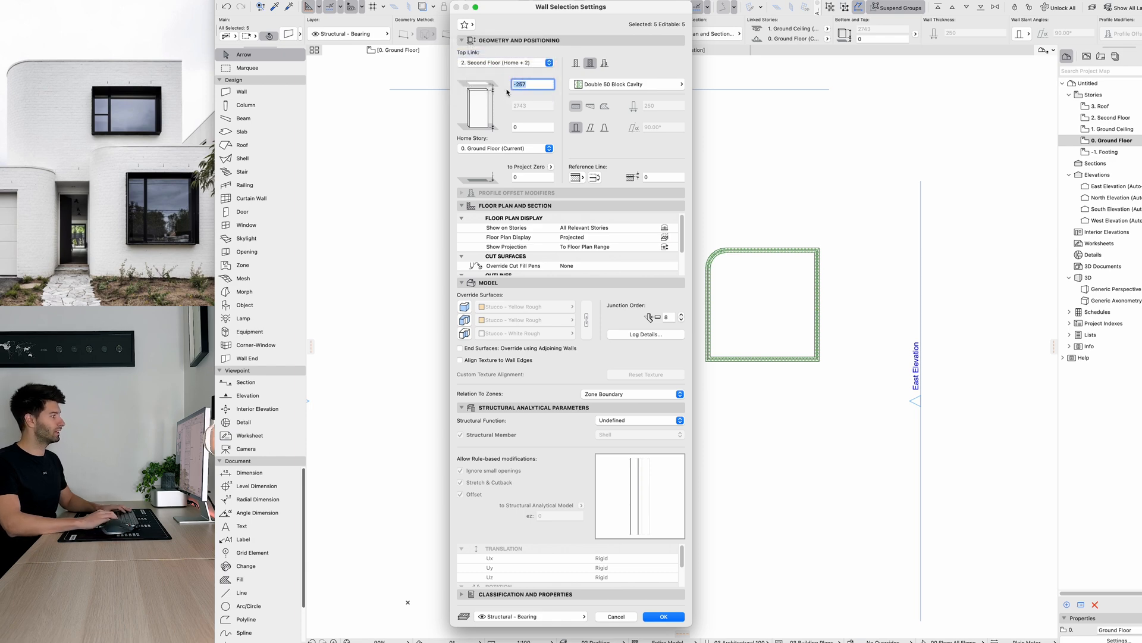
Apply the new wall height settings and draw a short wall linking the two rooms
click(663, 616)
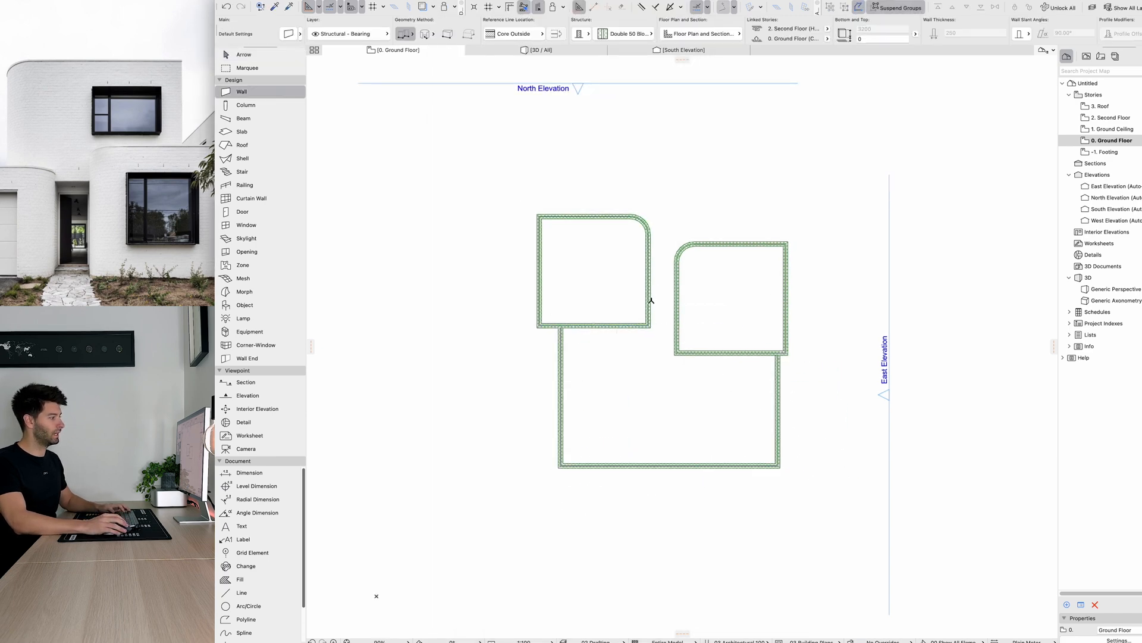
click(649, 290)
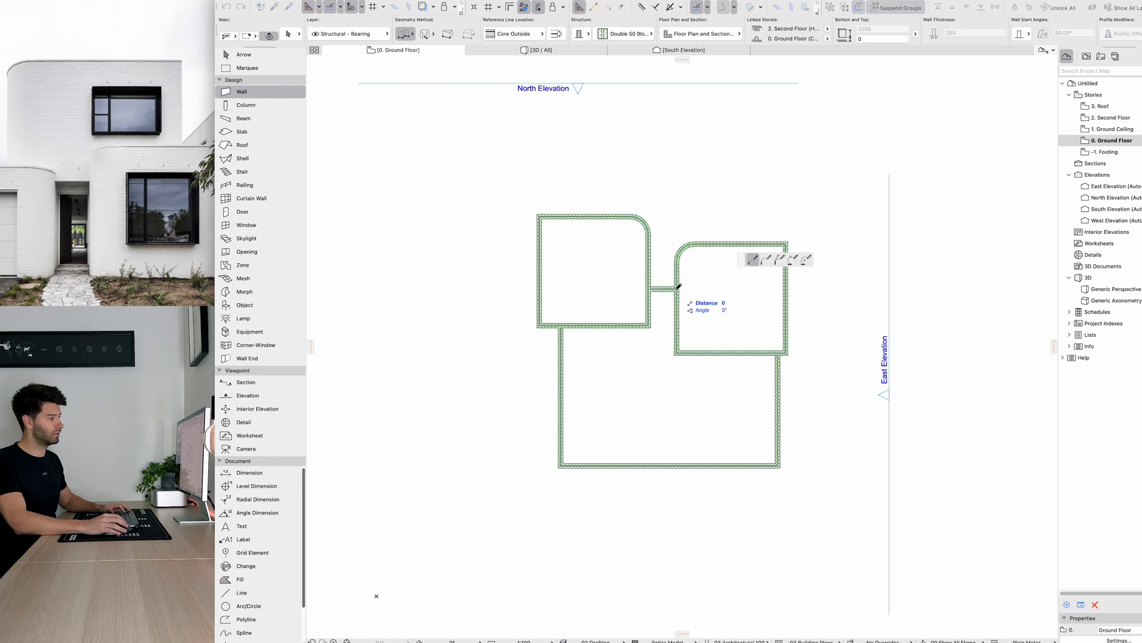
click(244, 54)
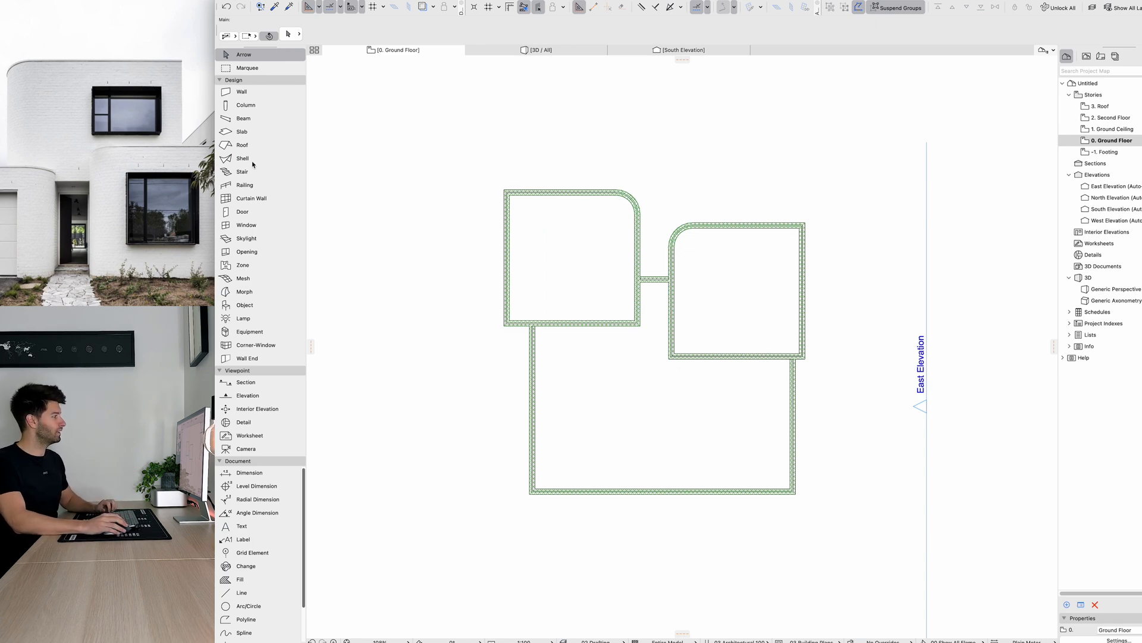
Place a Vertical Sliding Garage Door 26 with Paint - Titanium White surfaces, then reopen its settings
click(243, 211)
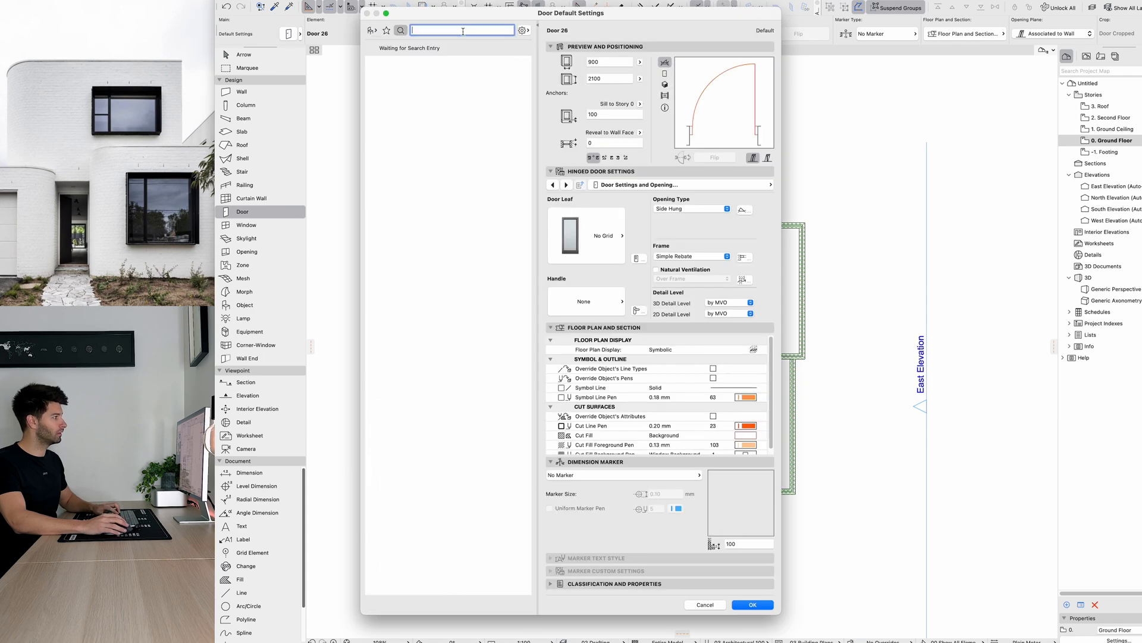
text(GARAGE)
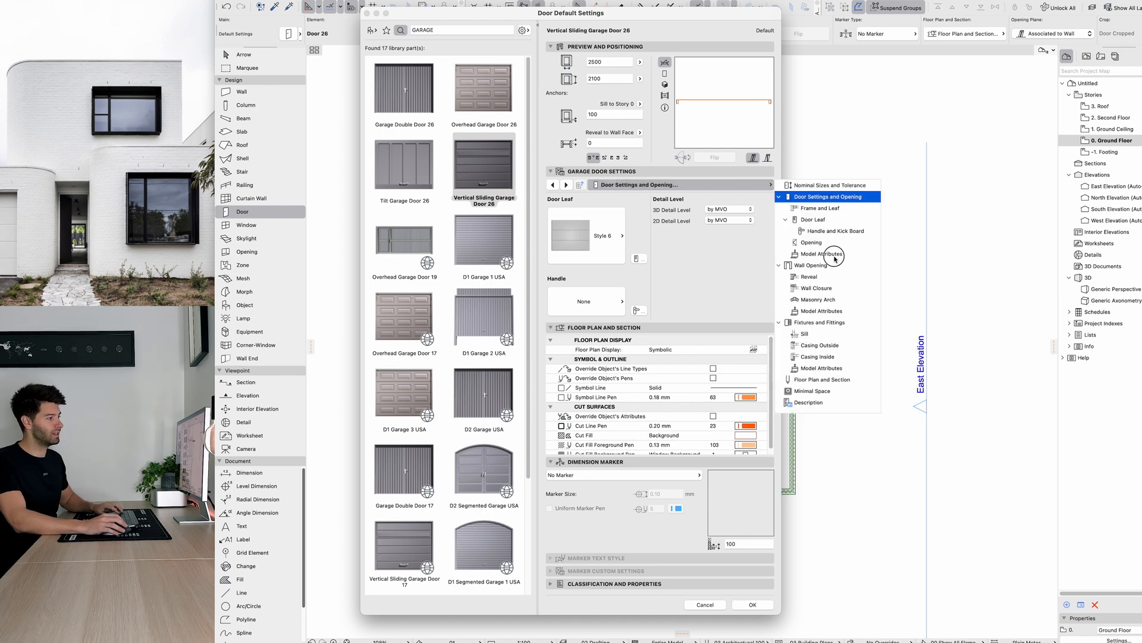
click(821, 254)
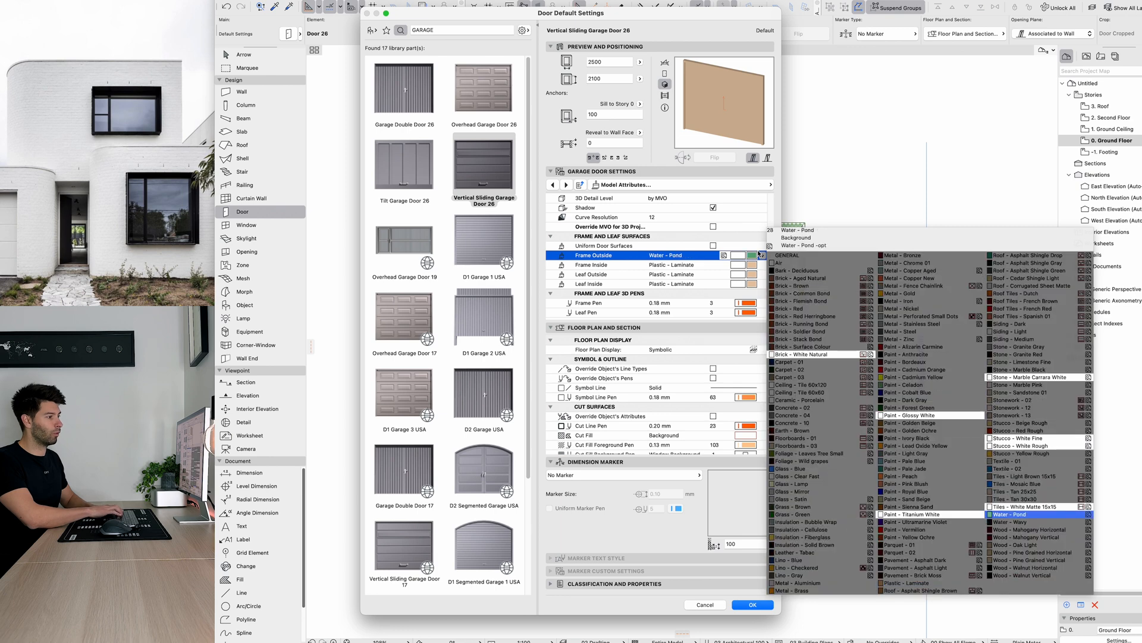
click(752, 605)
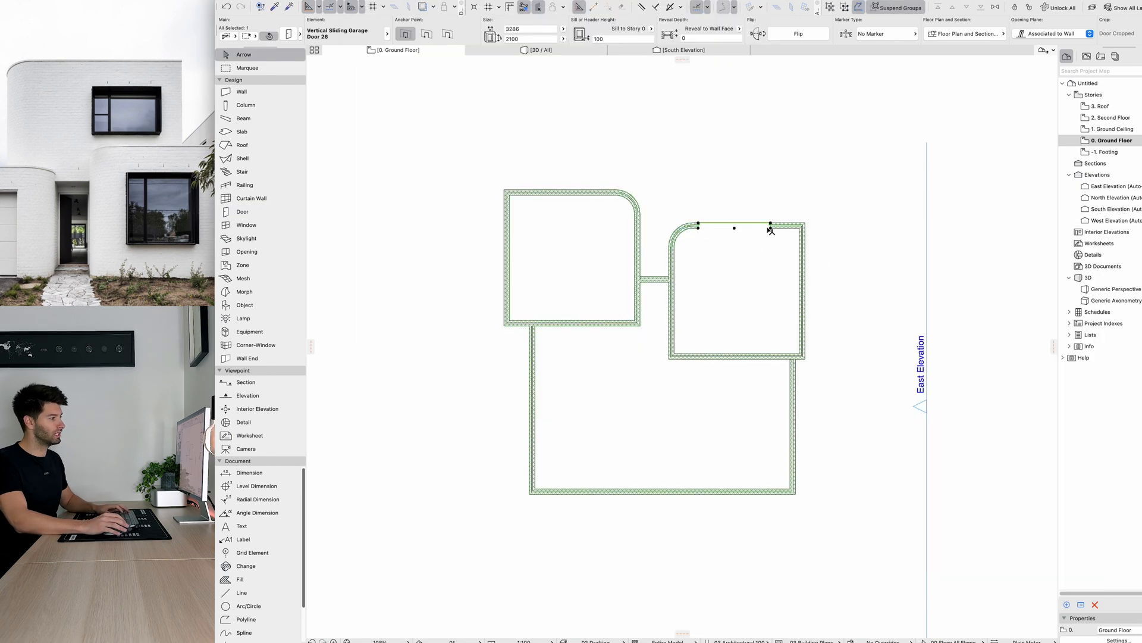
click(735, 226)
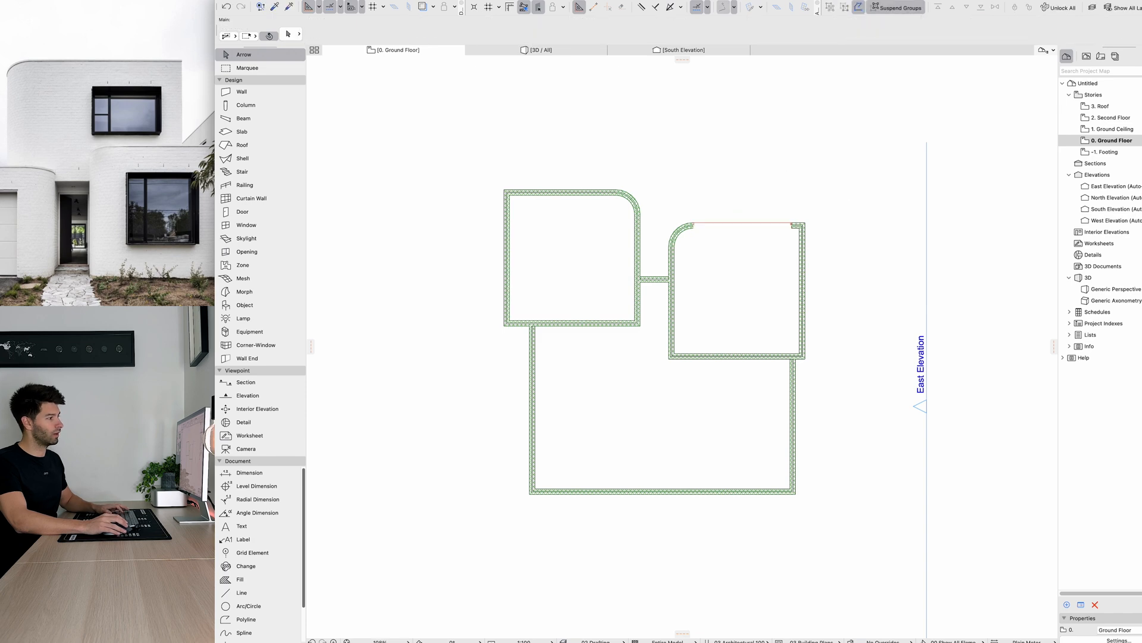
click(742, 224)
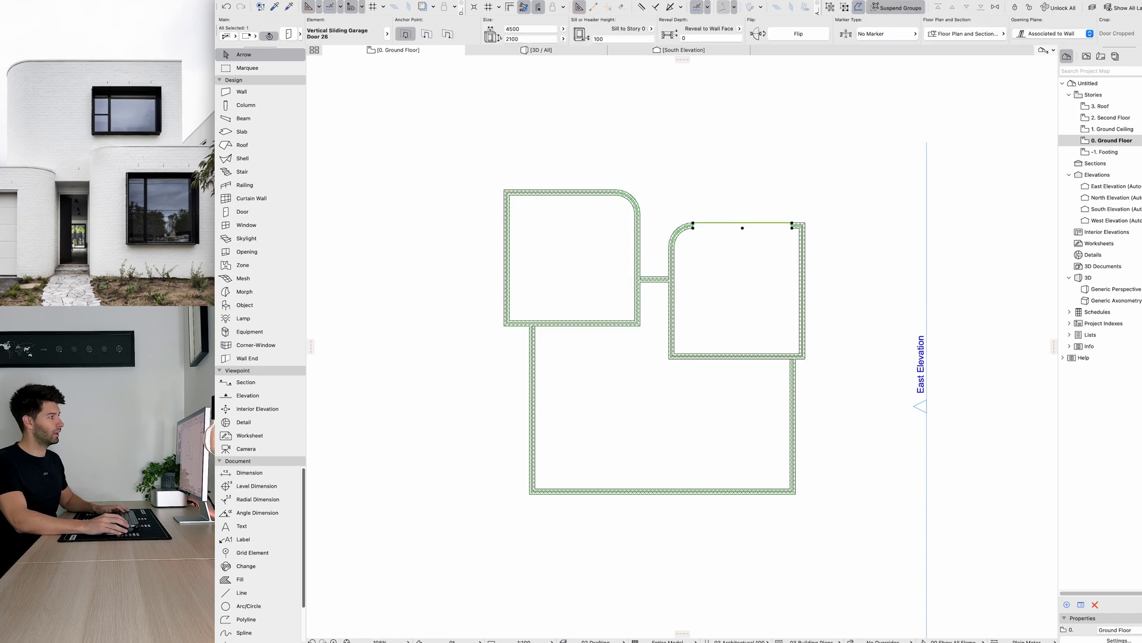
double_click(242, 211)
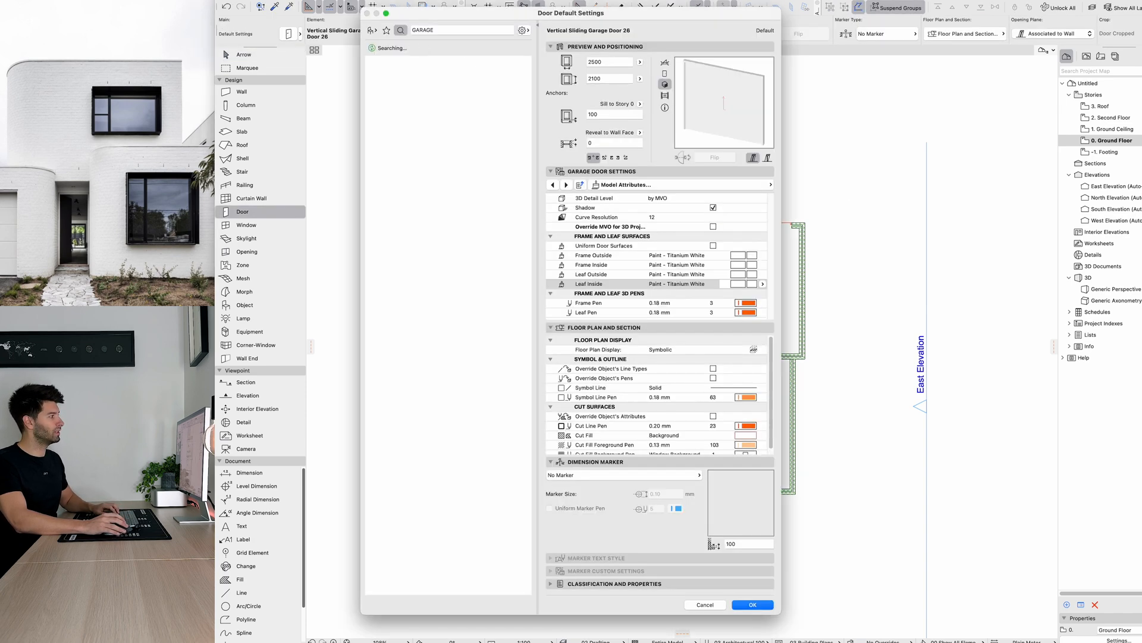
Add a door to the linking wall and override all wall surfaces with Brick - White Natural
text(DOO)
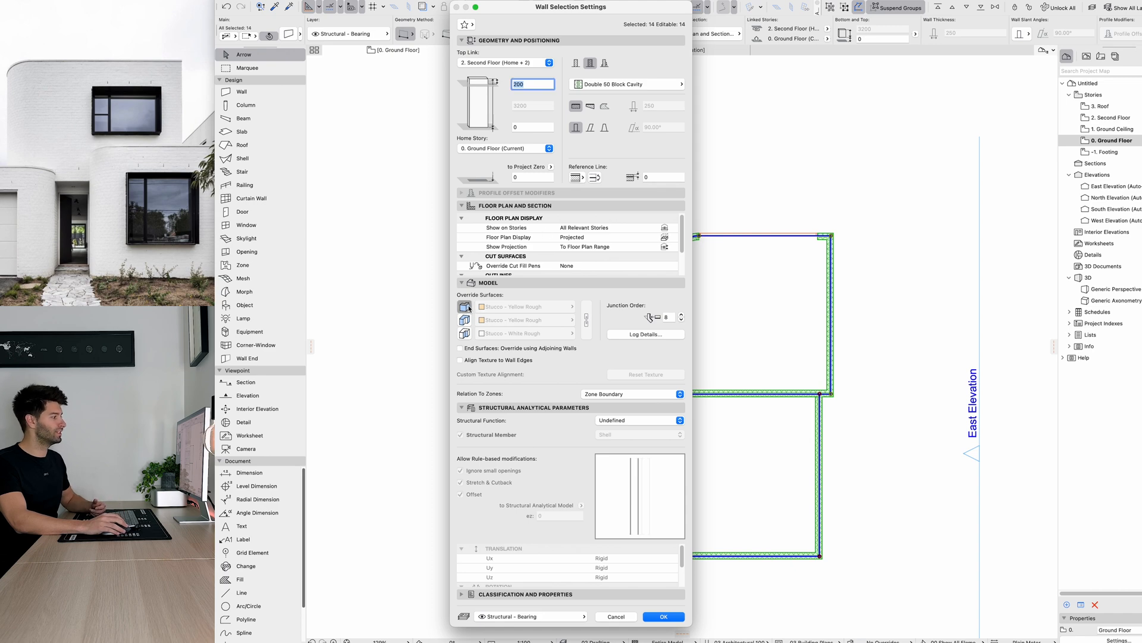
text(BRIC)
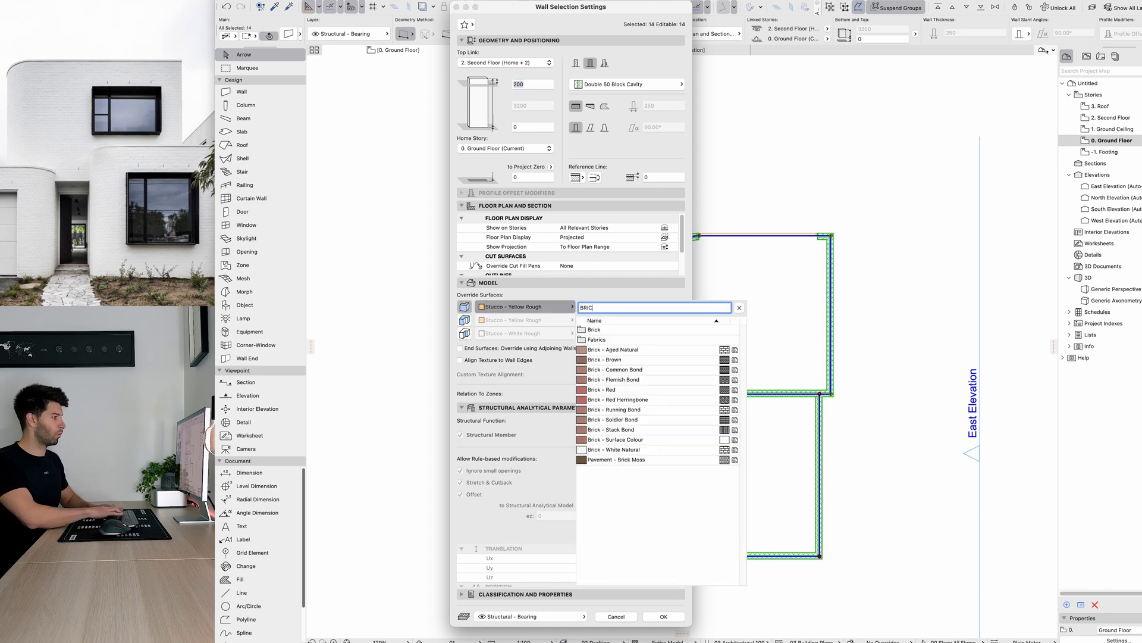
click(617, 450)
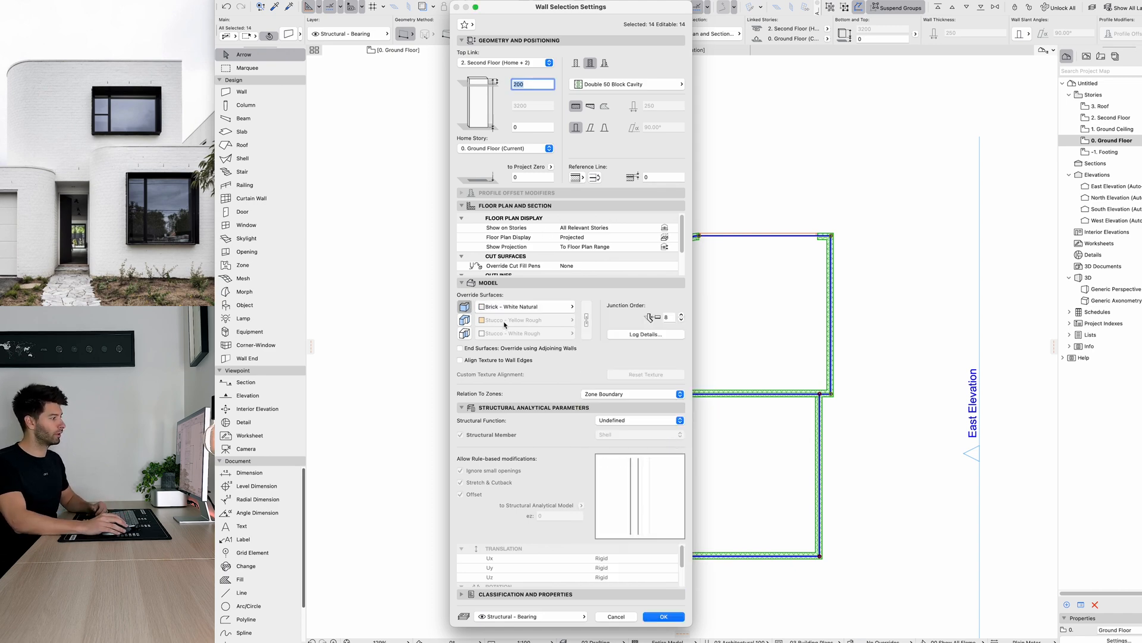
click(662, 616)
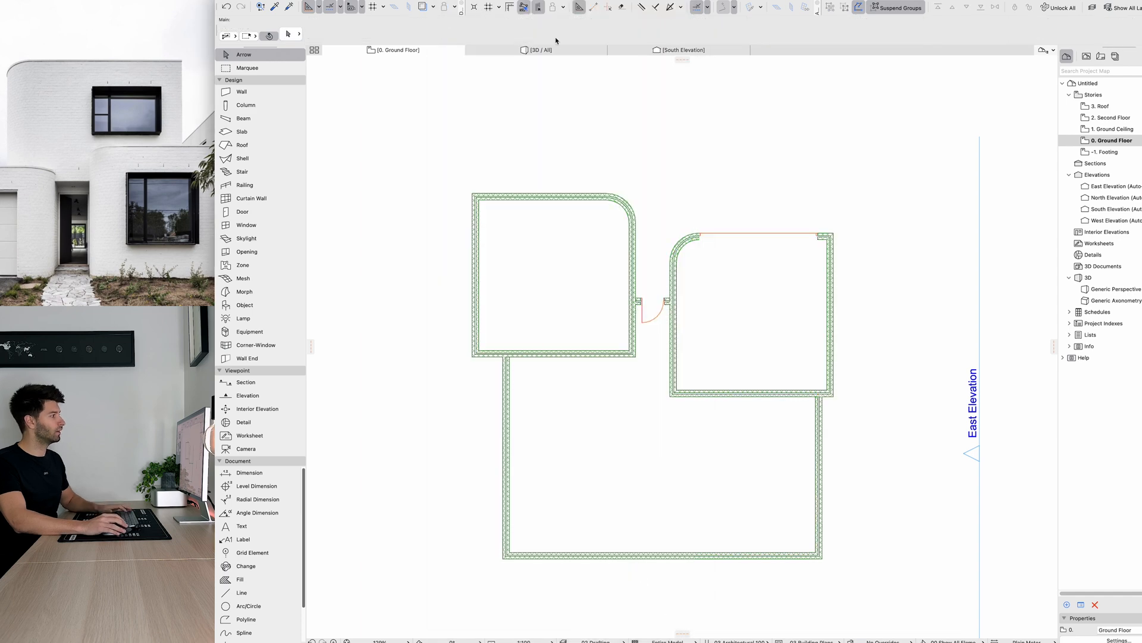
Link the right block's five wall tops to 2. Second Floor plus 500, then view Ground Floor
click(537, 49)
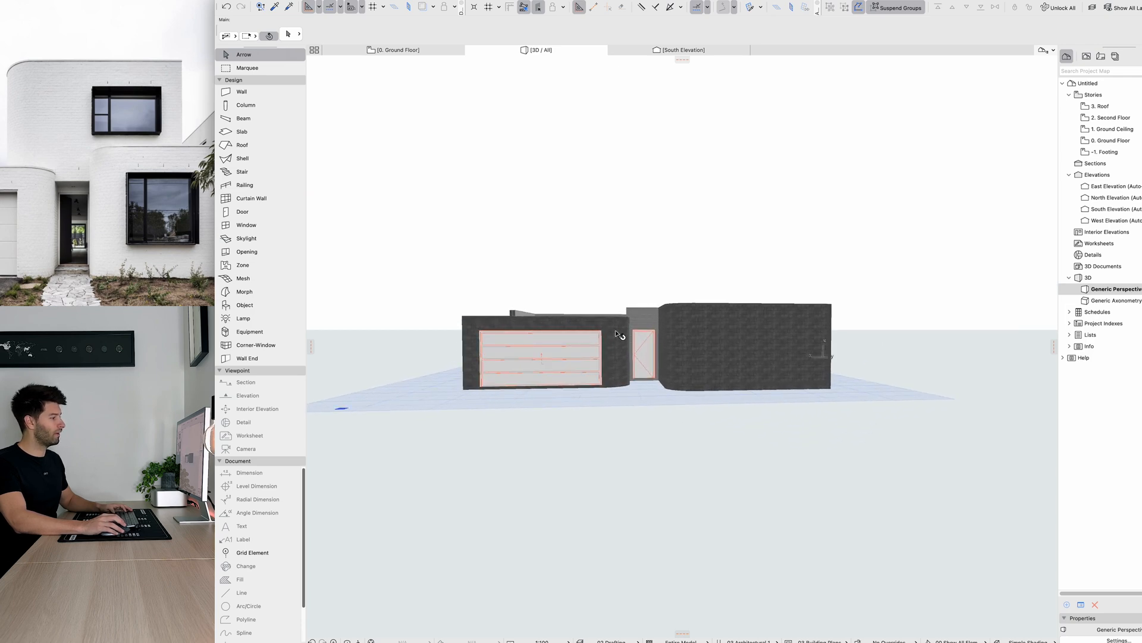
click(241, 91)
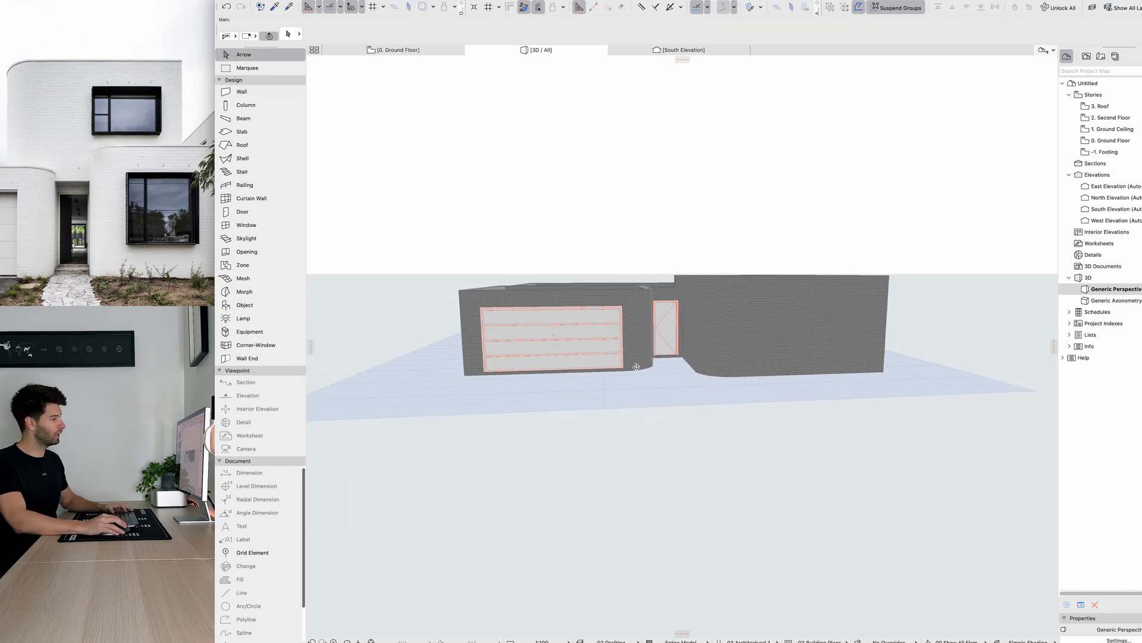
click(643, 324)
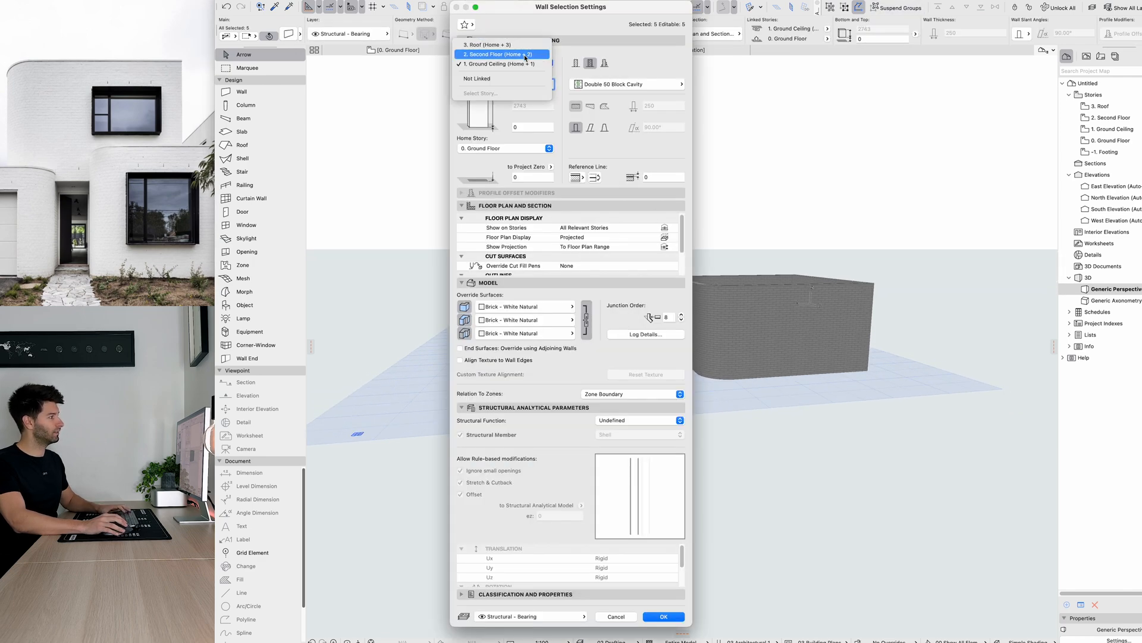
click(663, 616)
text(500)
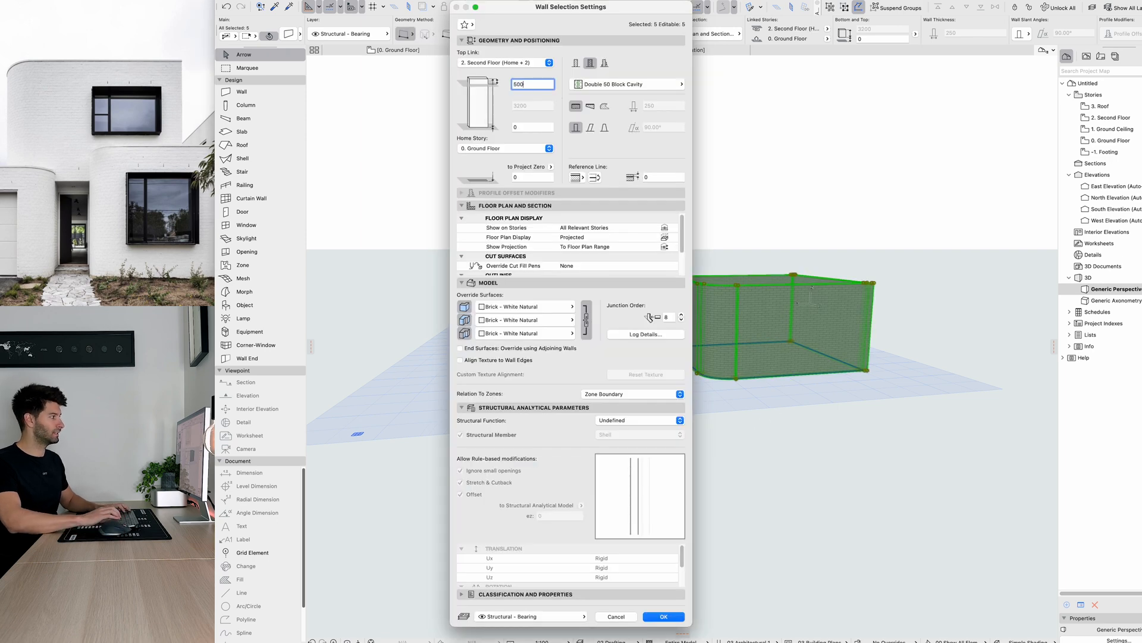
click(661, 616)
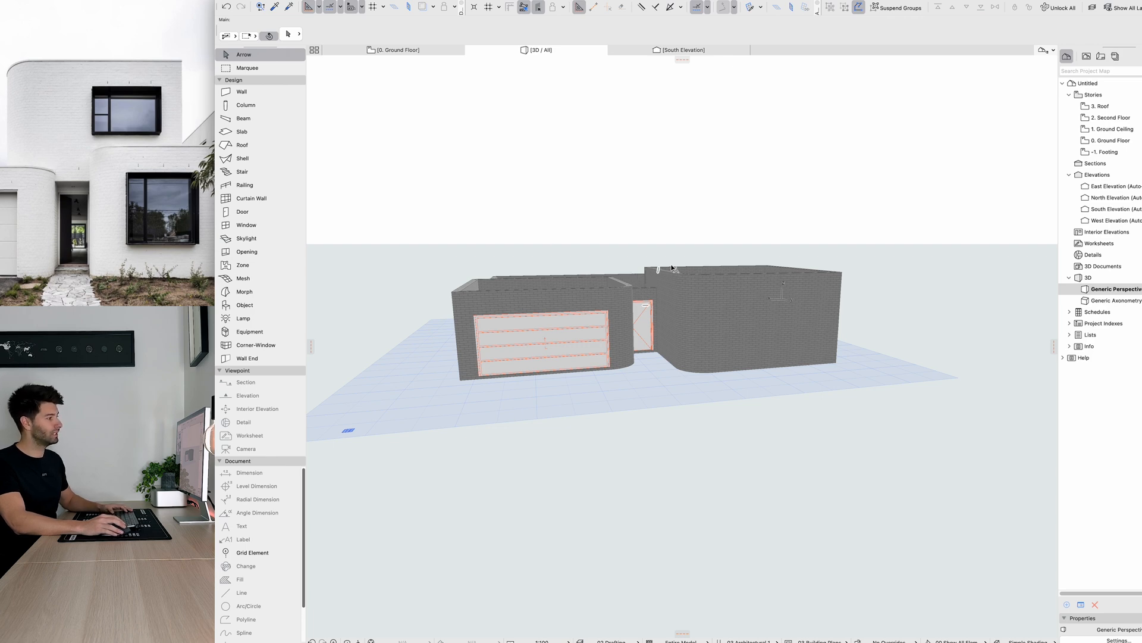
mouse_move(732, 283)
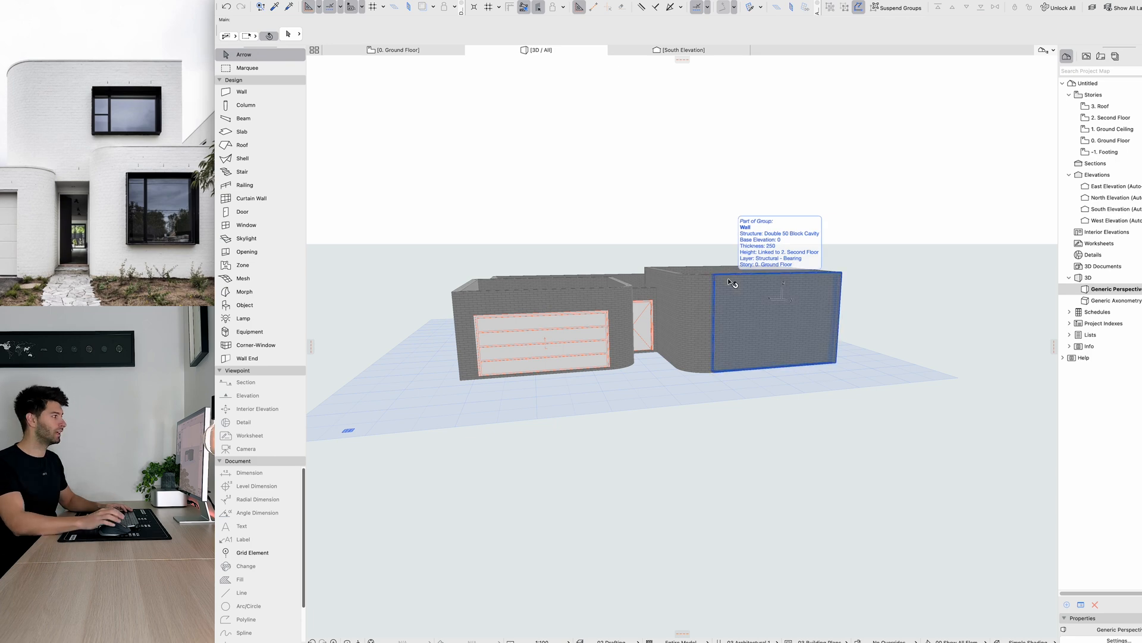
click(397, 49)
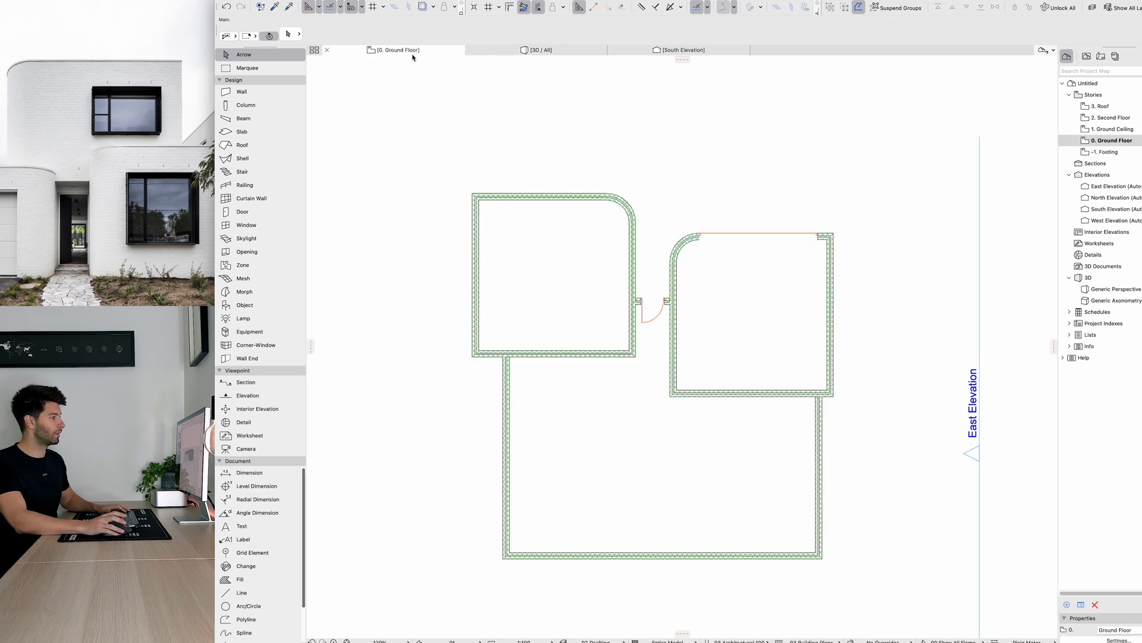
Draw a 50-thick slab over the left-hand block and return to the 3D view
click(242, 131)
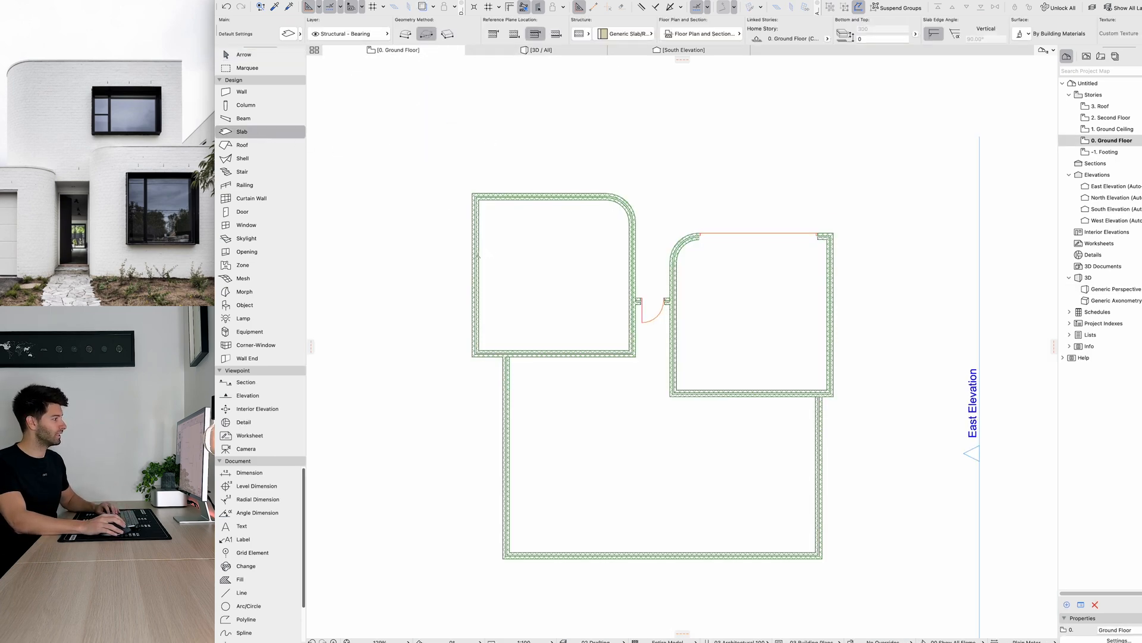
click(243, 54)
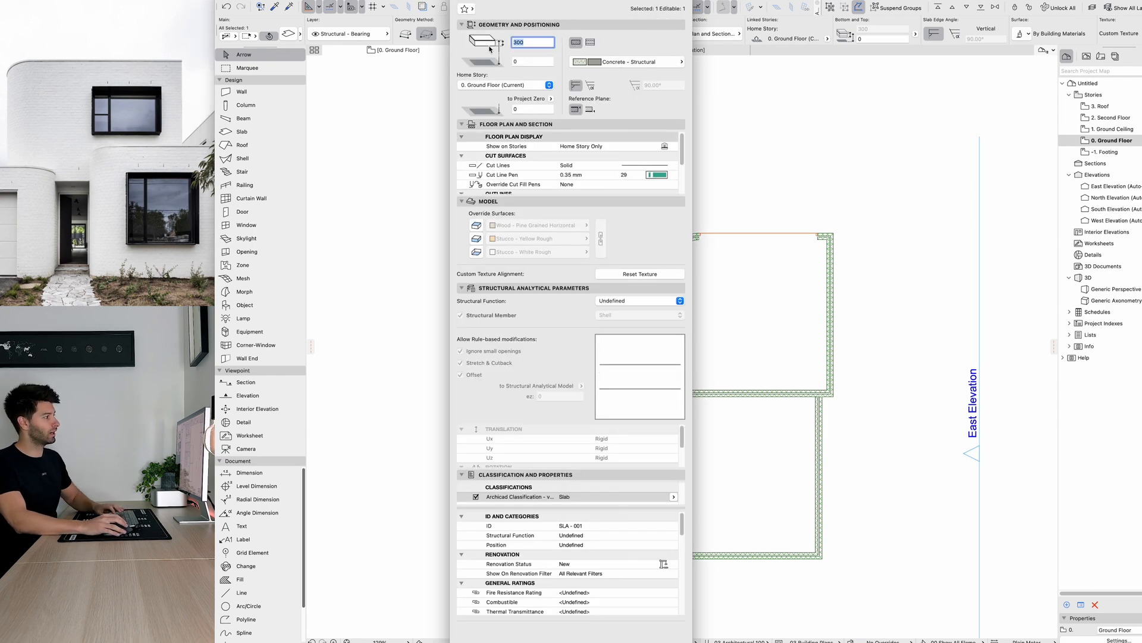
text(5000)
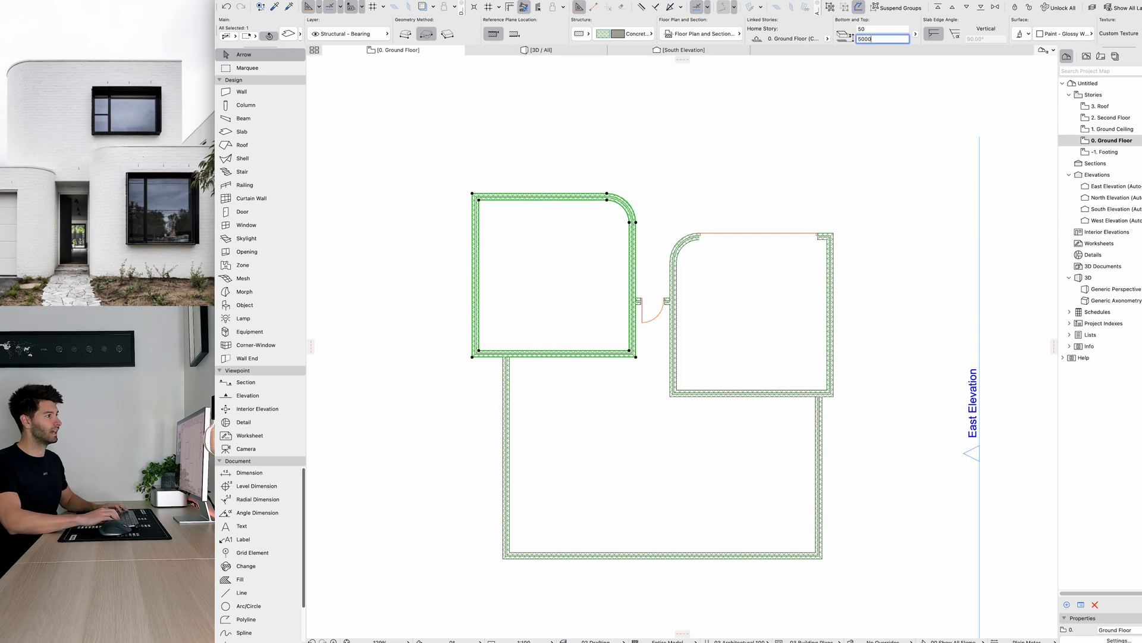
click(542, 50)
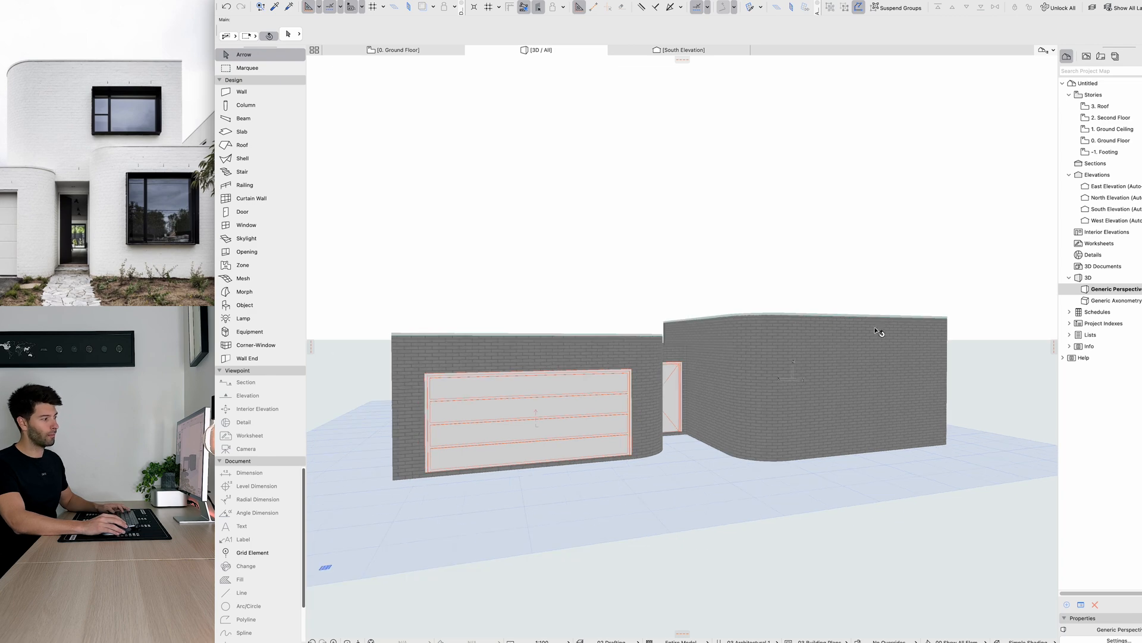
Override the selected wall's surface with Brick - White Natural and open 2. Second Floor
click(667, 386)
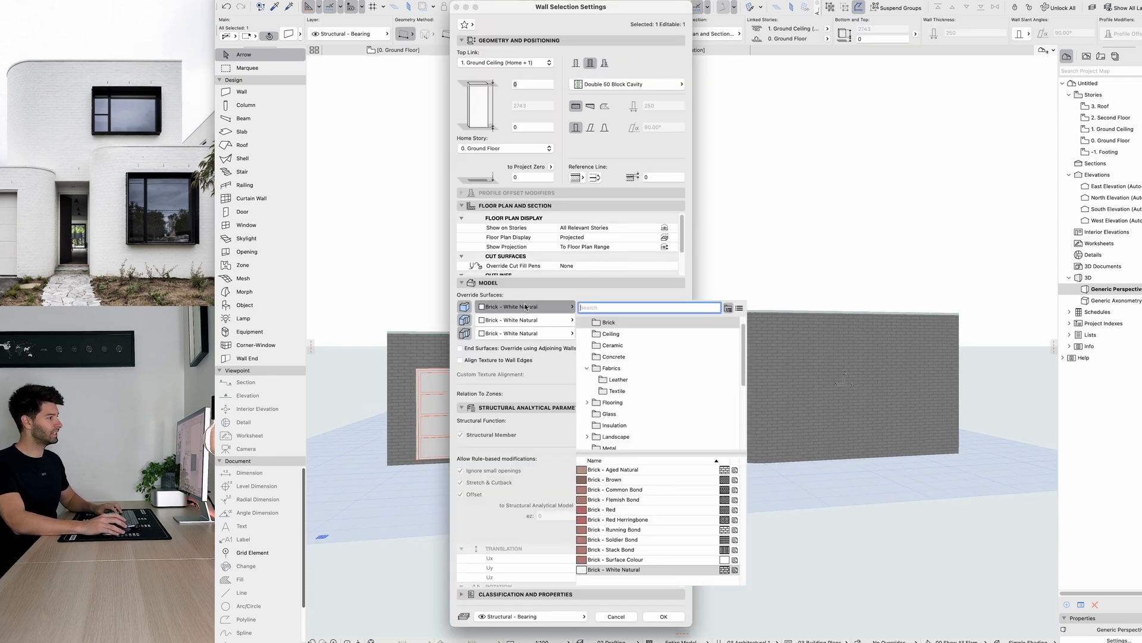
text(WHITE)
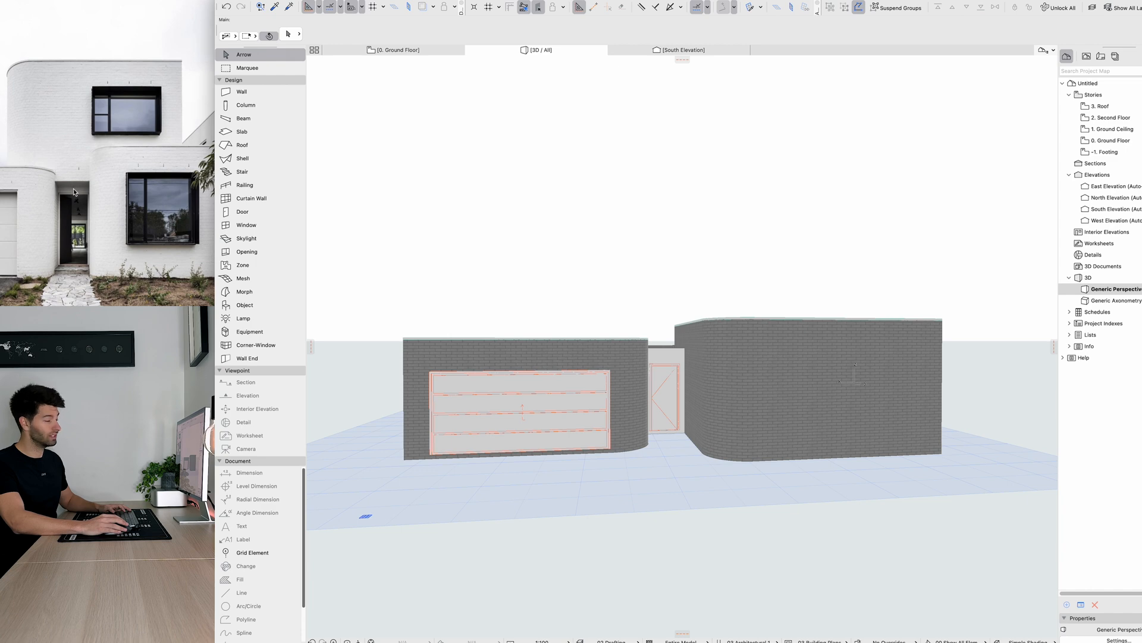
click(1109, 117)
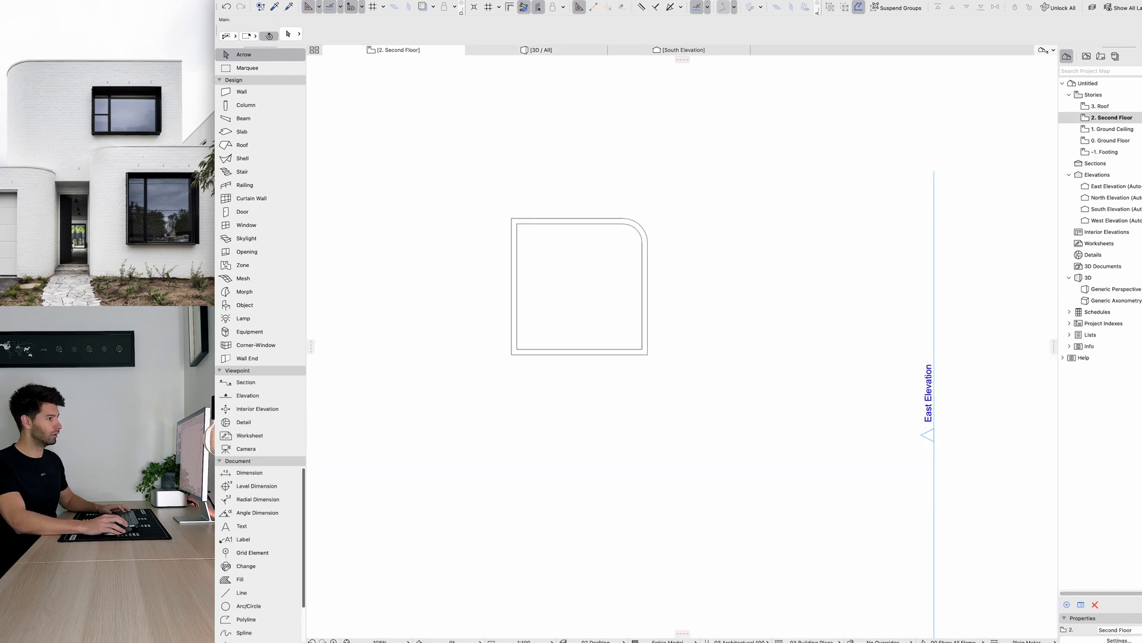
Enable Trace & Reference for the ground floor and open the second-floor walls' settings
click(1109, 139)
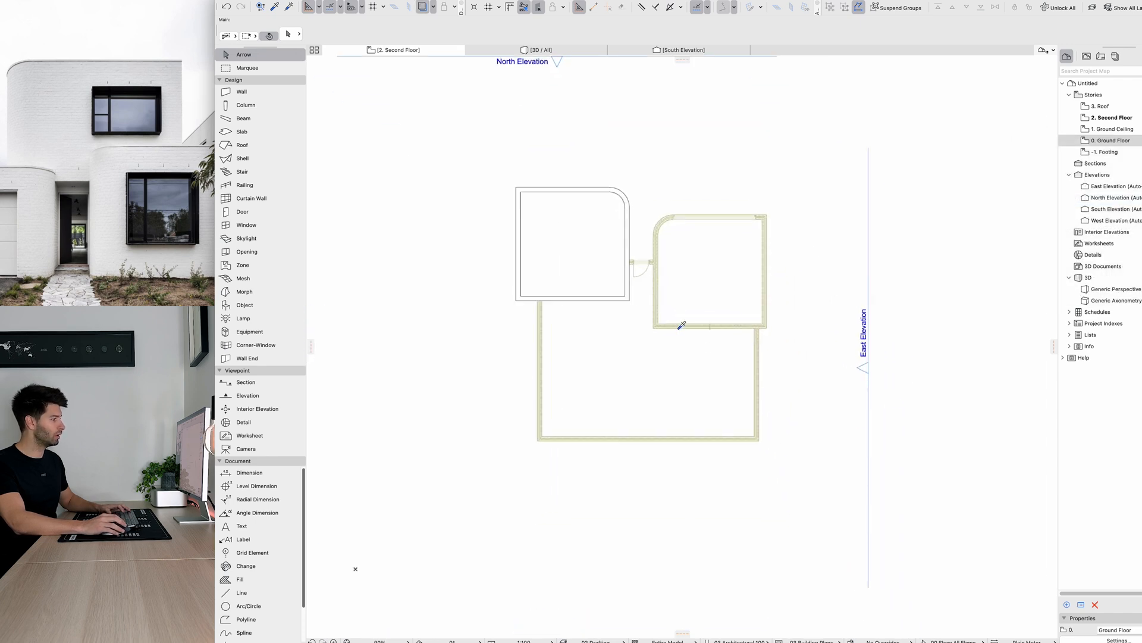
click(241, 91)
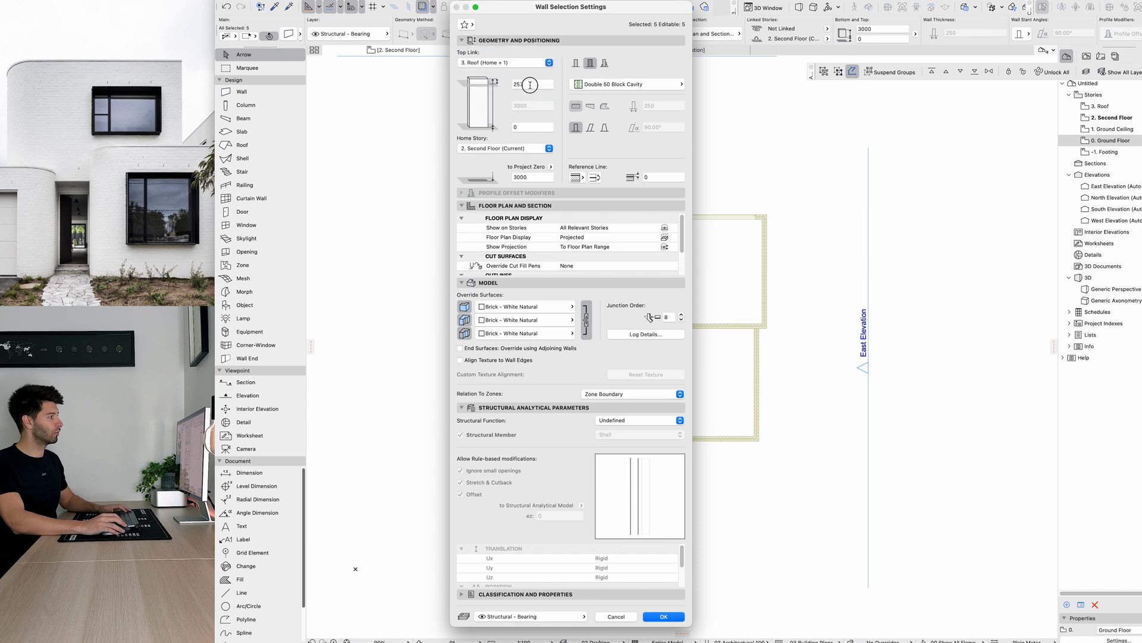
Link the tops of the five second-floor walls to the Roof story with a 750 offset
text(5)
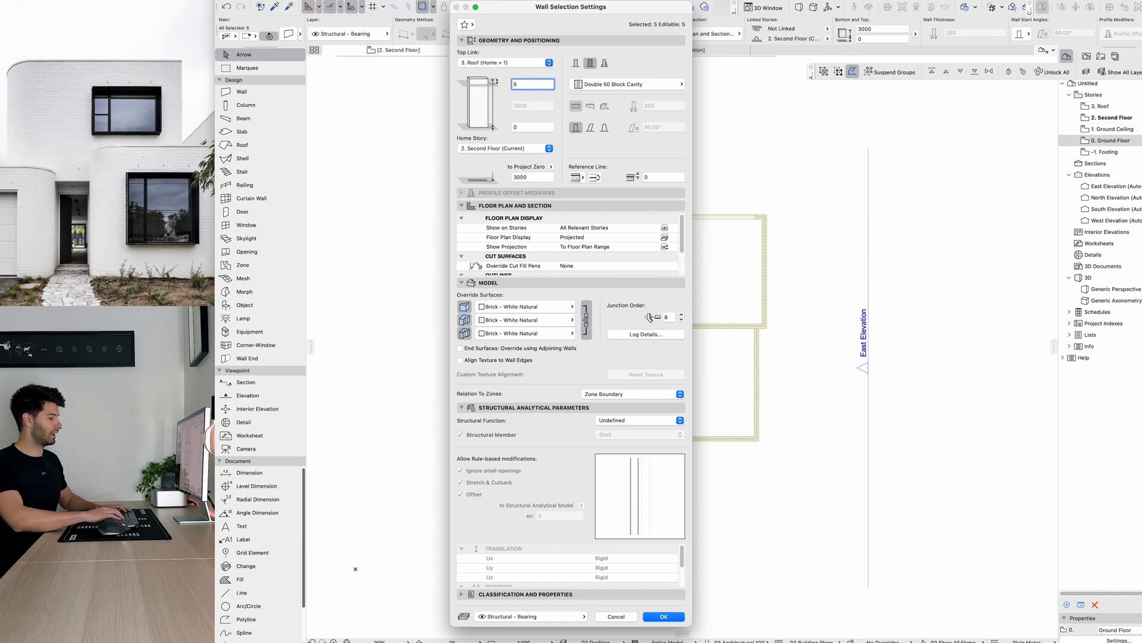
click(663, 616)
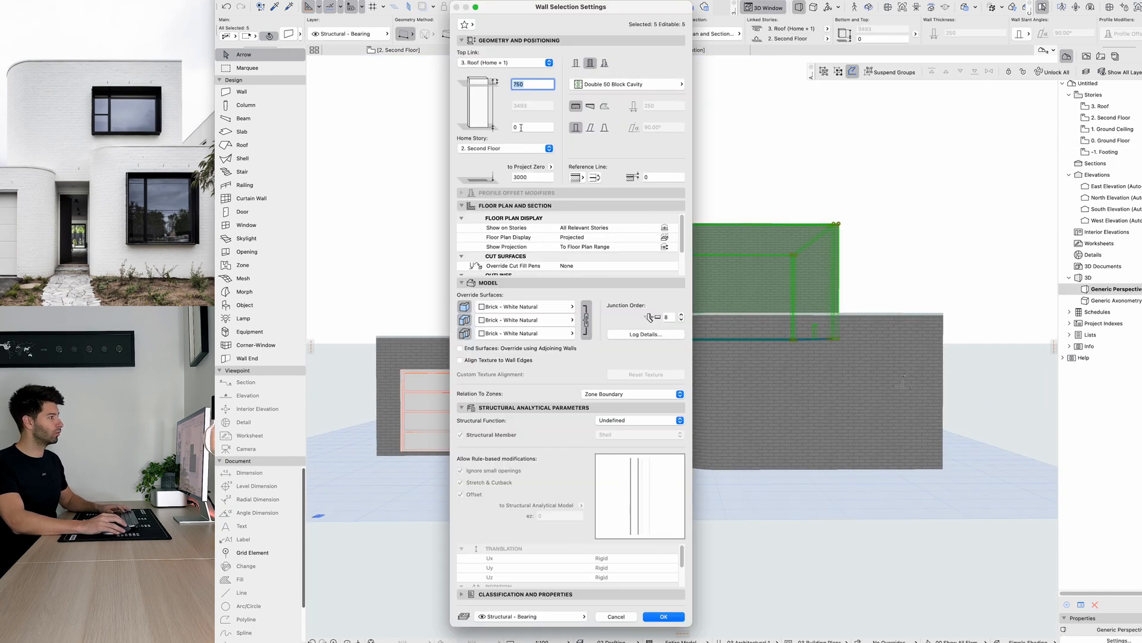
click(663, 616)
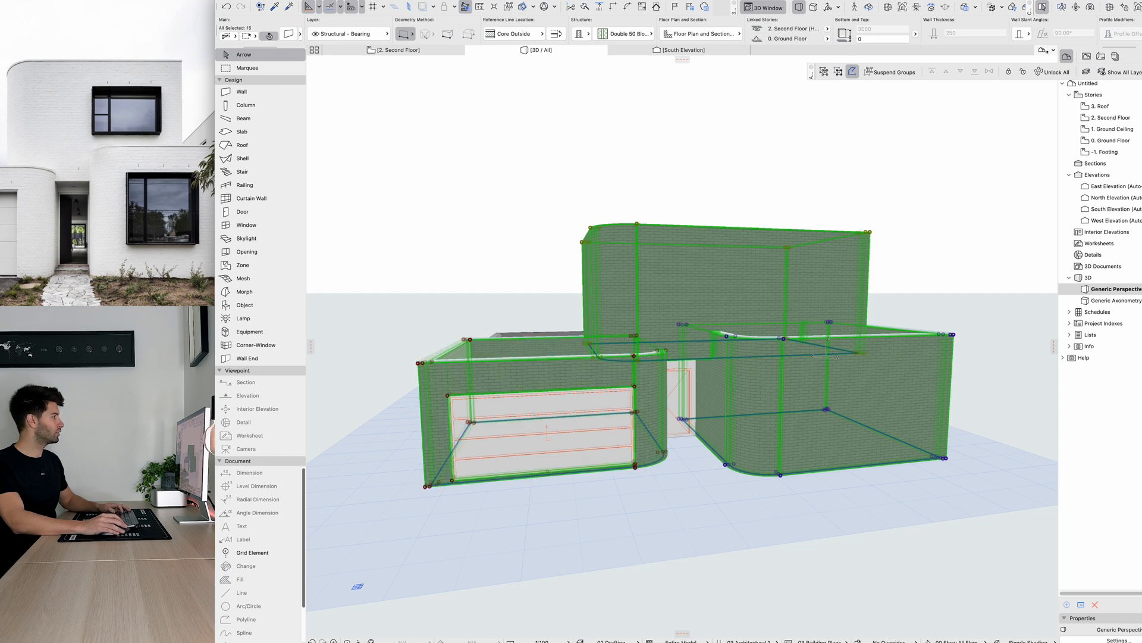
Switch from the 3D view back to the Ground Floor plan
click(143, 144)
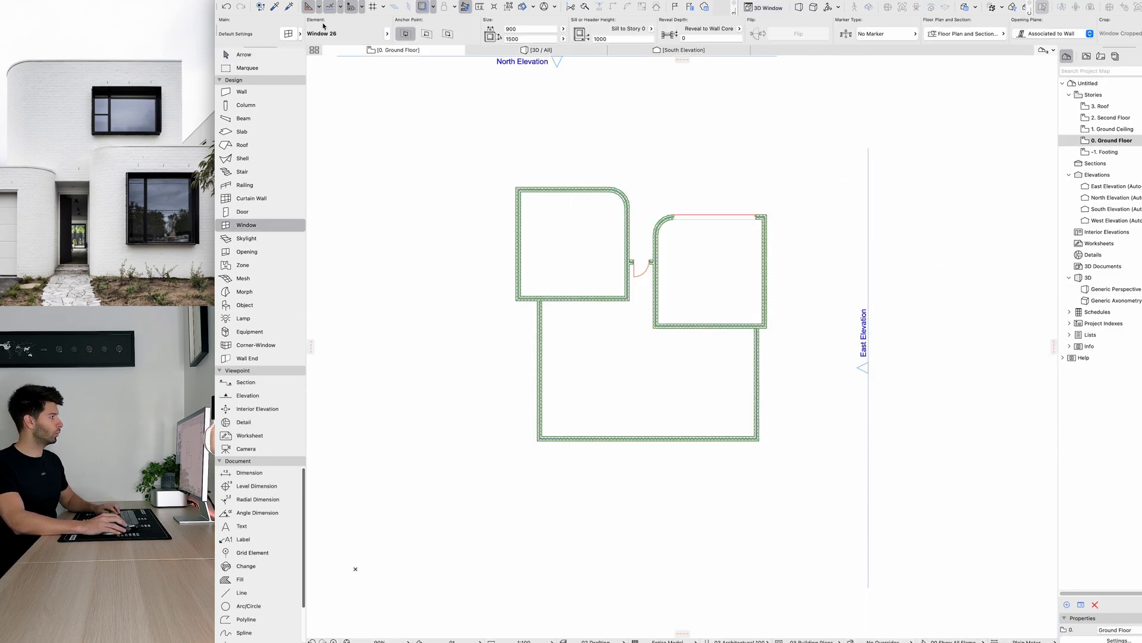
Make Variable Window 26 from Basic Windows 26 the default window, 1200 × 1500
click(290, 34)
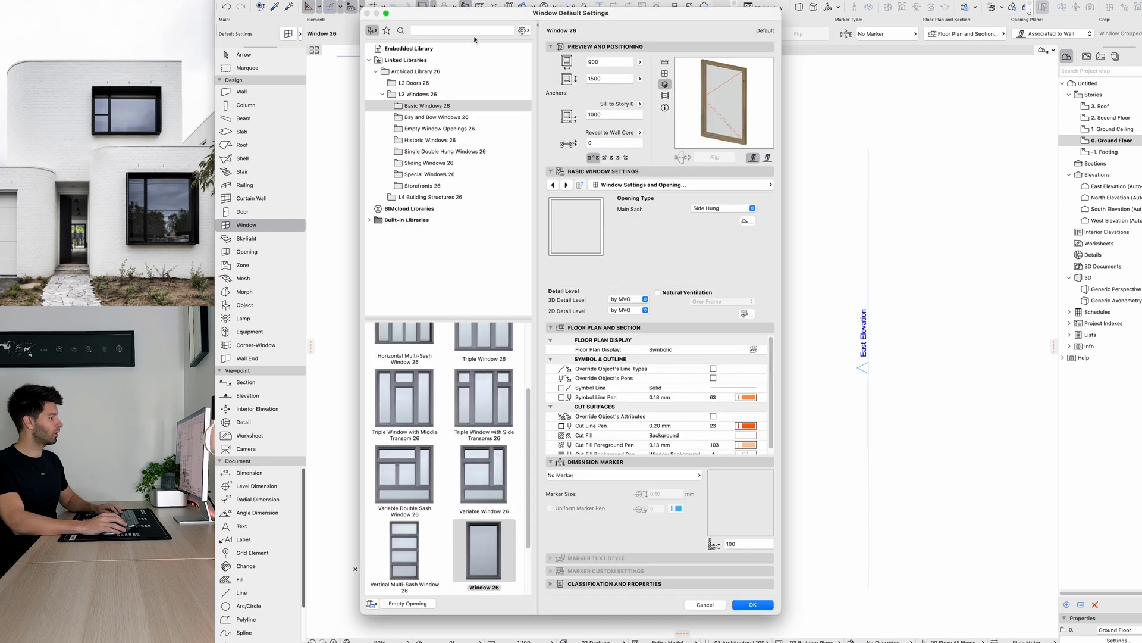
click(484, 505)
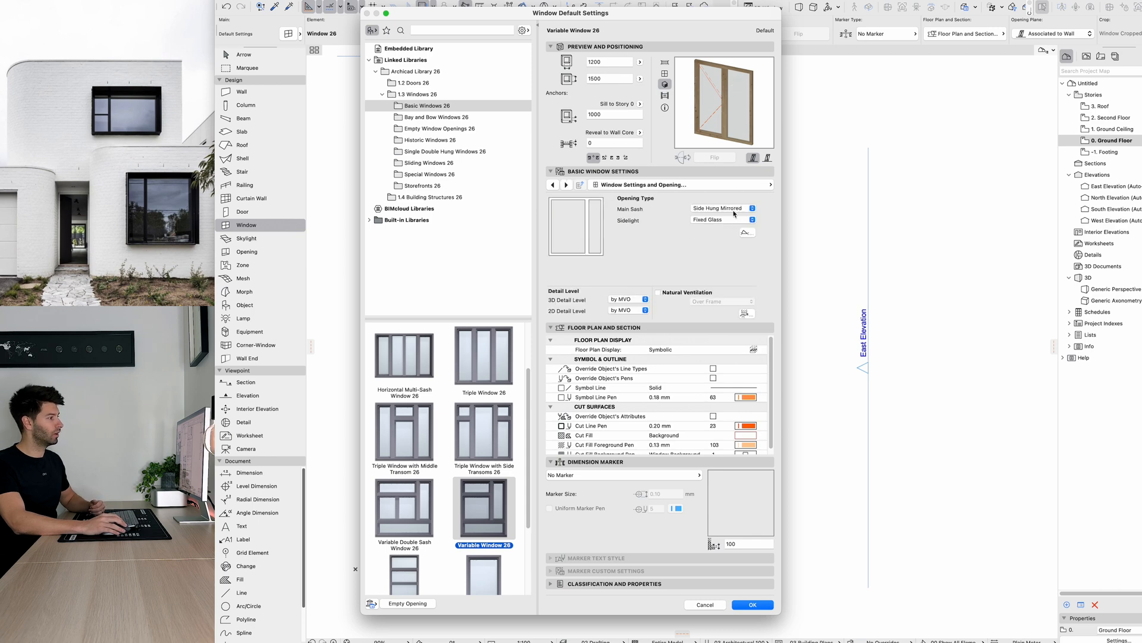
click(721, 208)
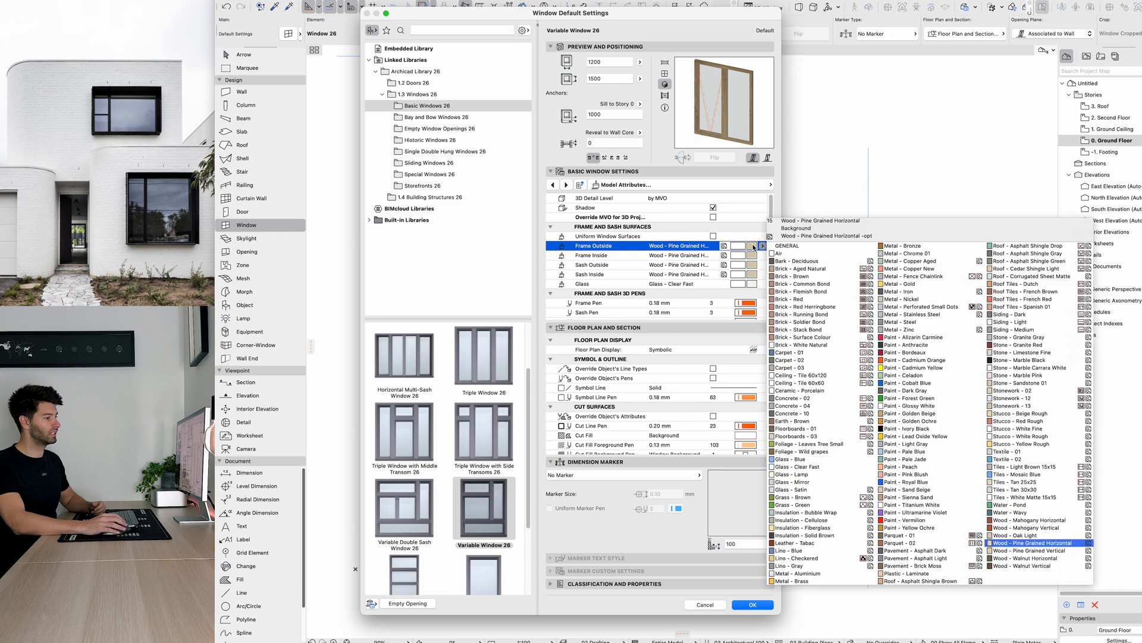
click(752, 604)
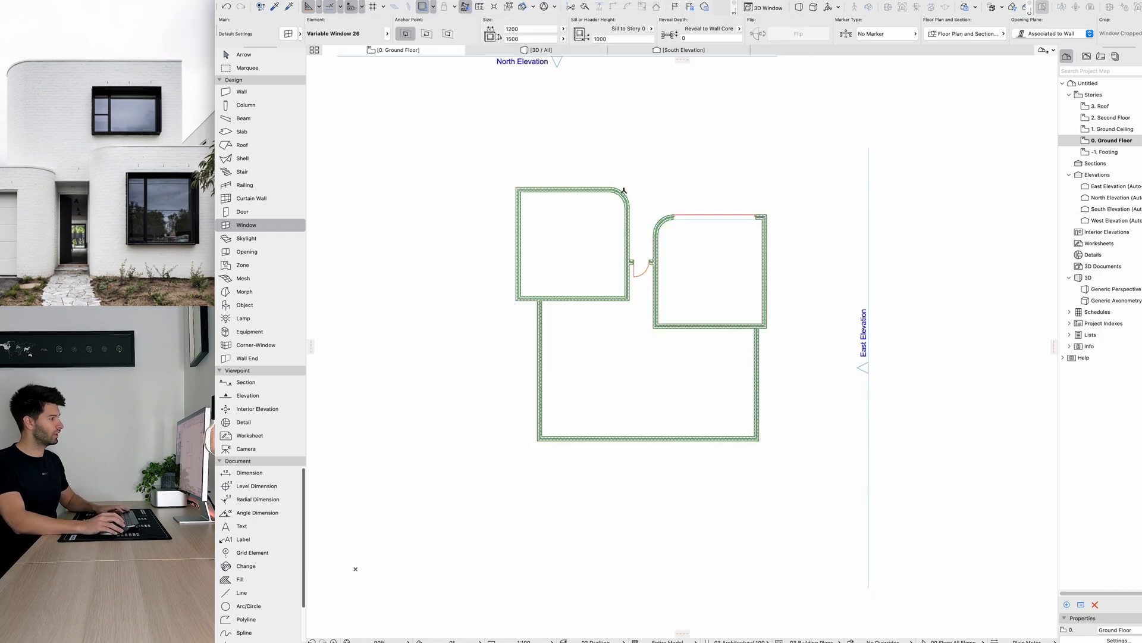
mouse_move(564, 189)
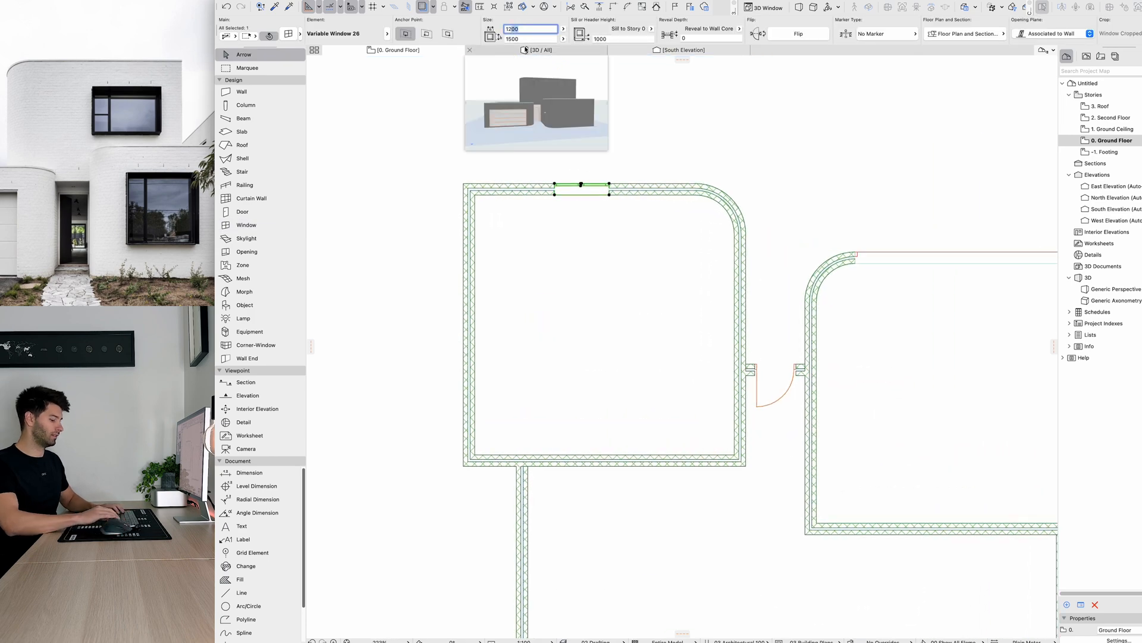
Place a 2500 × 2500 Variable Window 26 in the front wall and select it in 3D
text(2500)
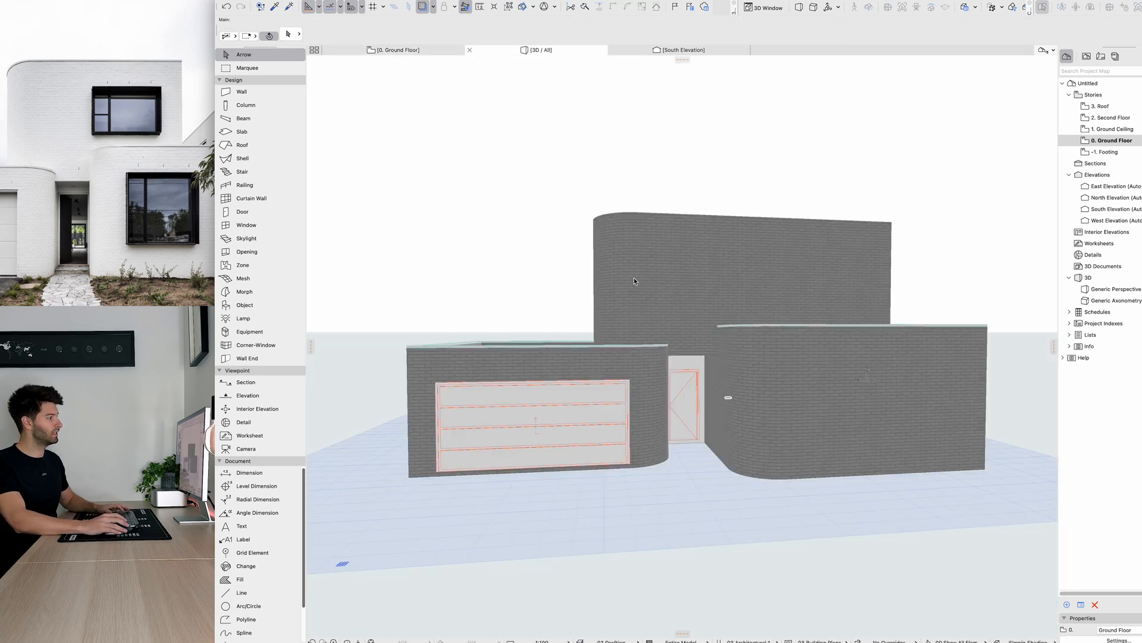
click(870, 379)
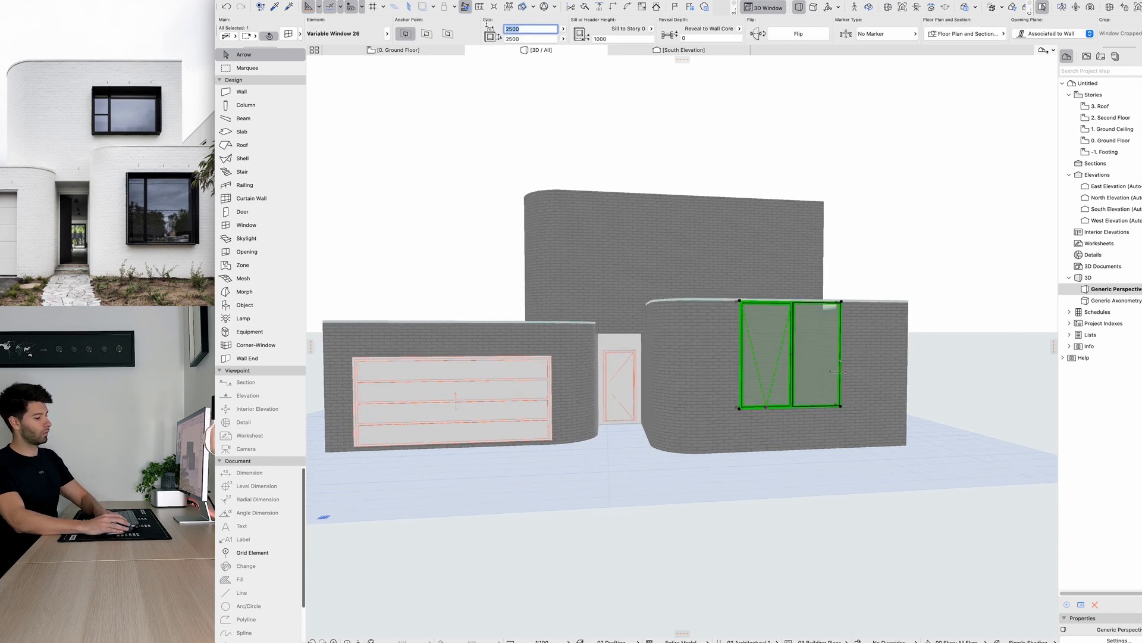
text(2000)
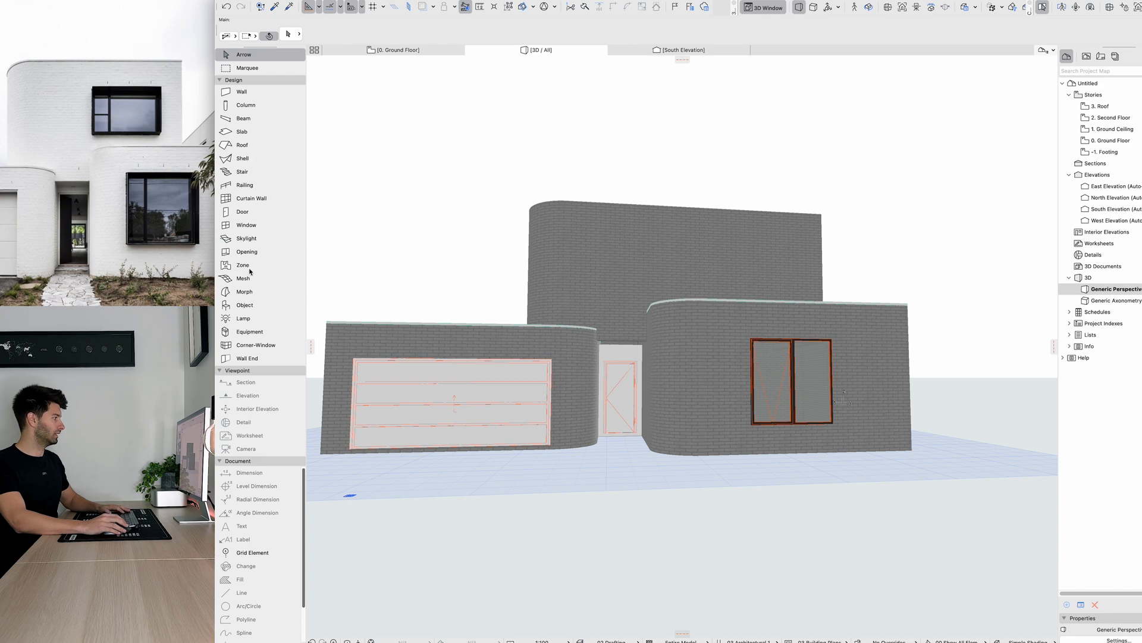
Select the large ground-floor front window and raise its top edge higher
click(242, 131)
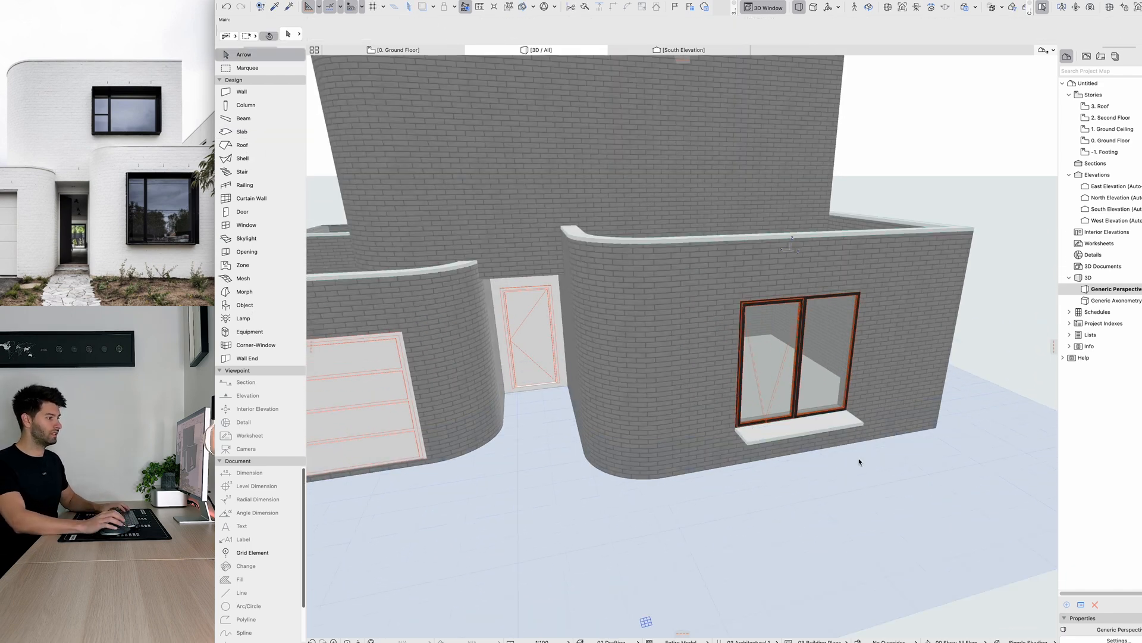
click(798, 430)
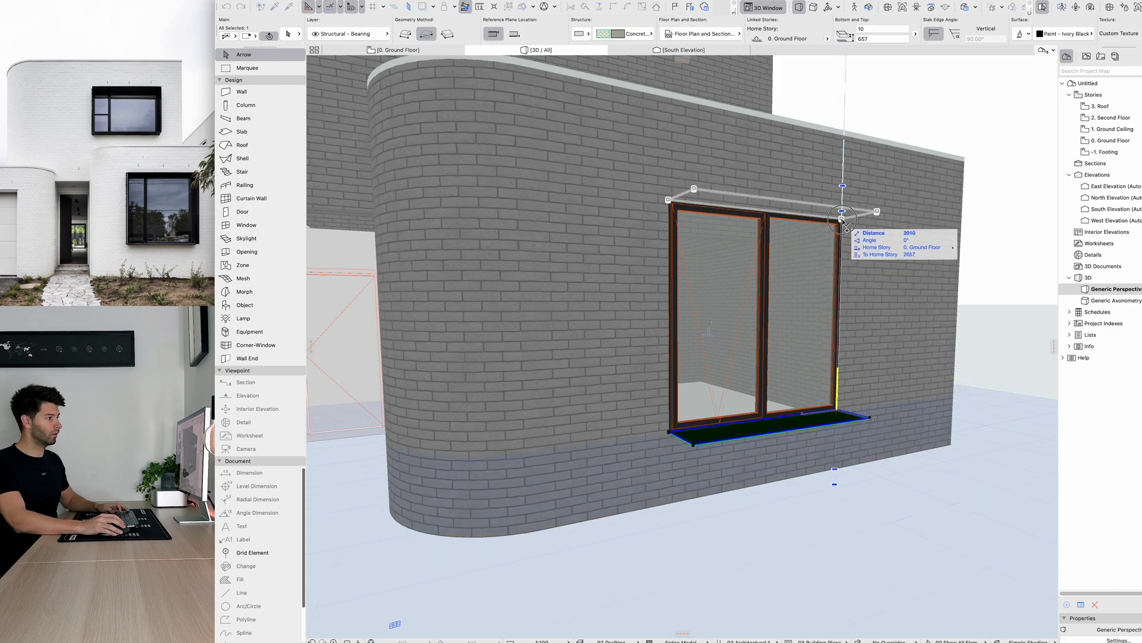
click(394, 49)
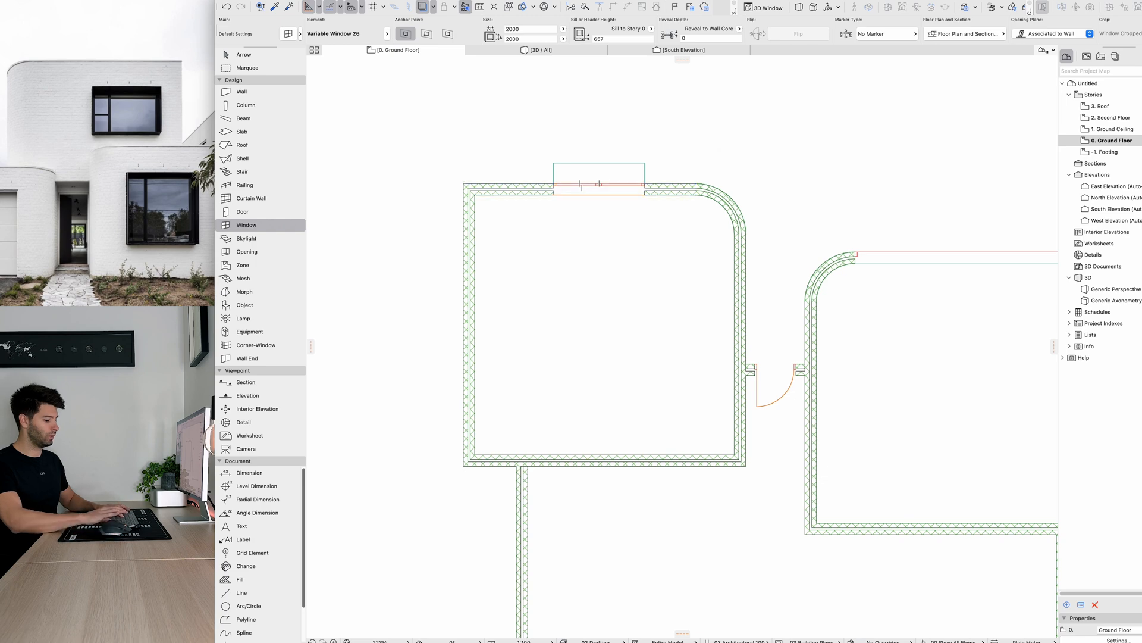
Place a window in the second-floor front wall with a 1500 sill height
click(1110, 117)
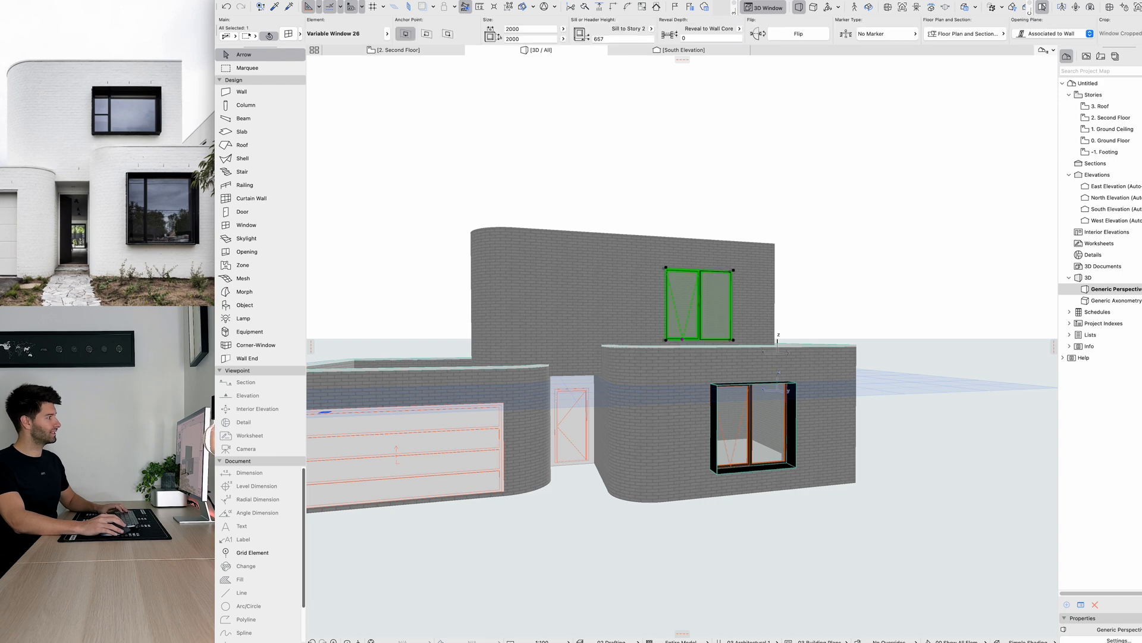
text(1500)
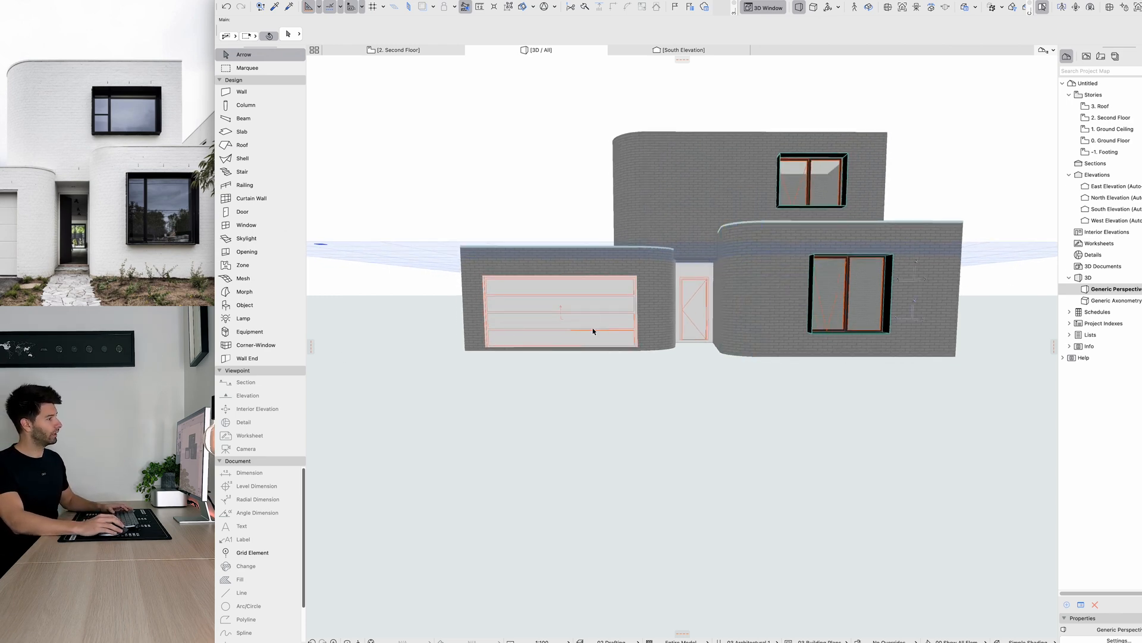
mouse_move(710, 364)
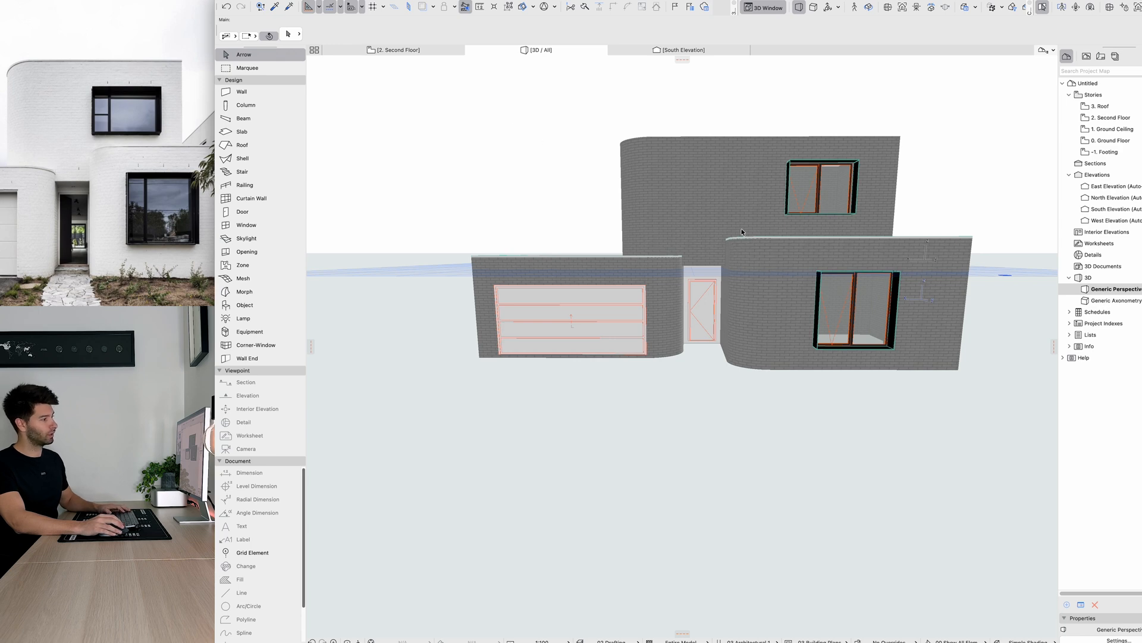
mouse_move(781, 157)
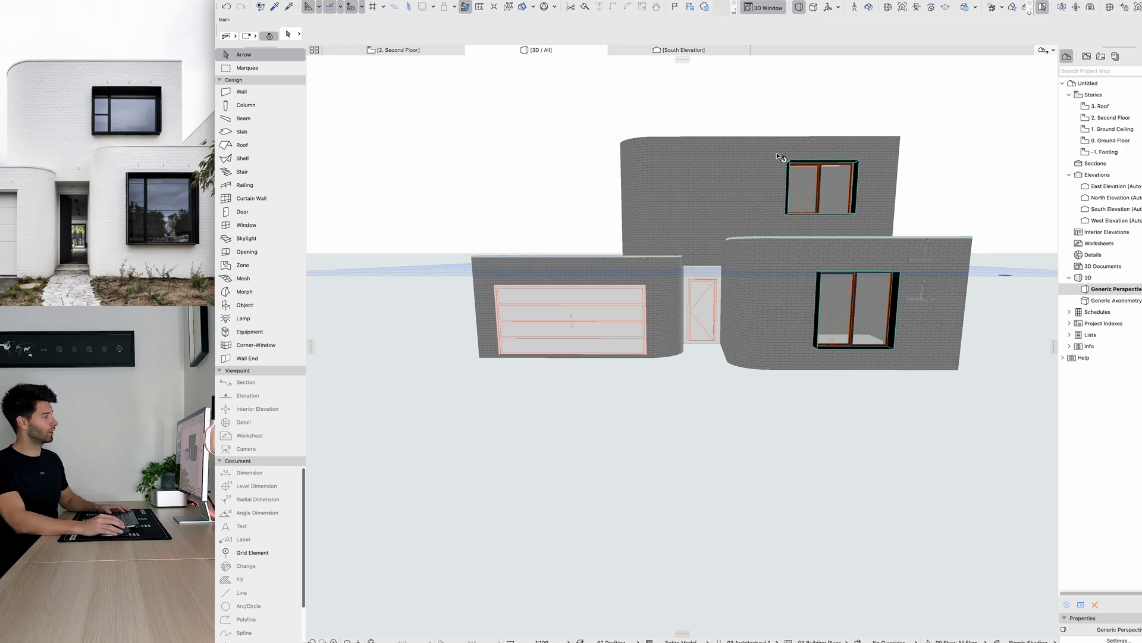
mouse_move(762, 483)
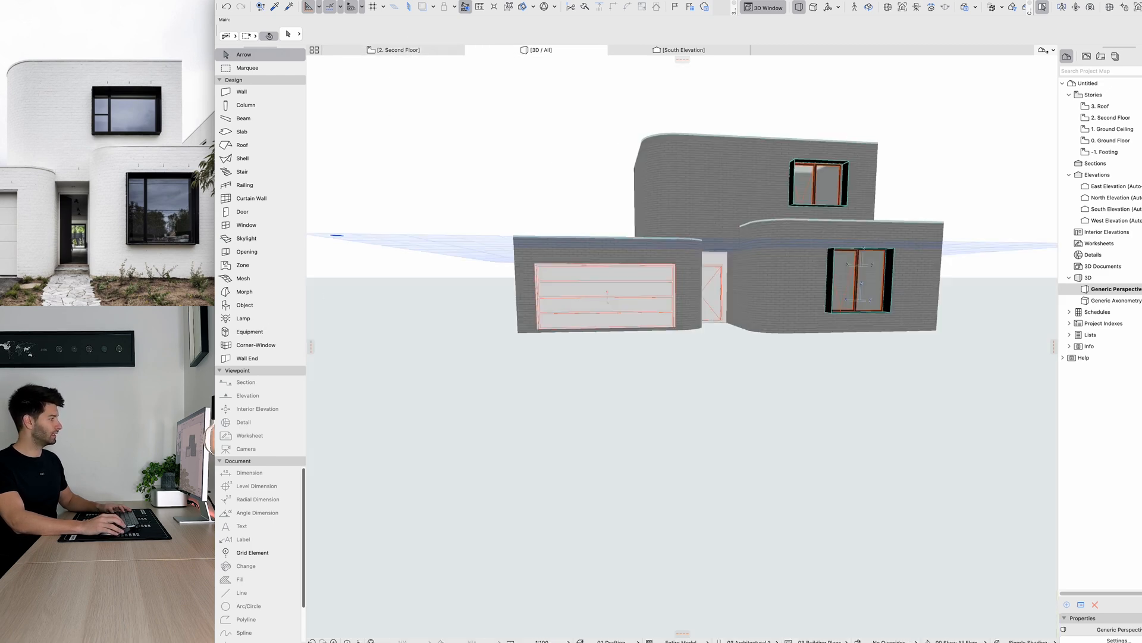
click(243, 278)
text(STONE)
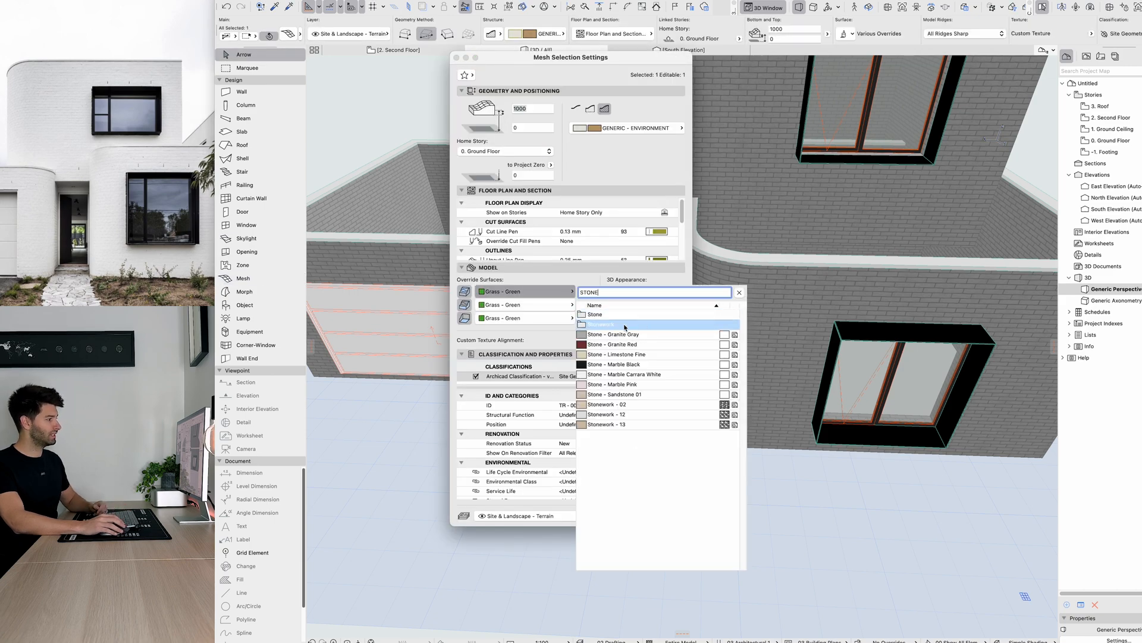
Apply the Stonework - 12 override surface to the entrance mesh
click(607, 414)
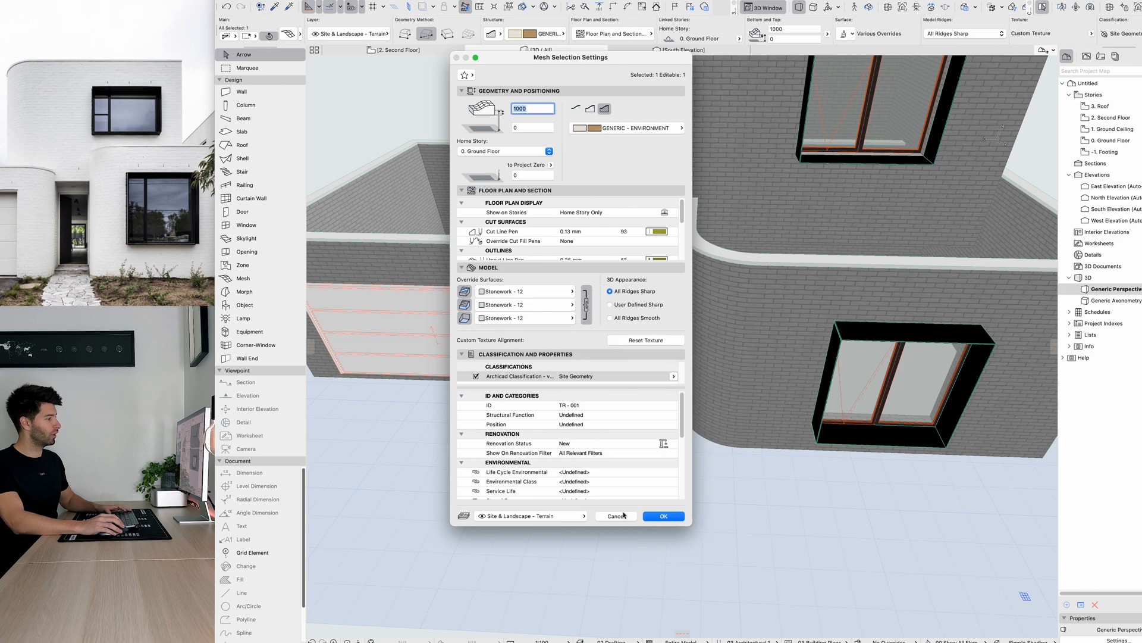
click(662, 515)
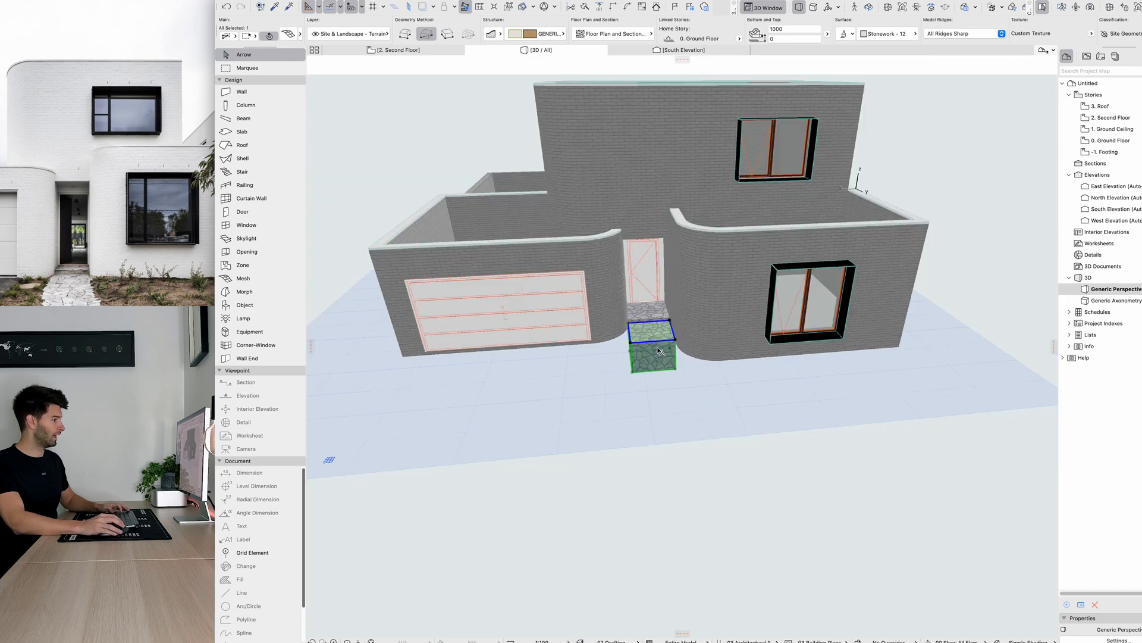
Stretch the stone mesh outward and start reshaping its outline into a path
drag(652, 347, 739, 561)
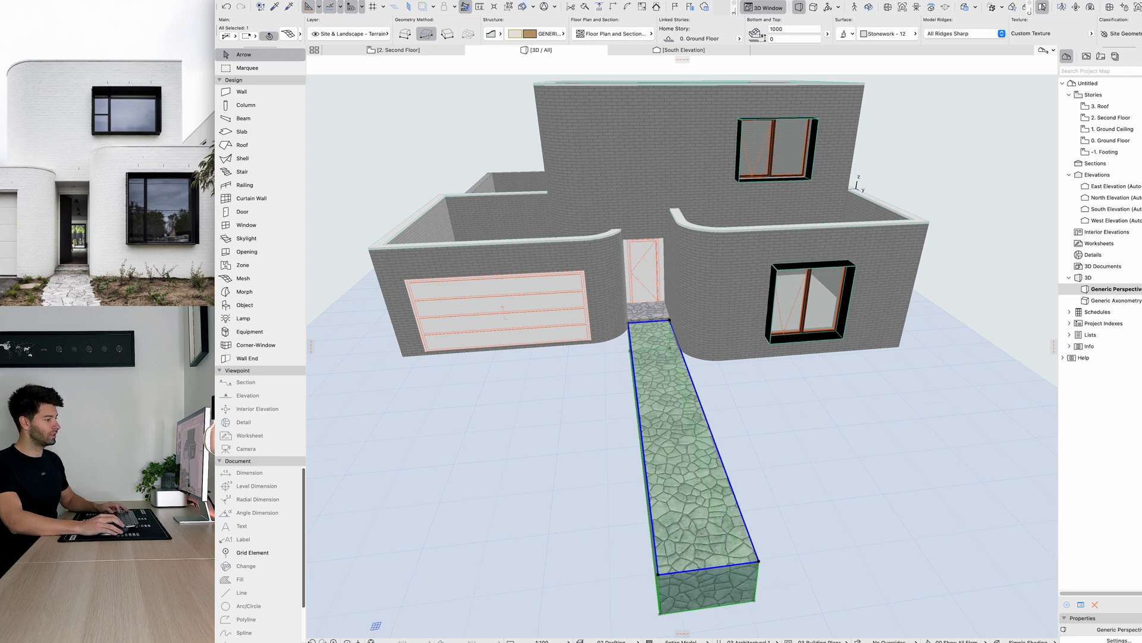
click(695, 575)
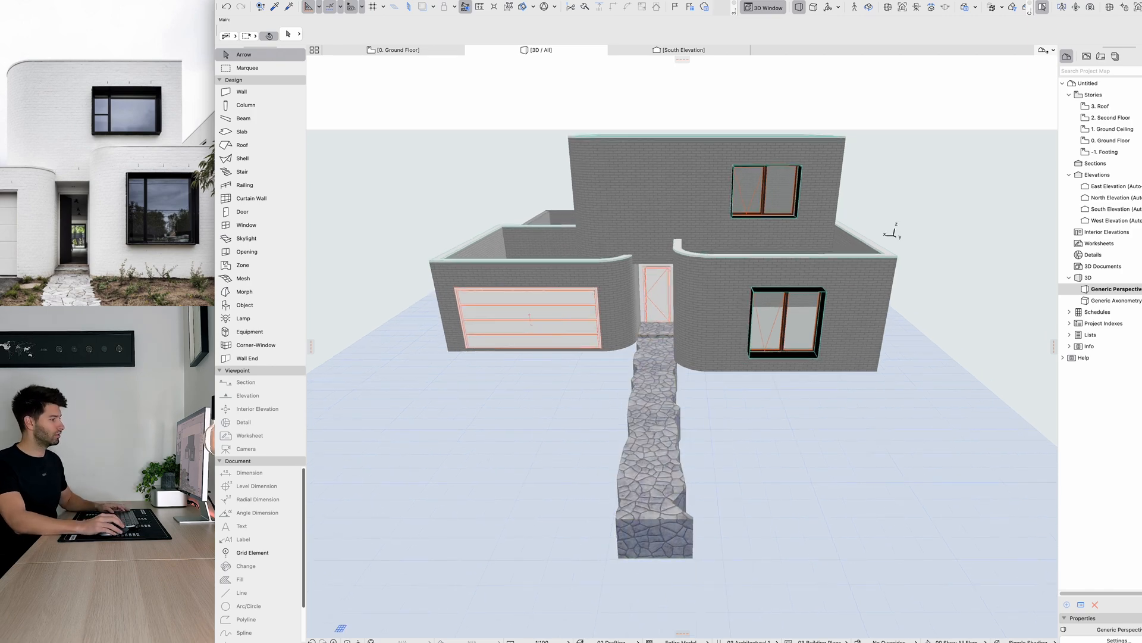
Add a driveway mesh beside the path with a Pavement - Asphalt Dark surface
click(243, 278)
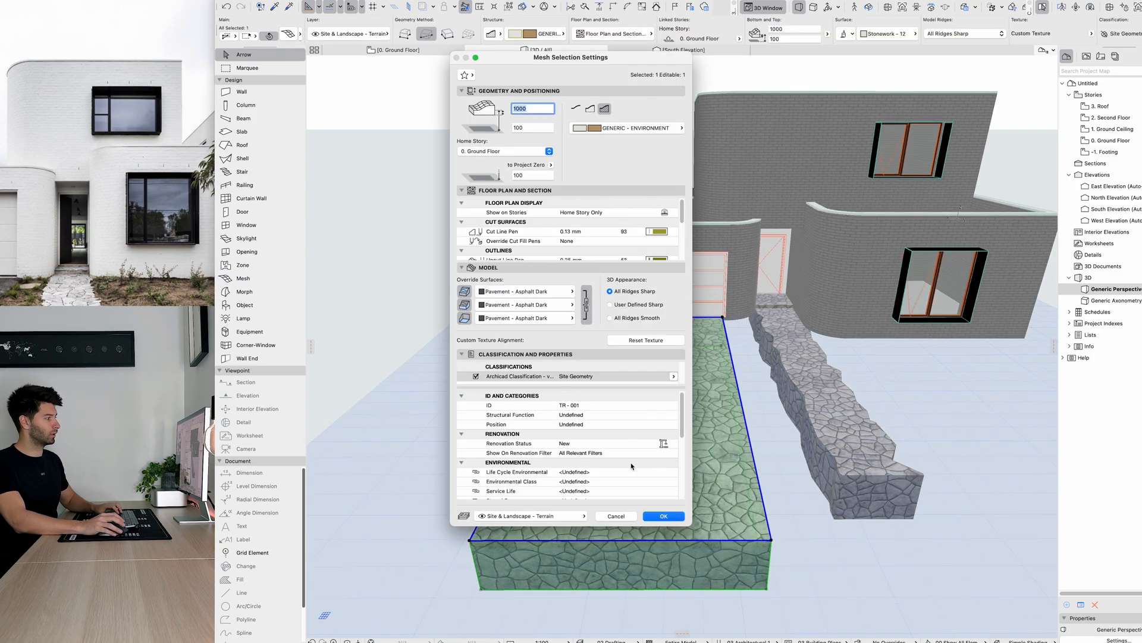
click(663, 516)
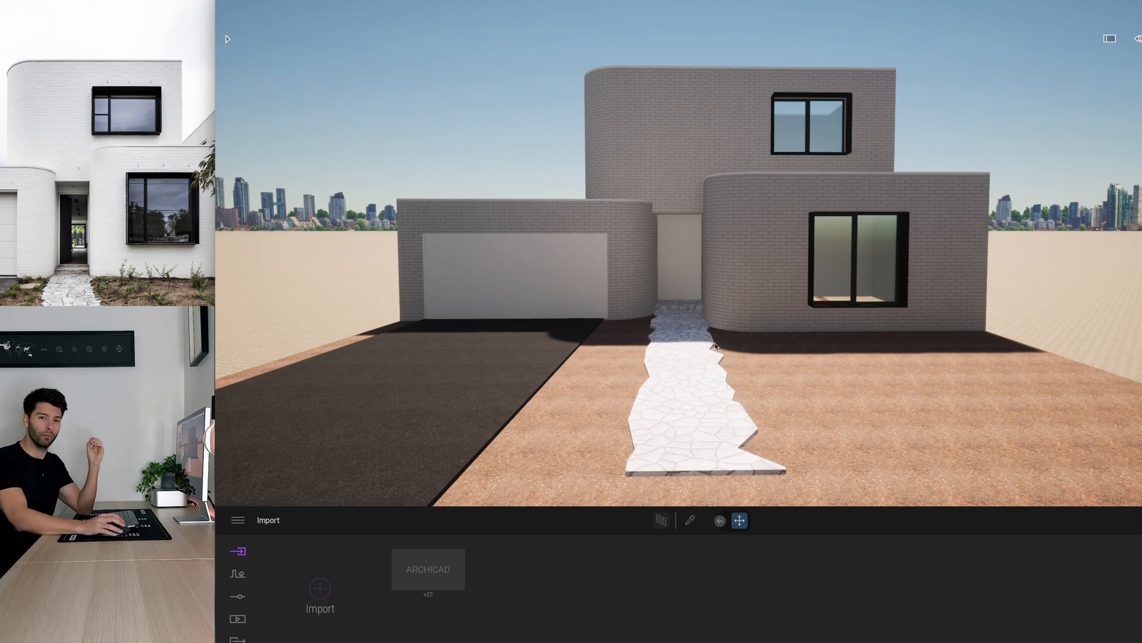
Create Image1 in portrait format and adjust the camera framing of the house
click(237, 621)
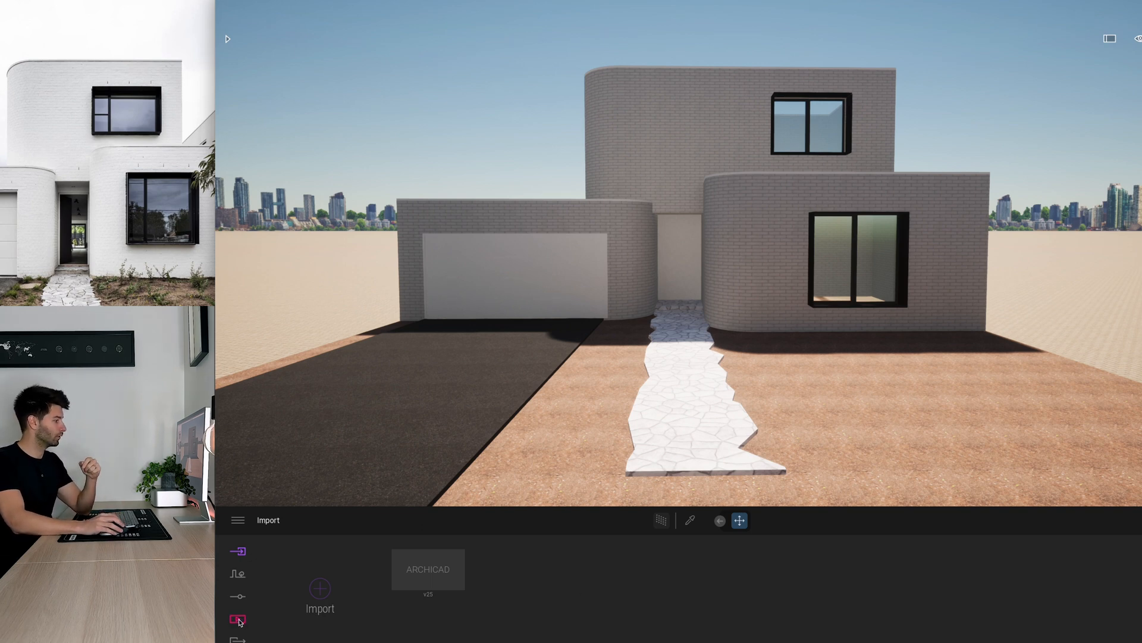
click(237, 618)
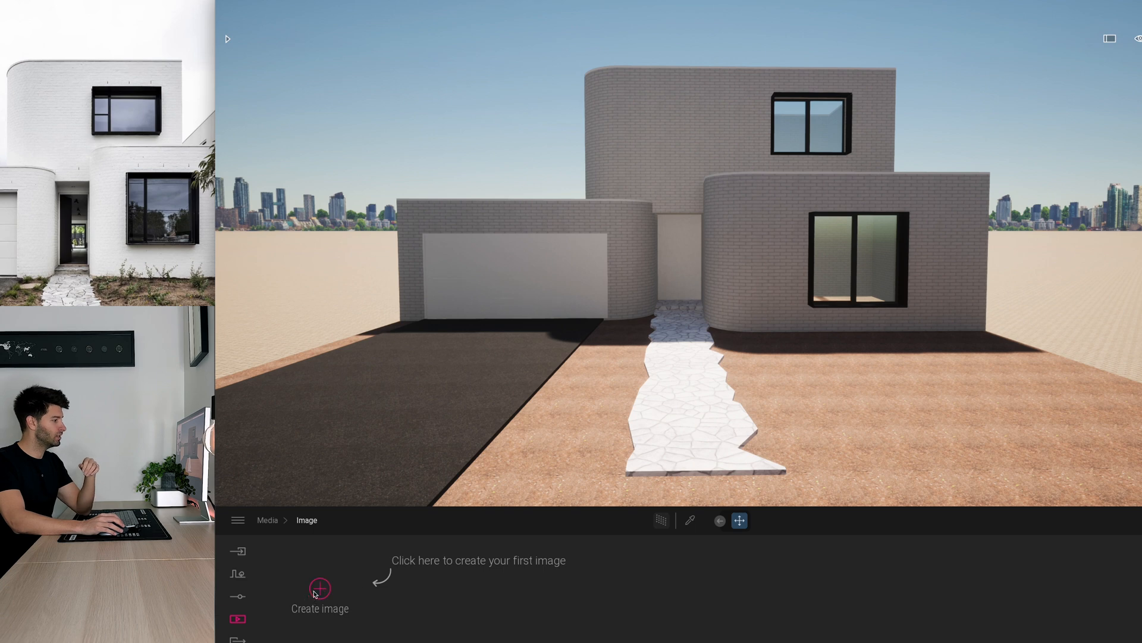
click(319, 591)
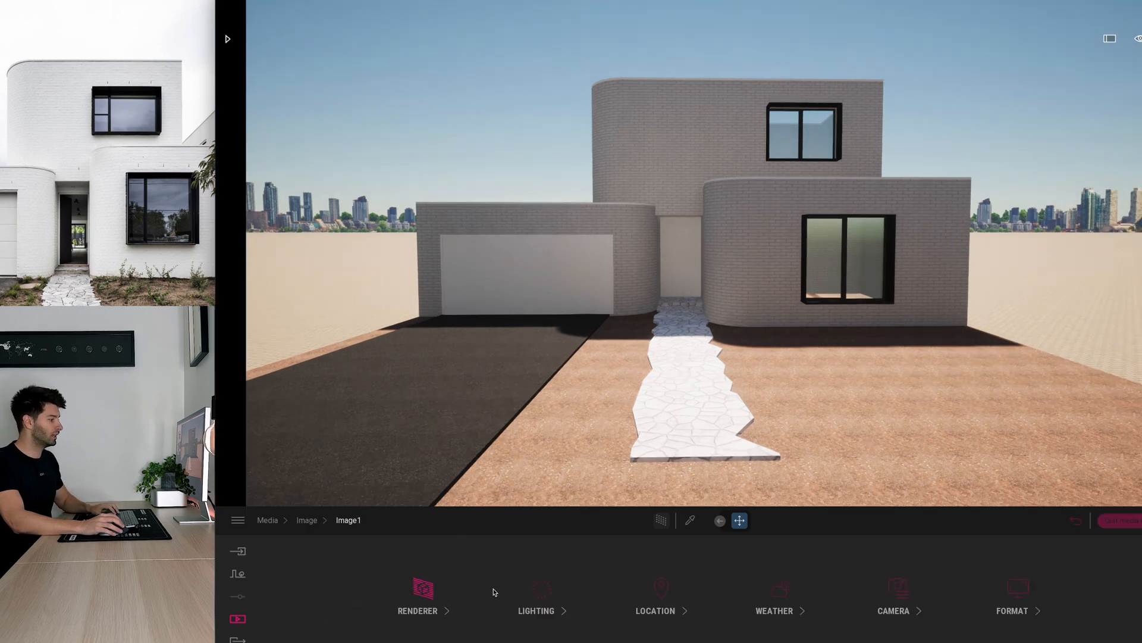
click(1012, 597)
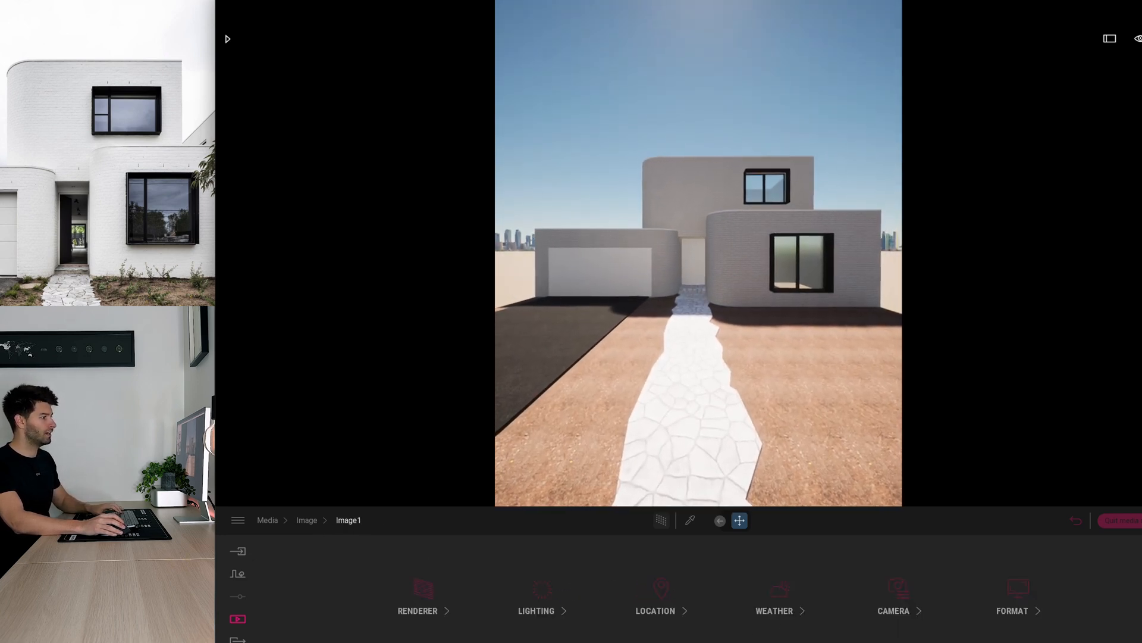
click(897, 591)
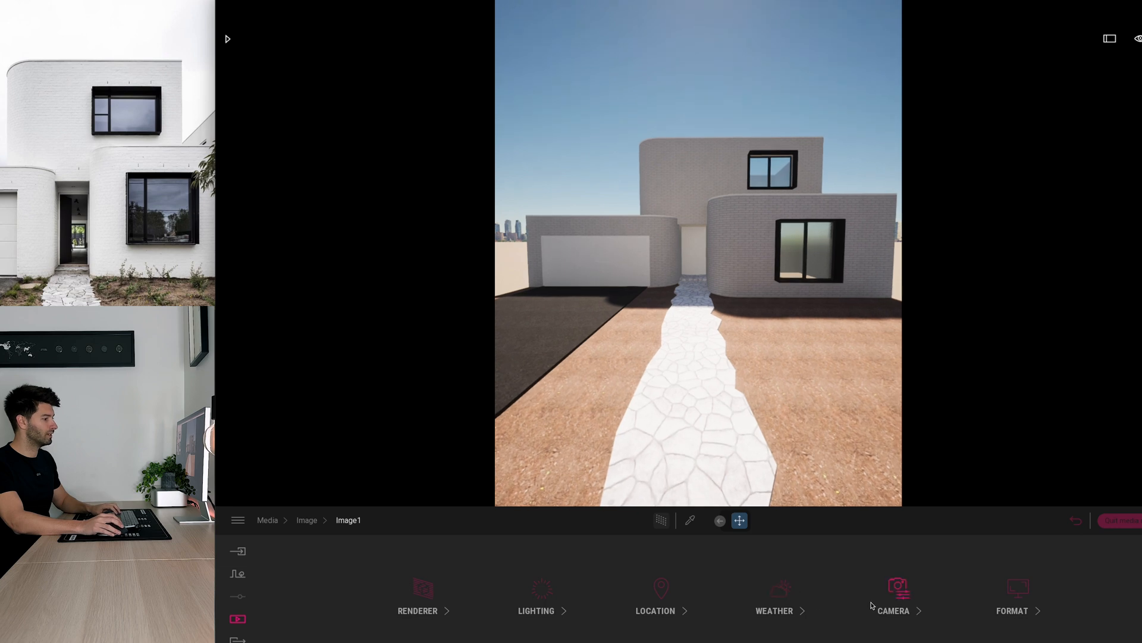
click(894, 598)
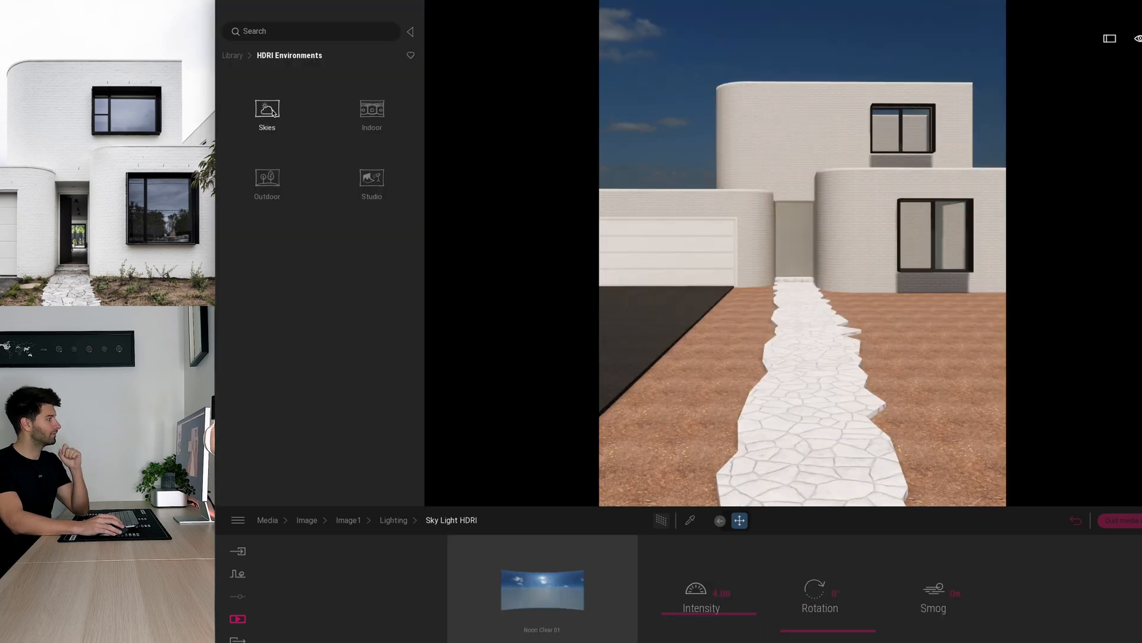
Light the scene with the MoAf Overcast 24 sky HDRI at about 18 intensity
click(266, 117)
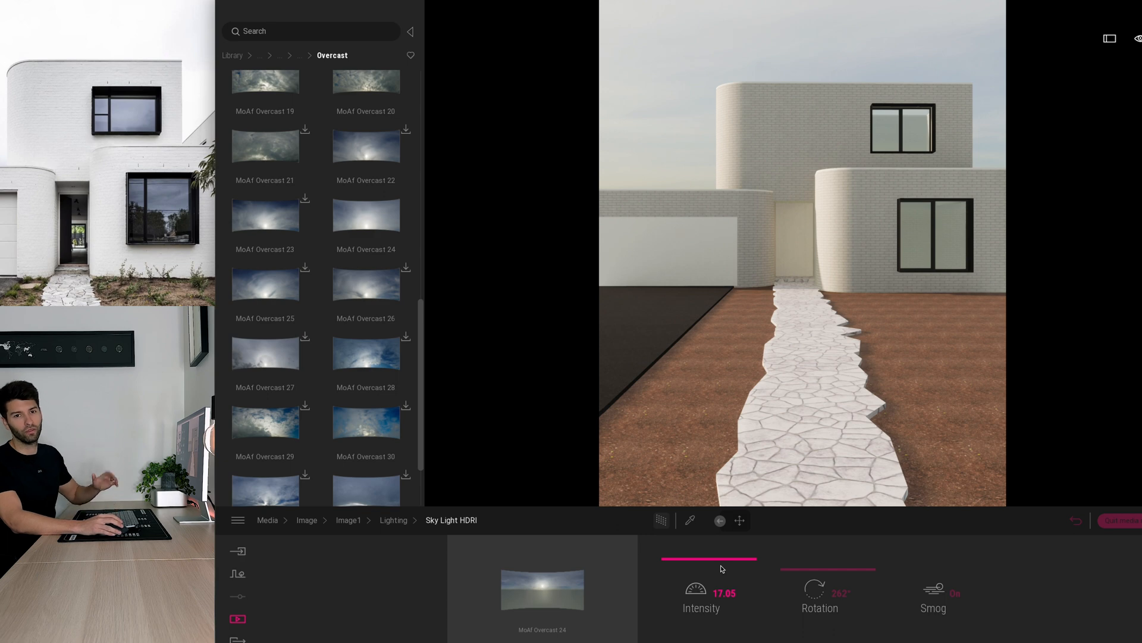
drag(721, 554, 703, 554)
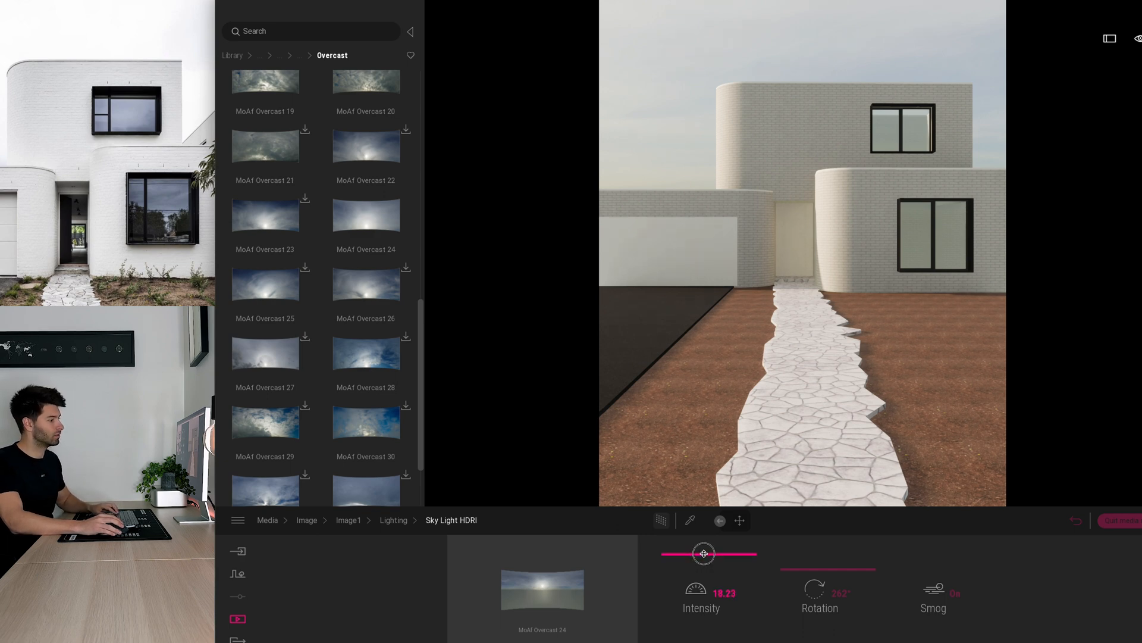
drag(704, 553, 705, 549)
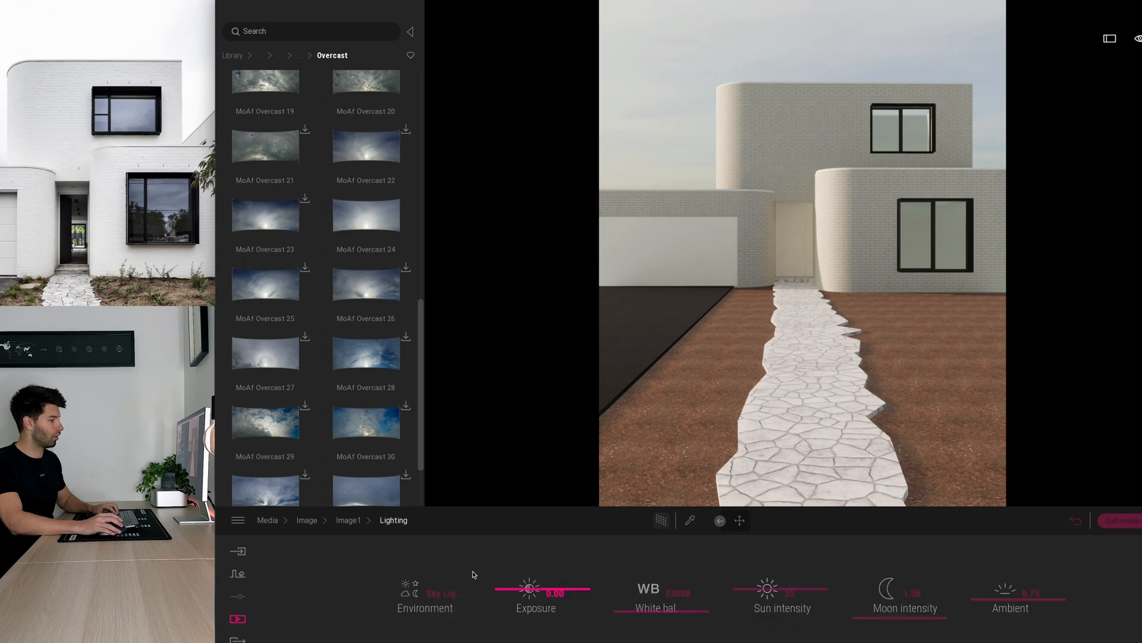
Turn off auto-exposure, set exposure to 2.00, adjust white balance and raise ambient light
click(535, 597)
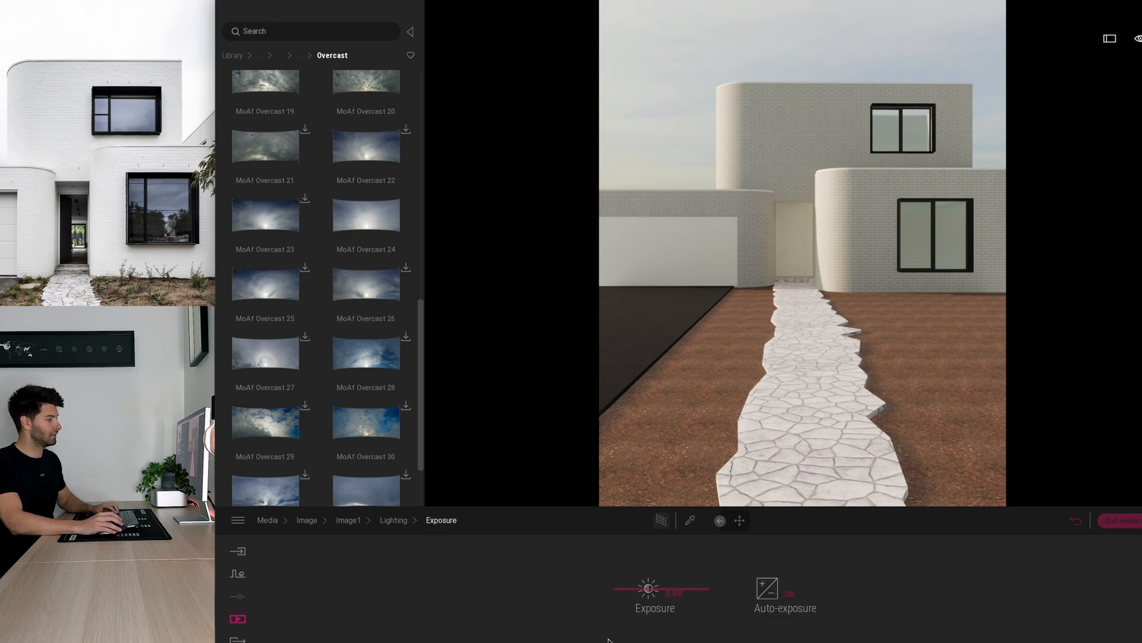
click(786, 588)
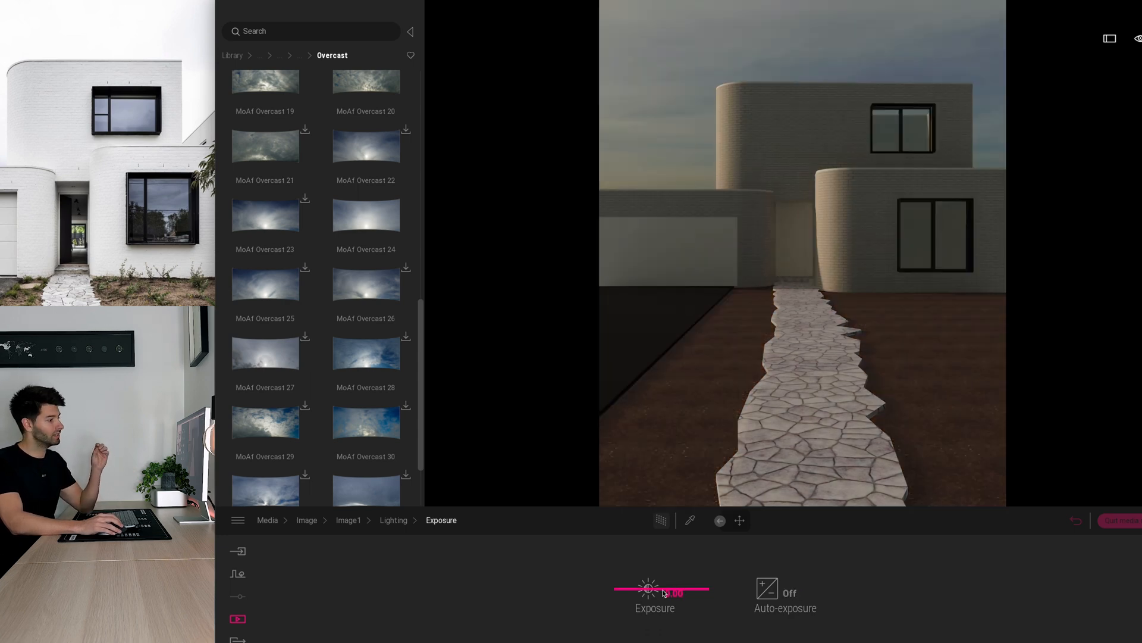
drag(681, 588, 646, 588)
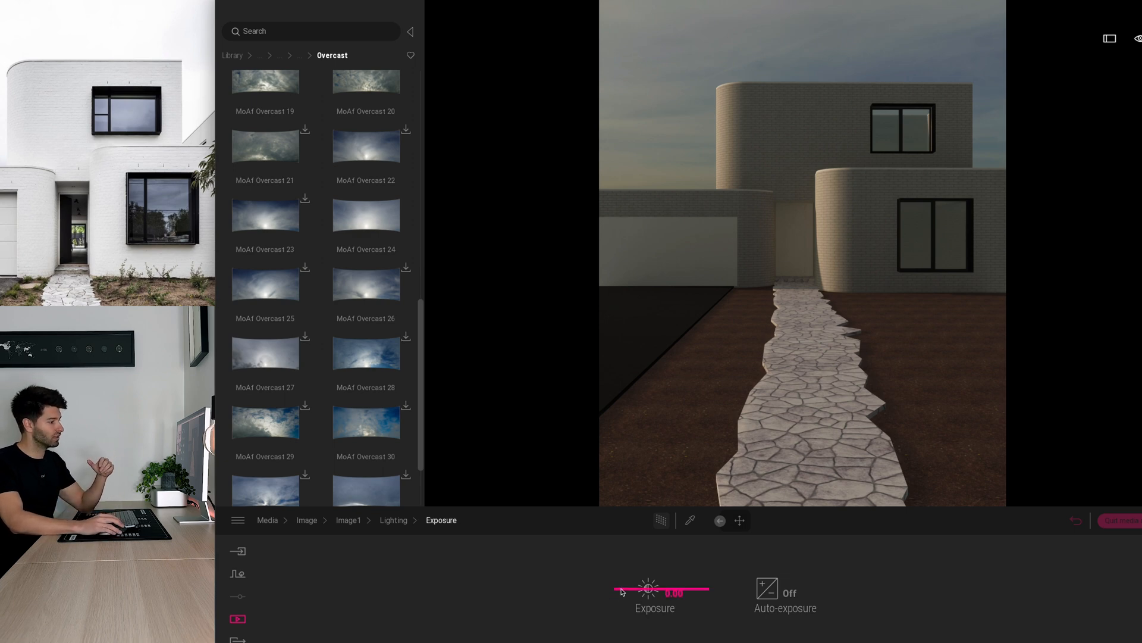
drag(649, 589, 673, 589)
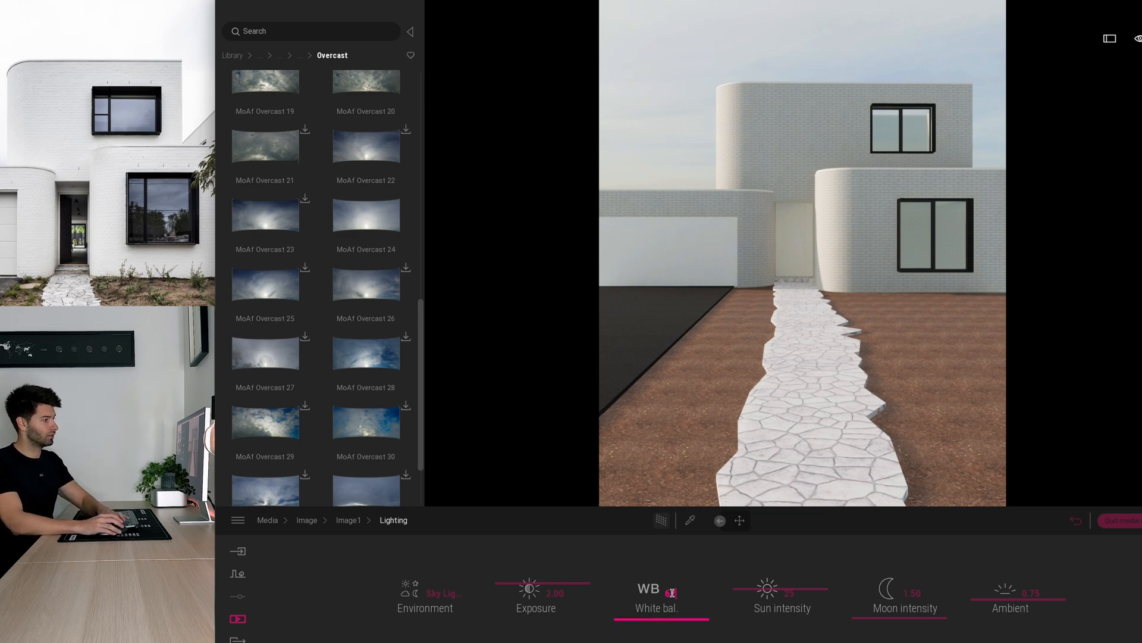
click(674, 592)
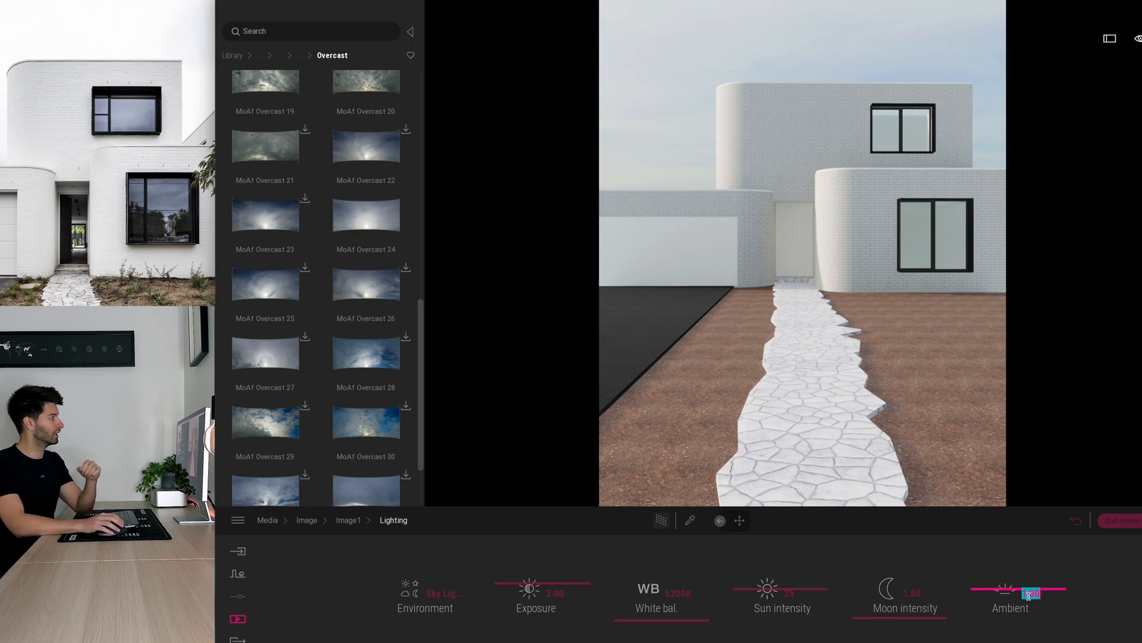
click(234, 55)
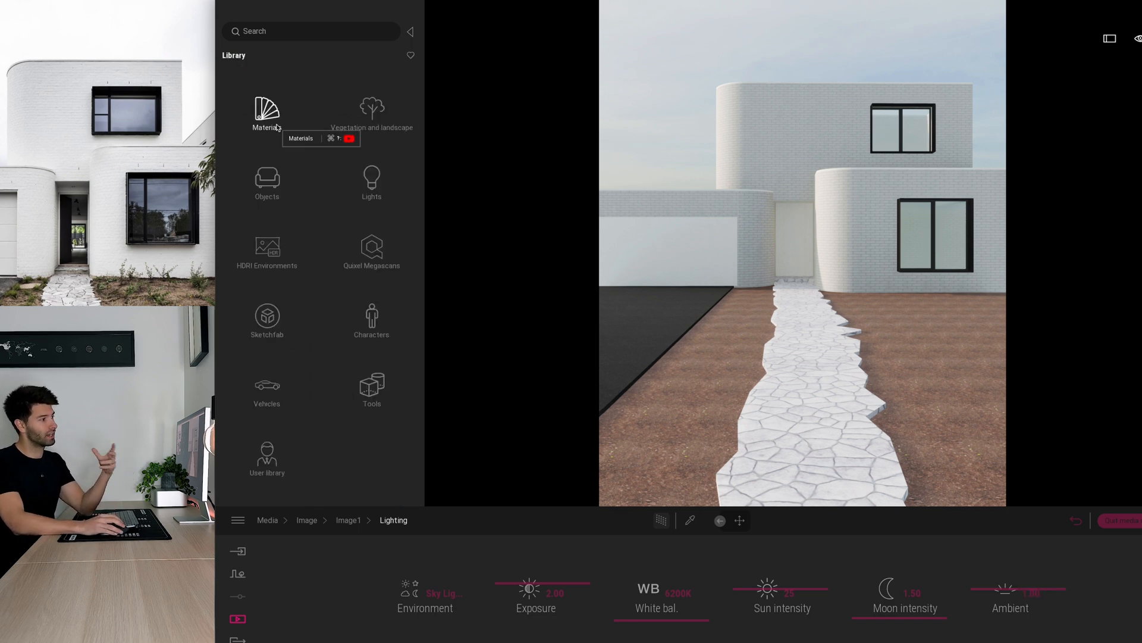
Apply the blue-grey Quixel Megascans Flagstone Floor material to the garden path
click(266, 113)
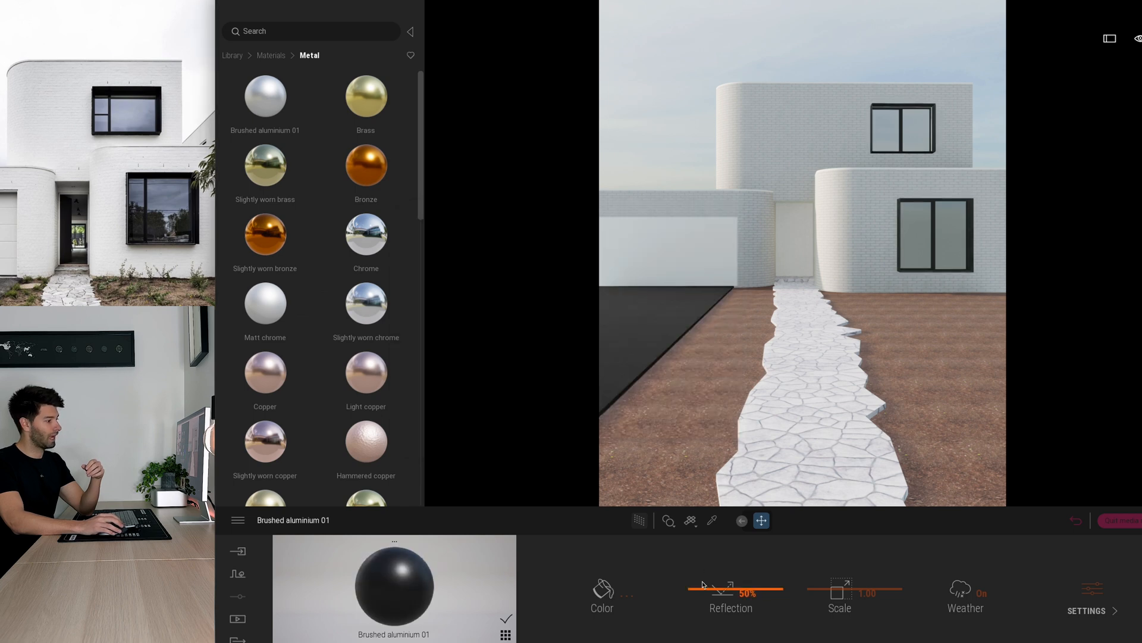
click(231, 54)
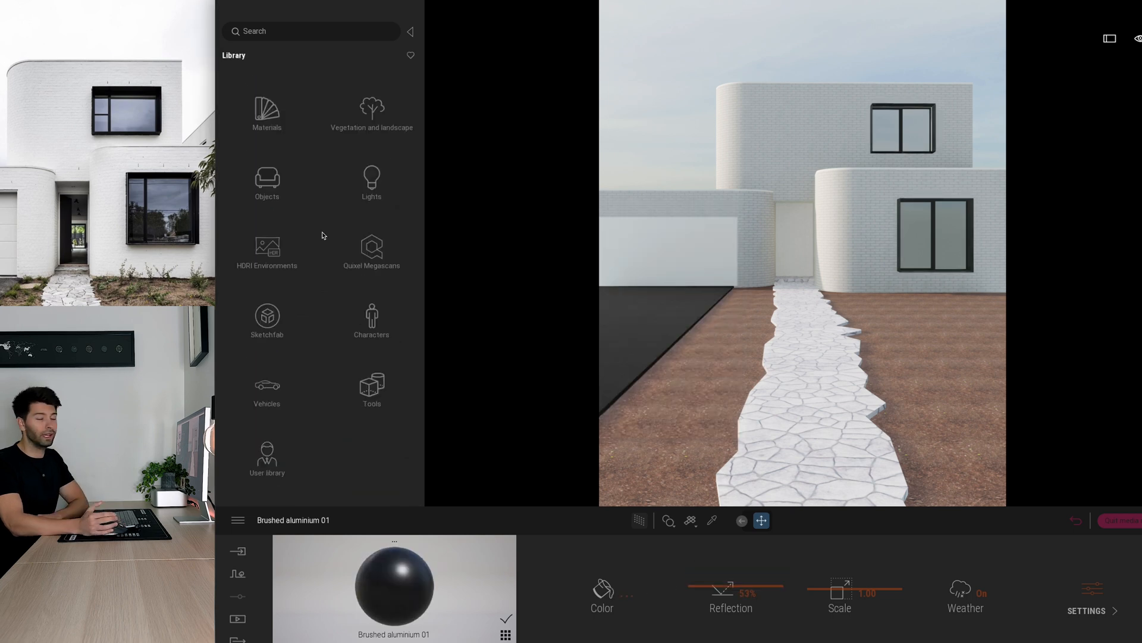
click(371, 251)
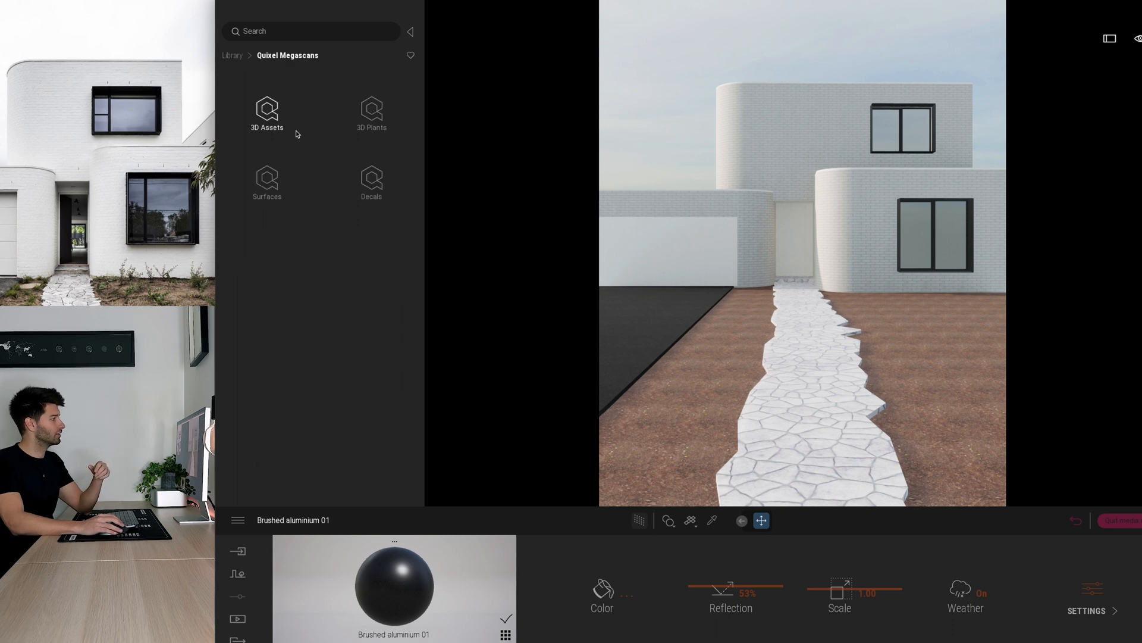
click(266, 113)
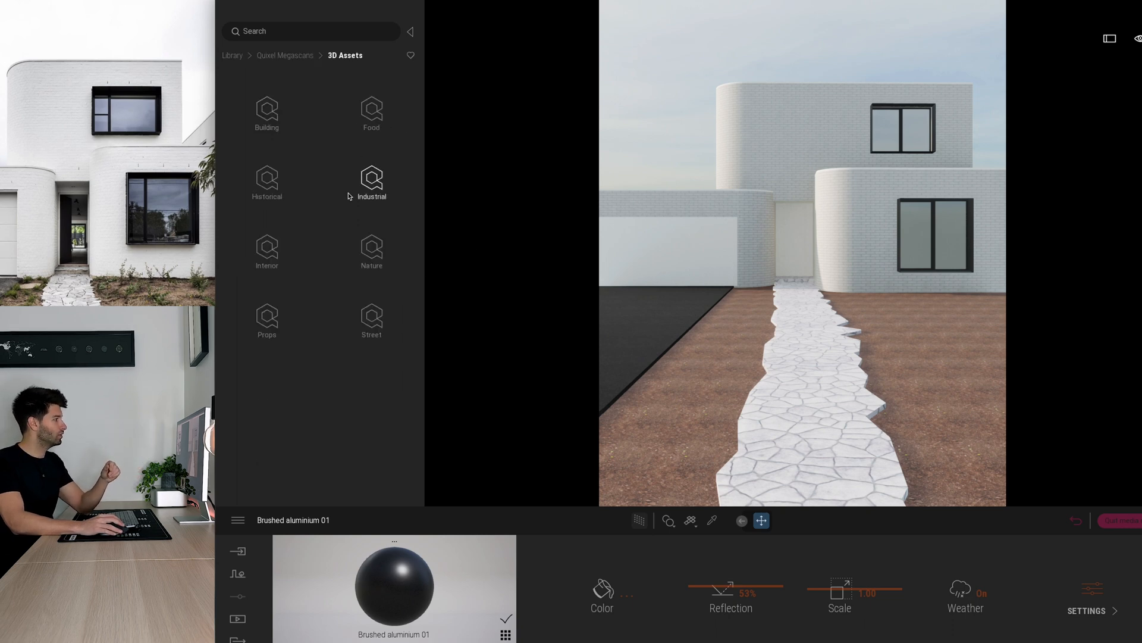
mouse_move(345, 289)
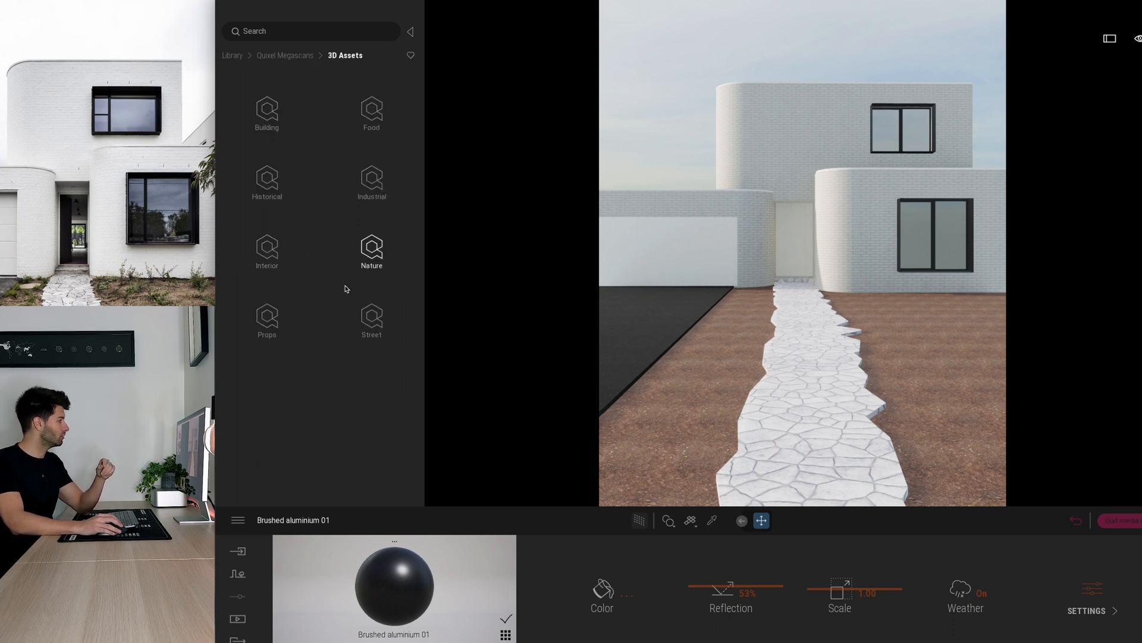
click(366, 164)
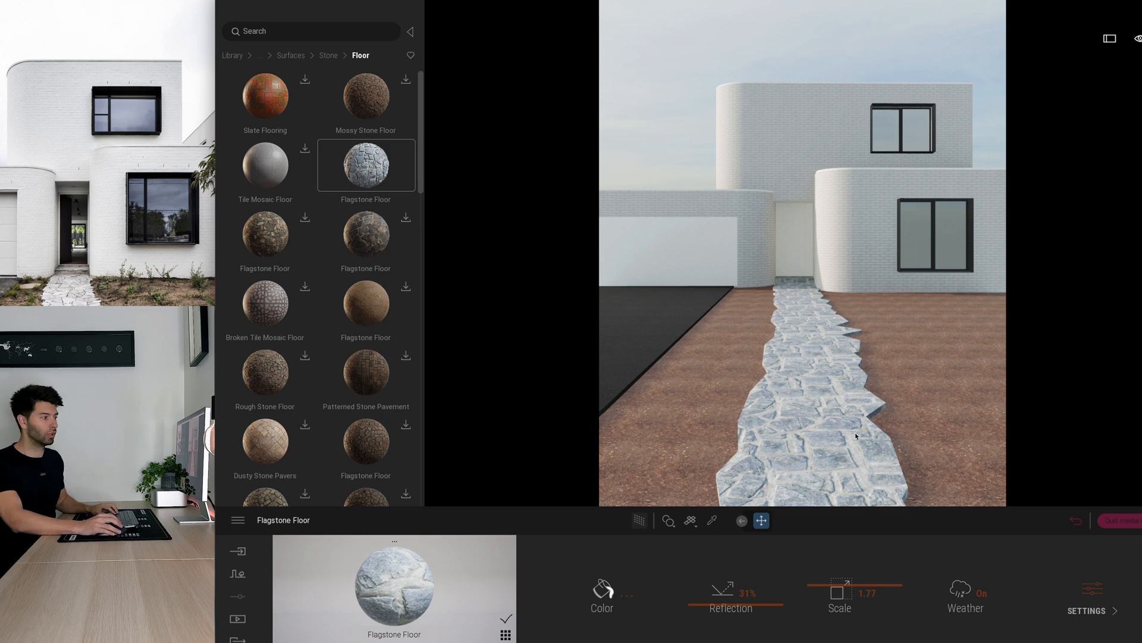
mouse_move(684, 553)
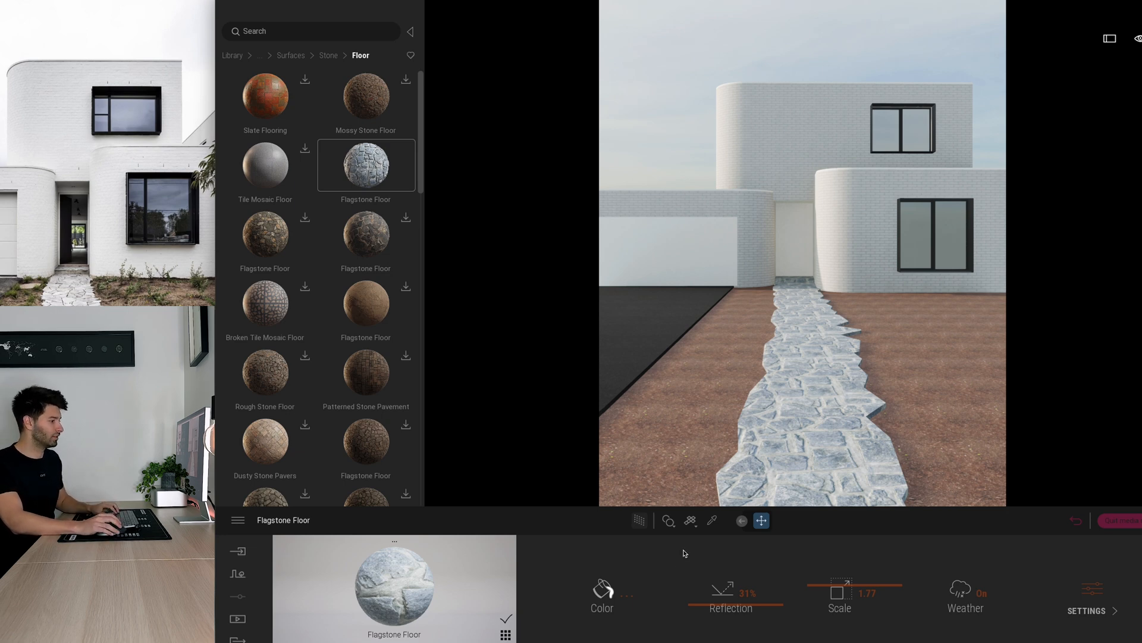
mouse_move(582, 625)
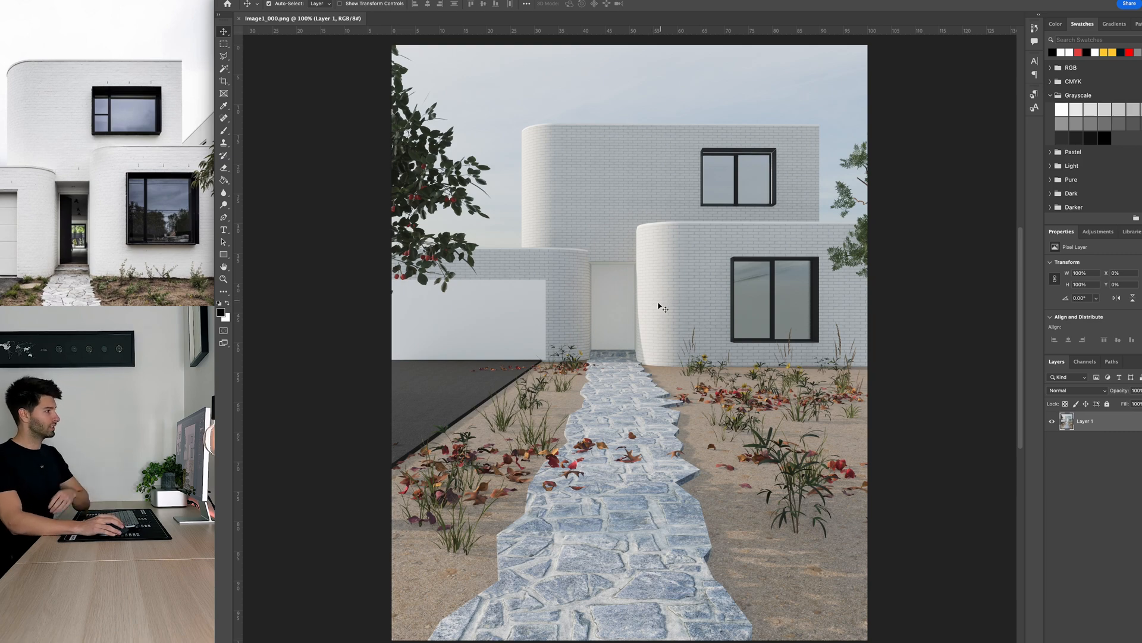
mouse_move(977, 199)
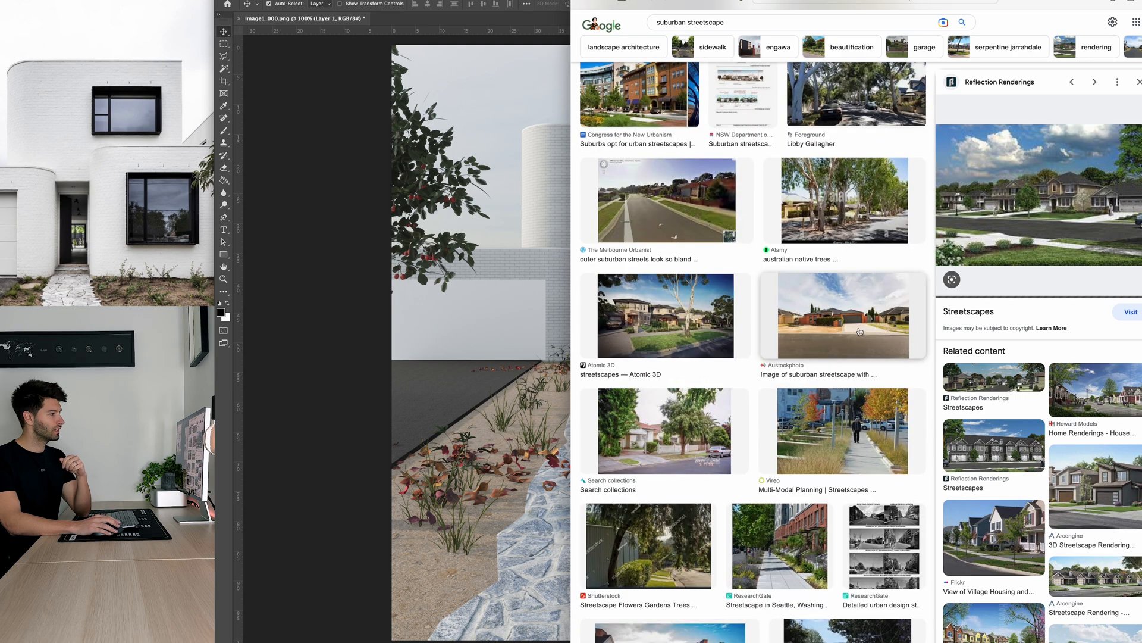
Select a suburban streetscape photo from the Google Images results
click(842, 315)
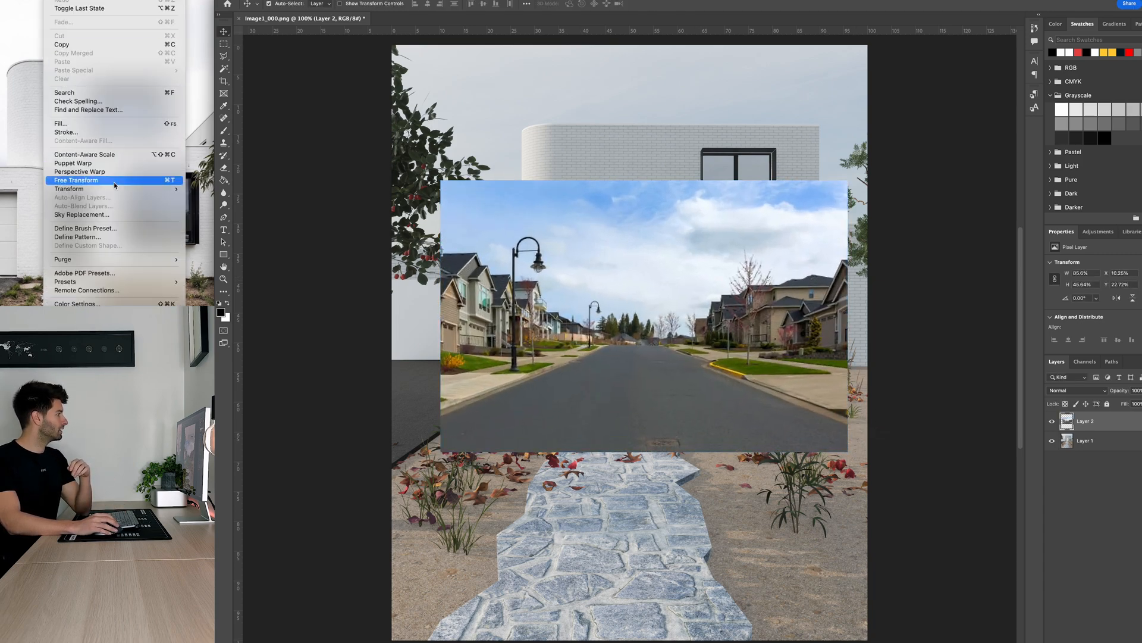
Give the street photo a stormy sky via Sky Replacement and fit it over the lower window
click(82, 214)
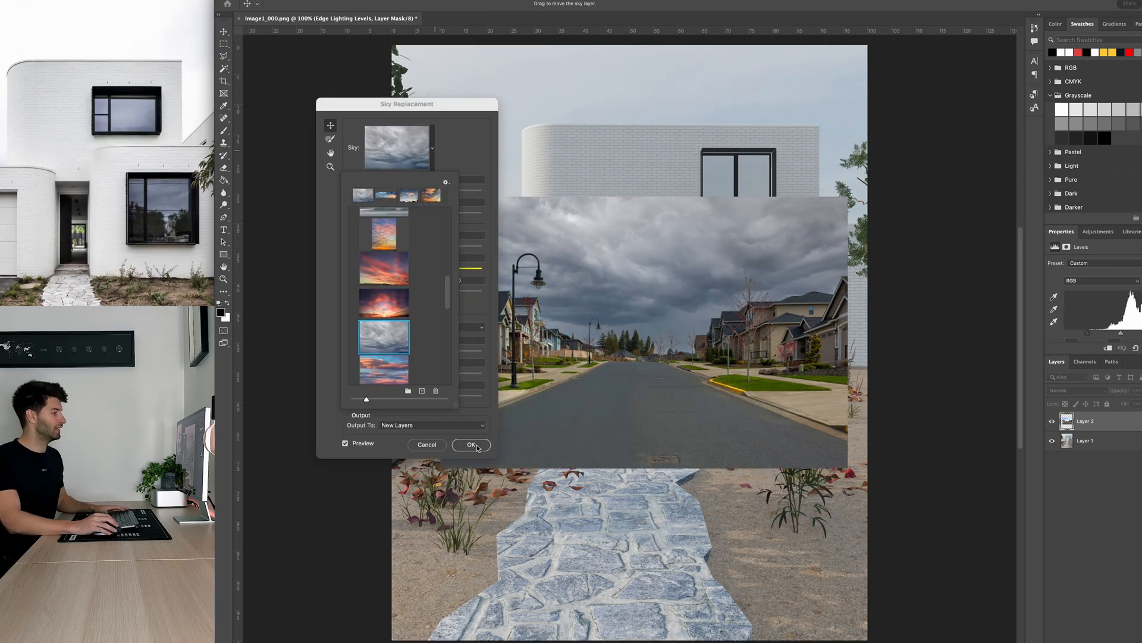
click(470, 445)
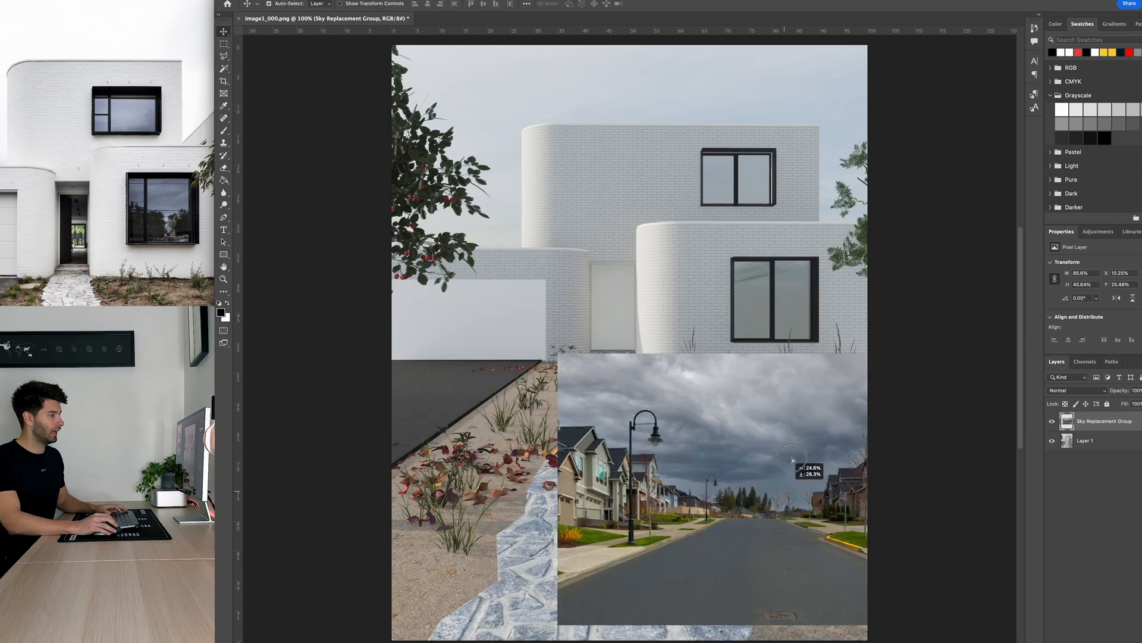
drag(792, 460, 789, 335)
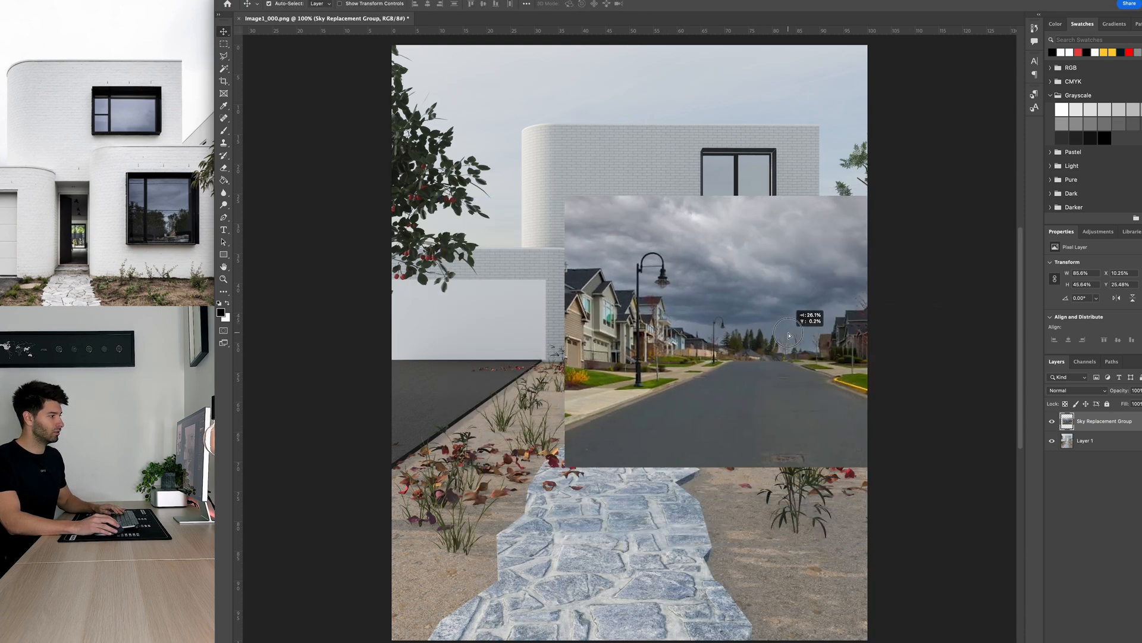
drag(789, 335, 757, 325)
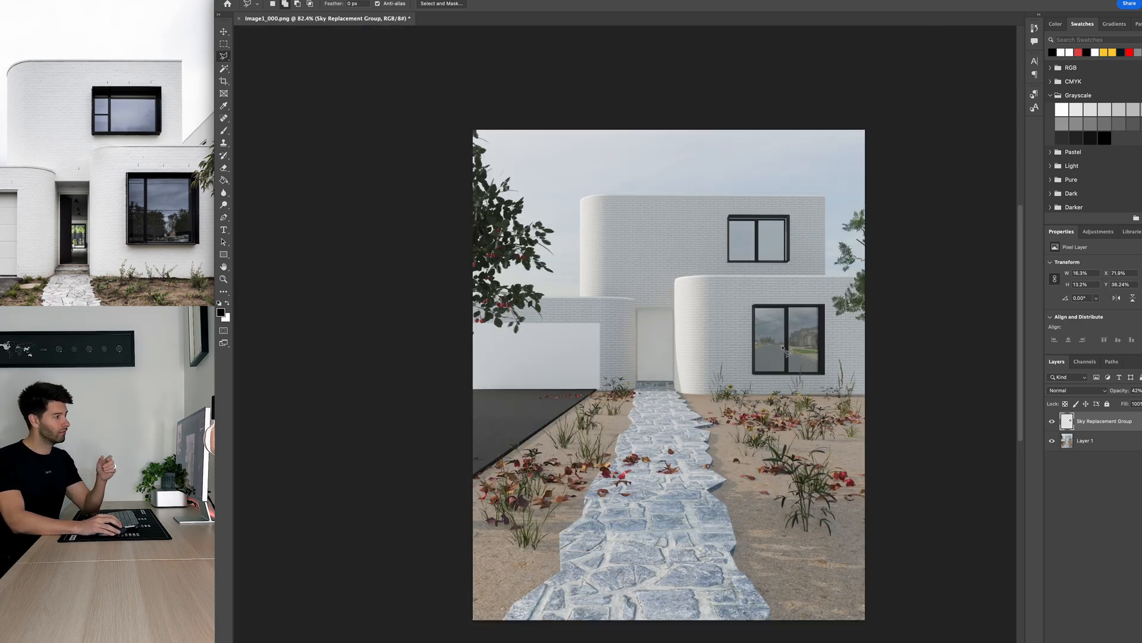
drag(567, 159, 763, 188)
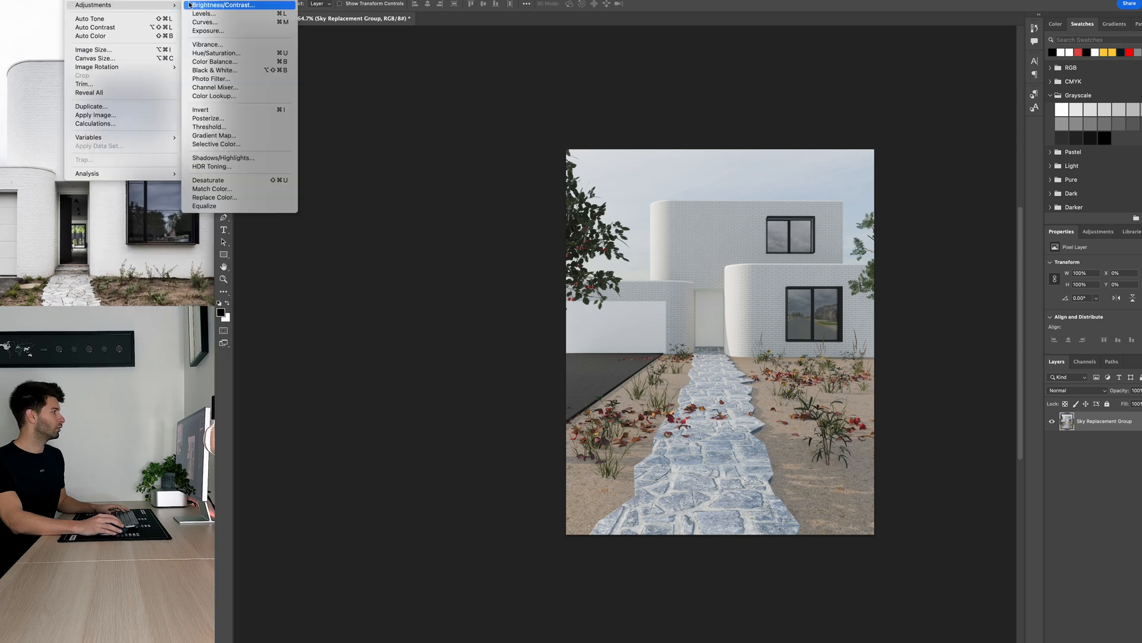
Raise contrast with Brightness/Contrast, then reshape the tone curve in Curves
click(224, 6)
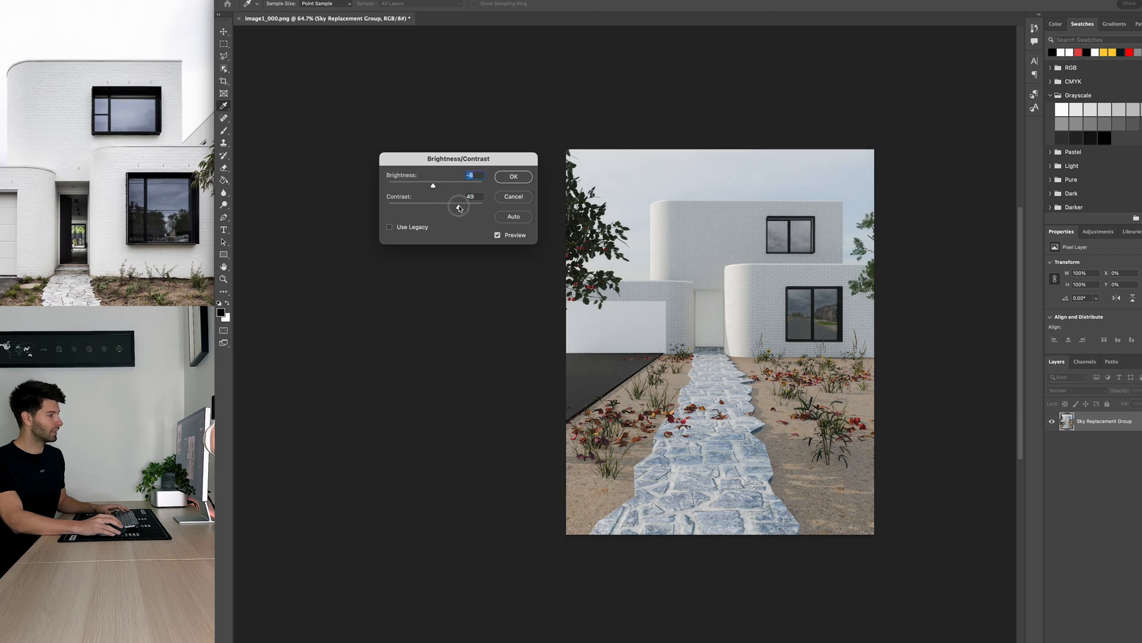
click(93, 6)
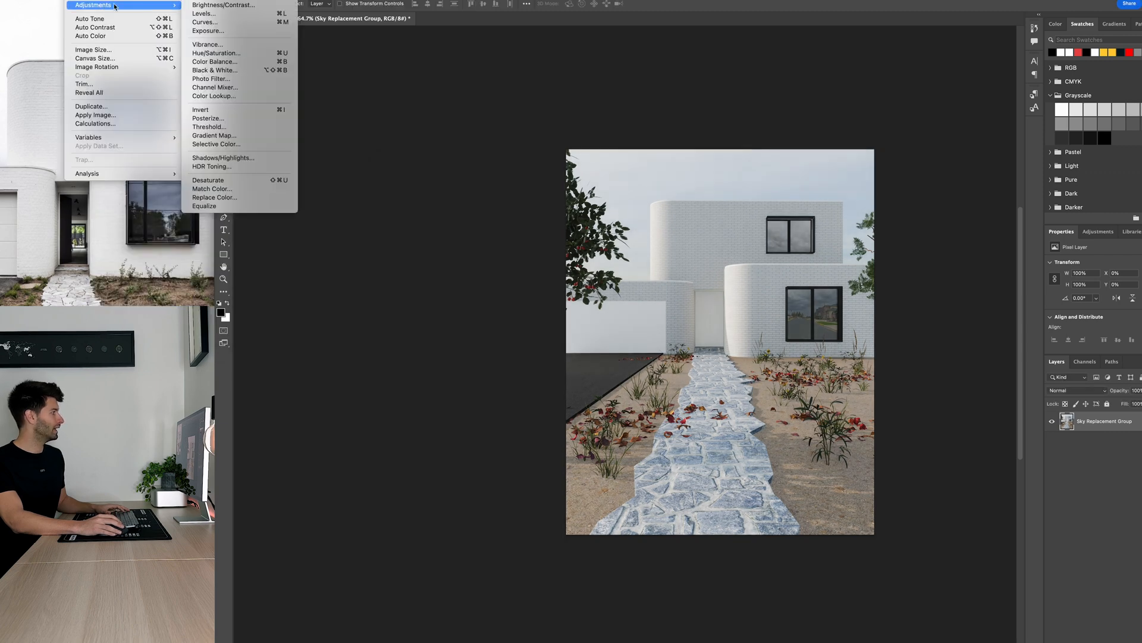
click(205, 22)
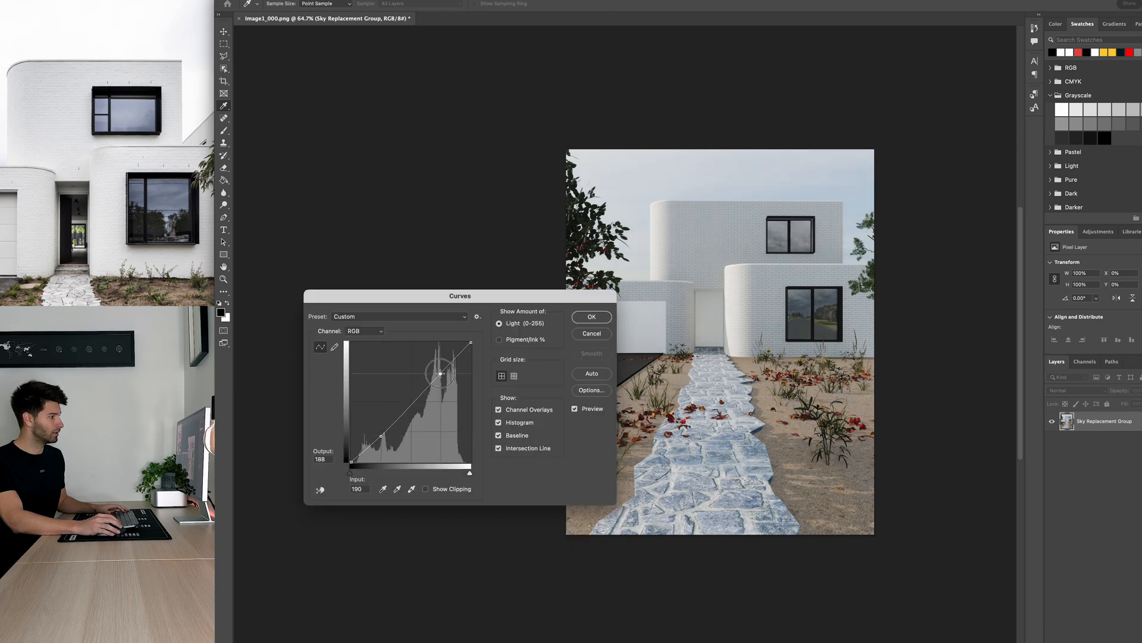
drag(442, 373, 378, 442)
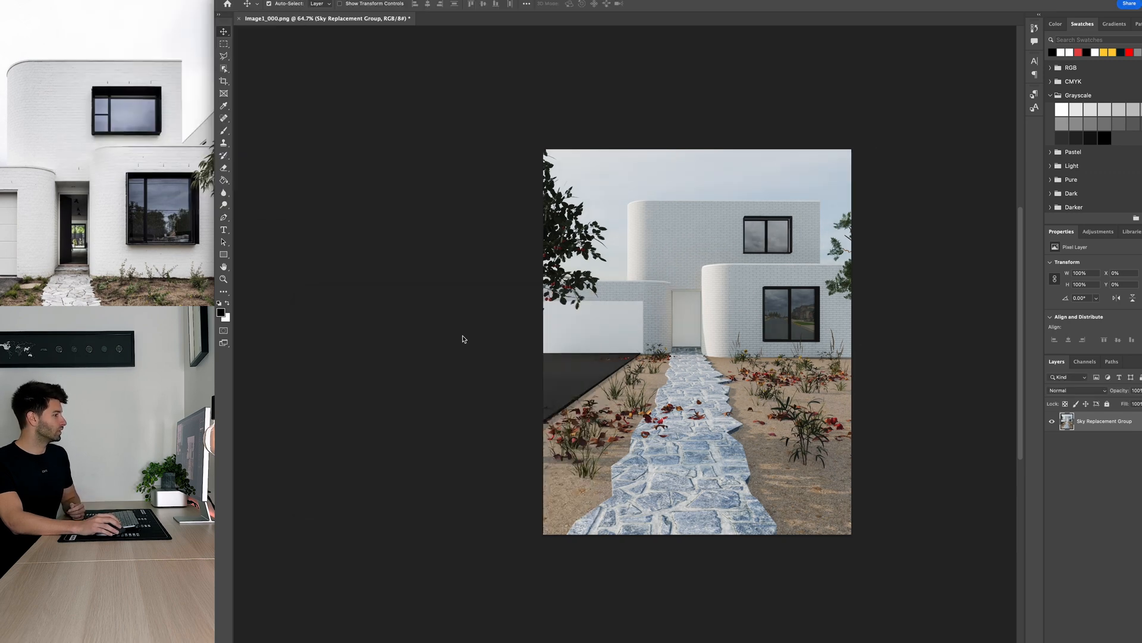
In Hue/Saturation, set the Cyans saturation to -76 and lightness to +21
click(356, 313)
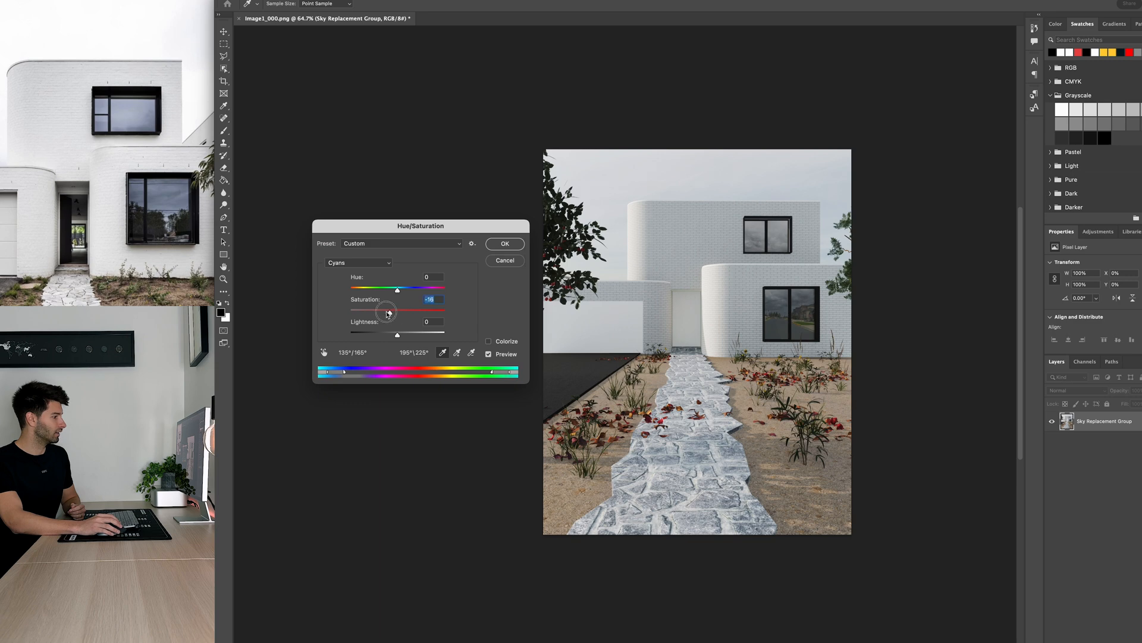
drag(397, 309, 368, 310)
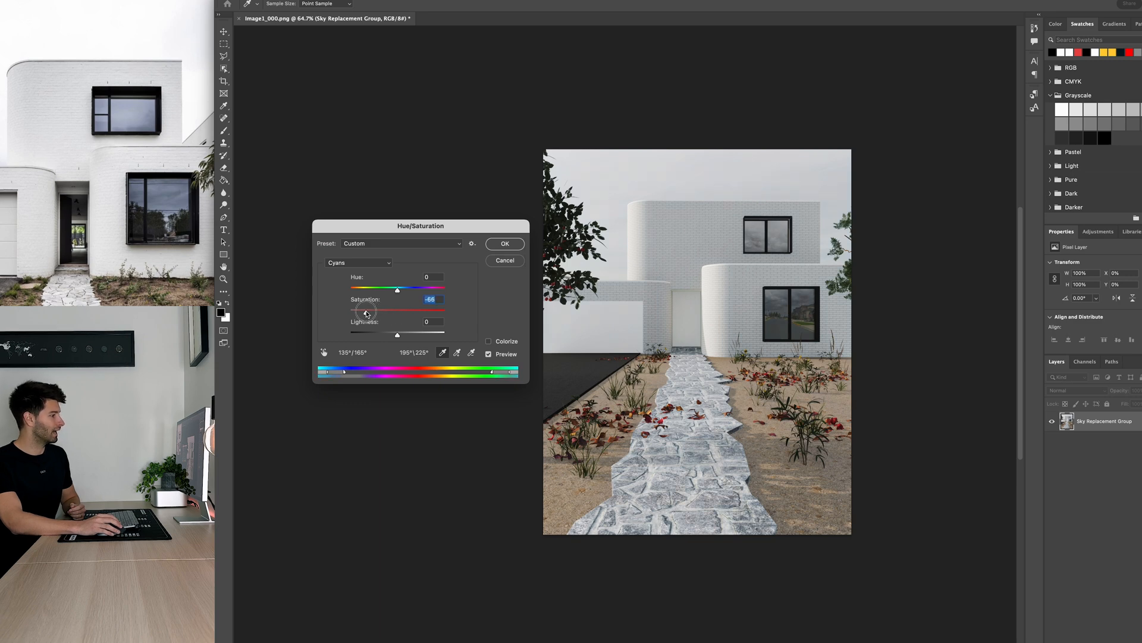
drag(366, 310, 358, 309)
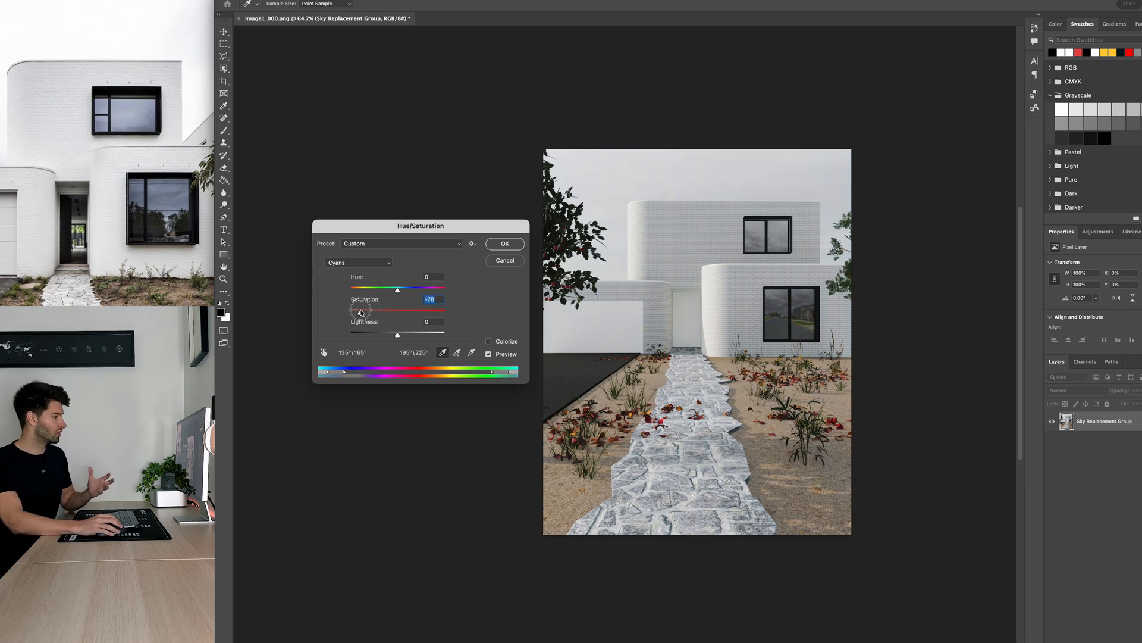
drag(396, 334, 408, 334)
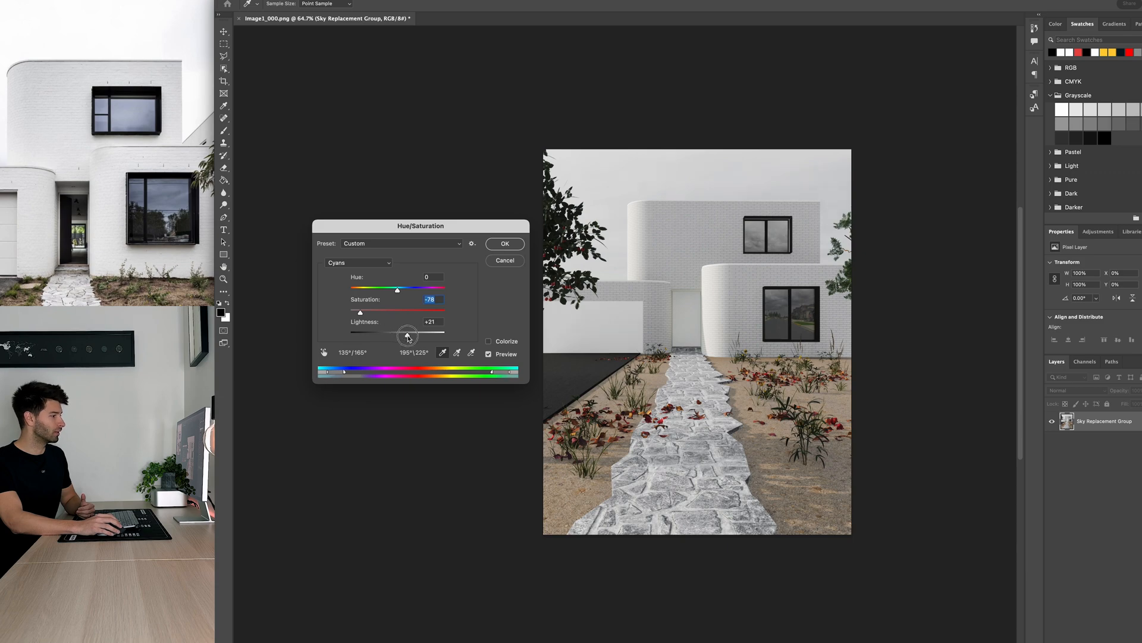